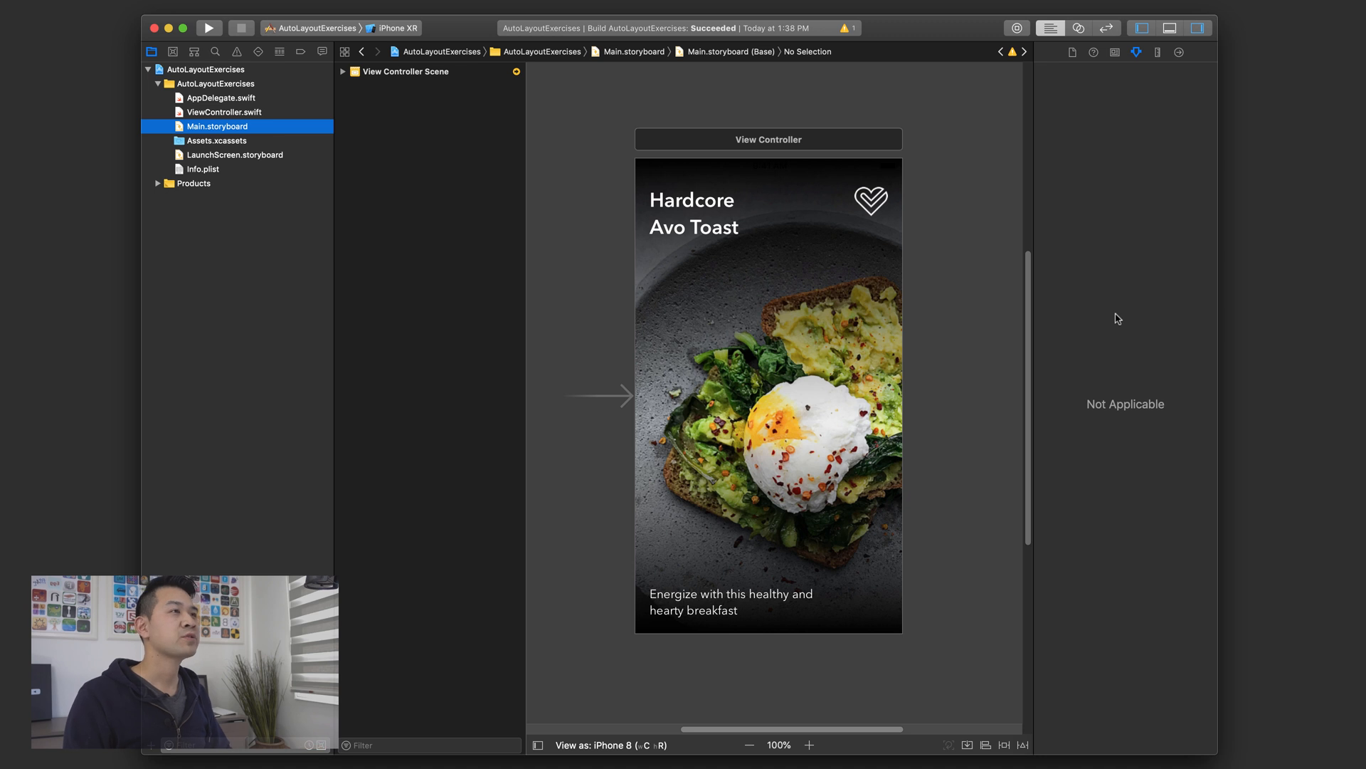
mouse_move(1108, 327)
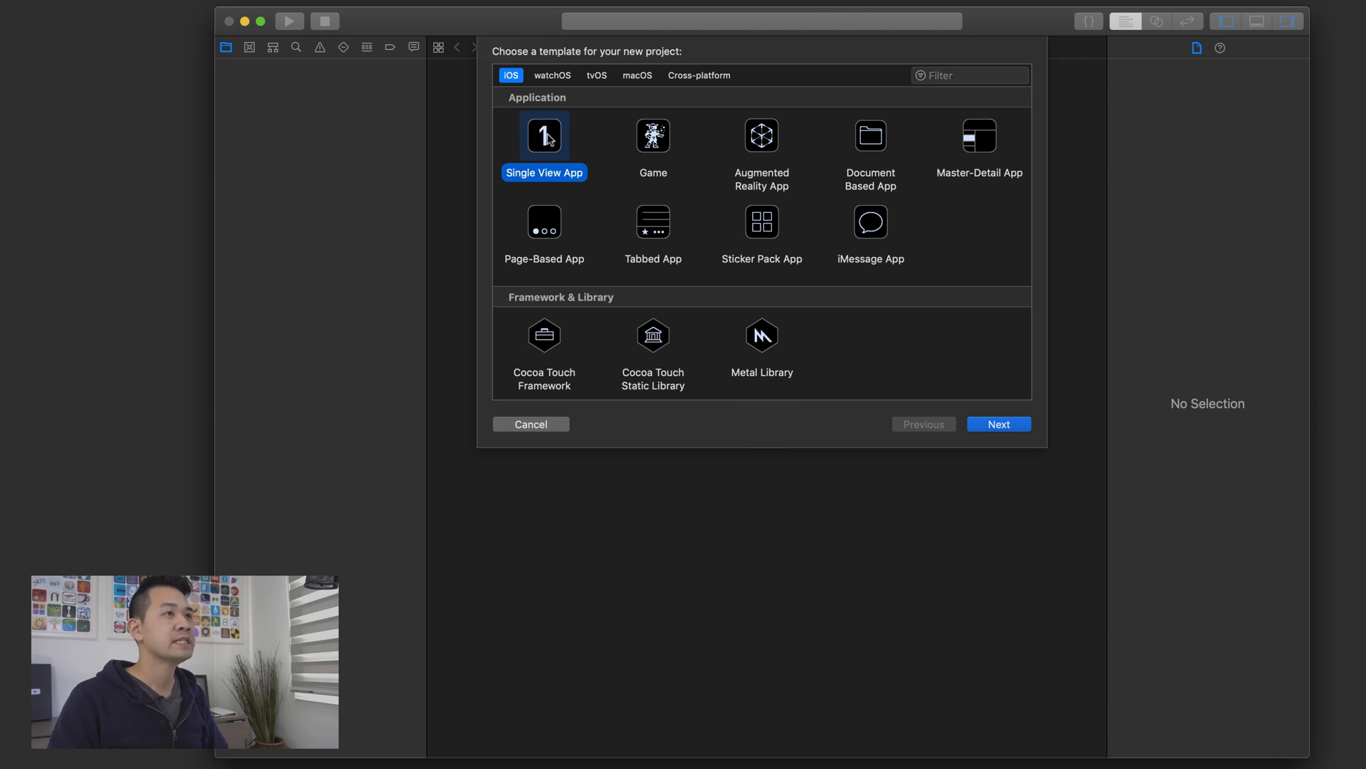
- Create a Single View App project named L02ExerciseSolution and save it to the Desktop
click(999, 424)
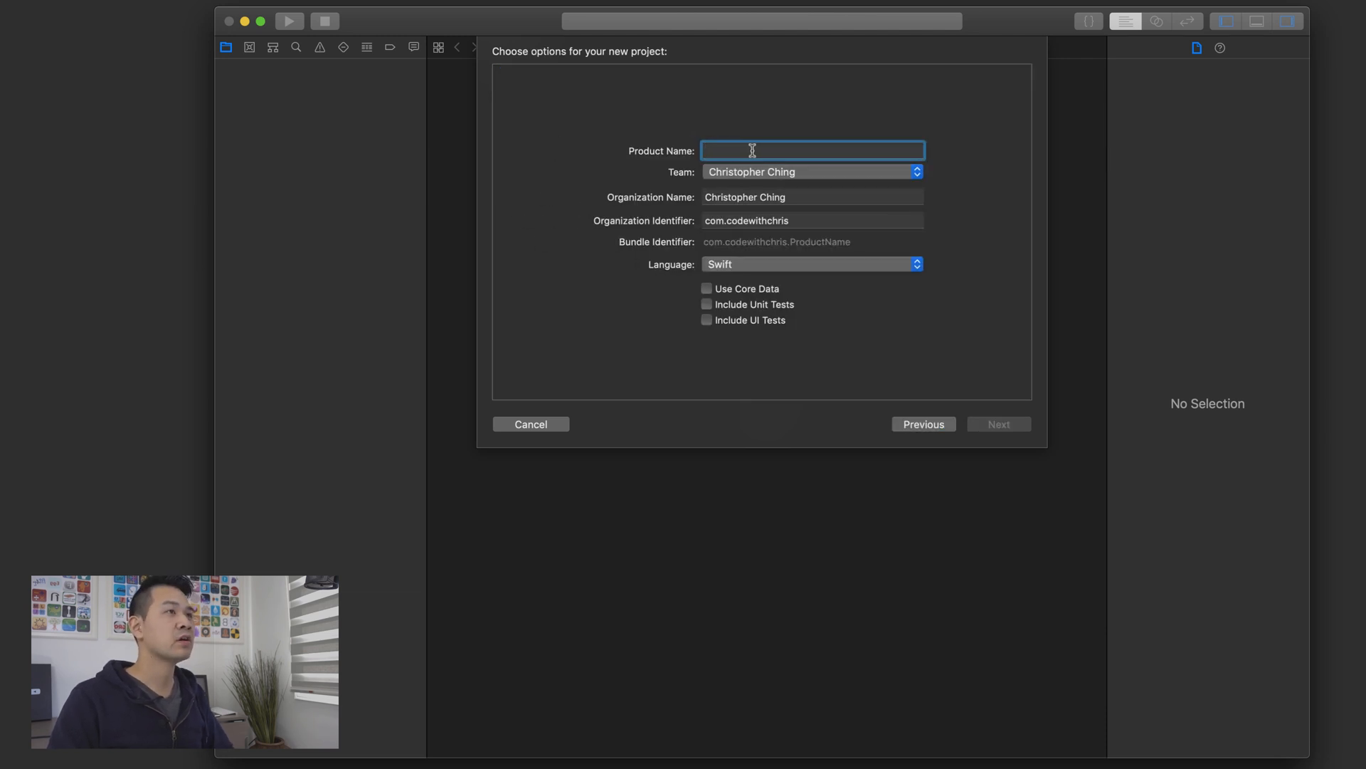
text(L02ExerciseSolut)
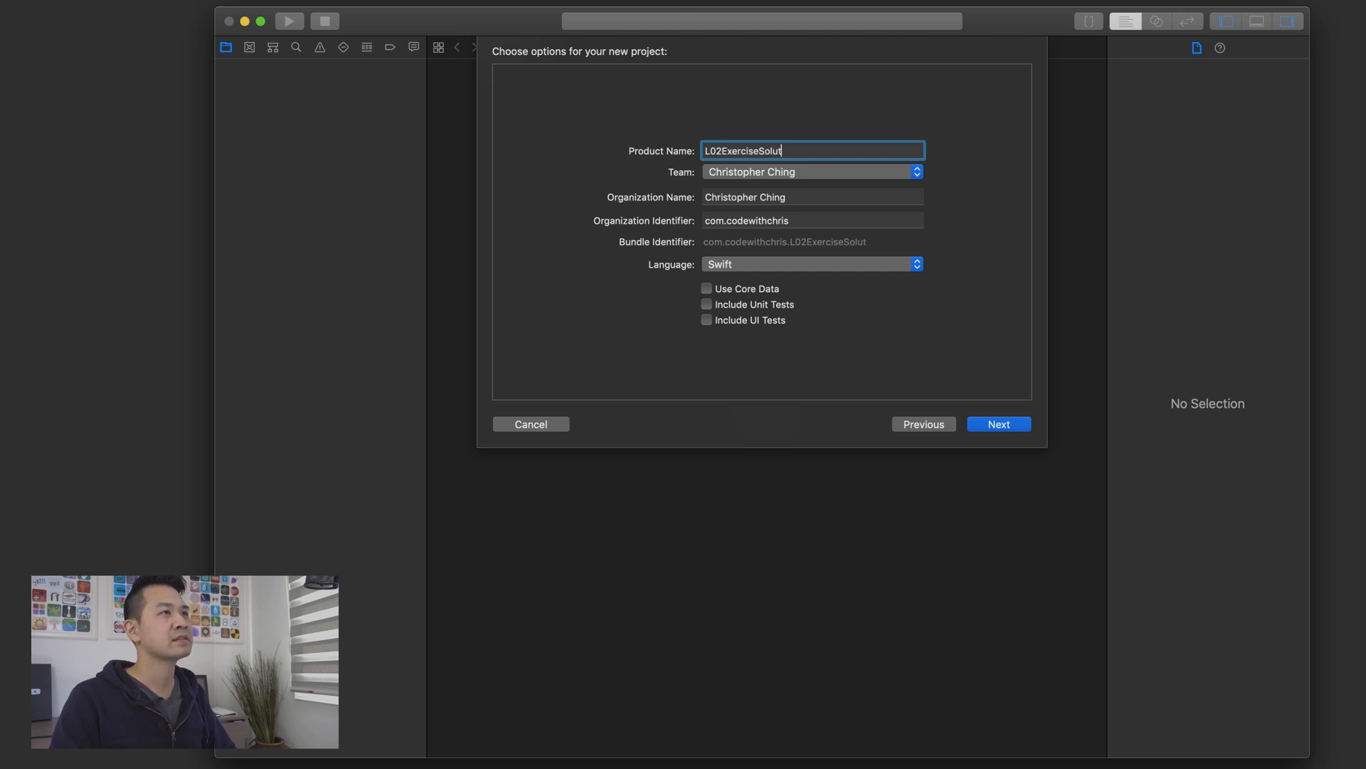
text(ion)
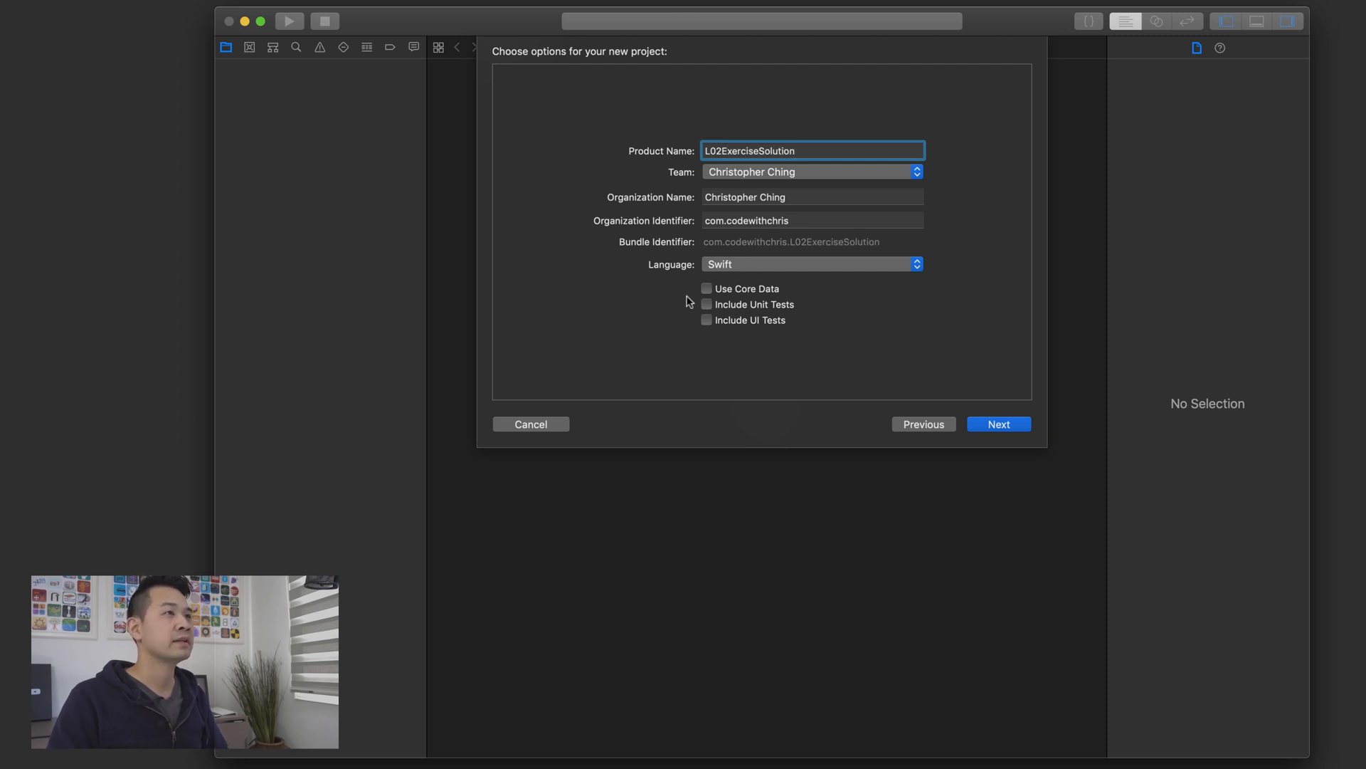
click(999, 424)
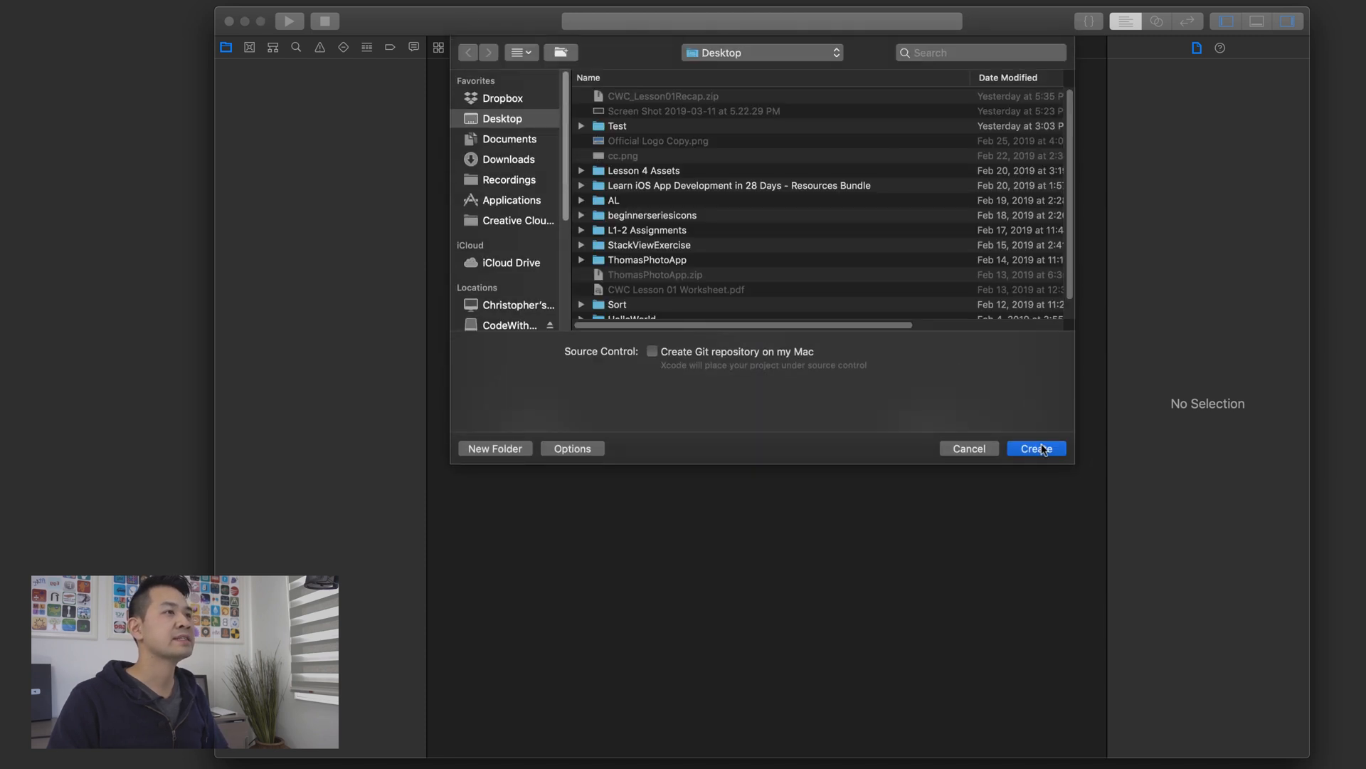
click(1036, 449)
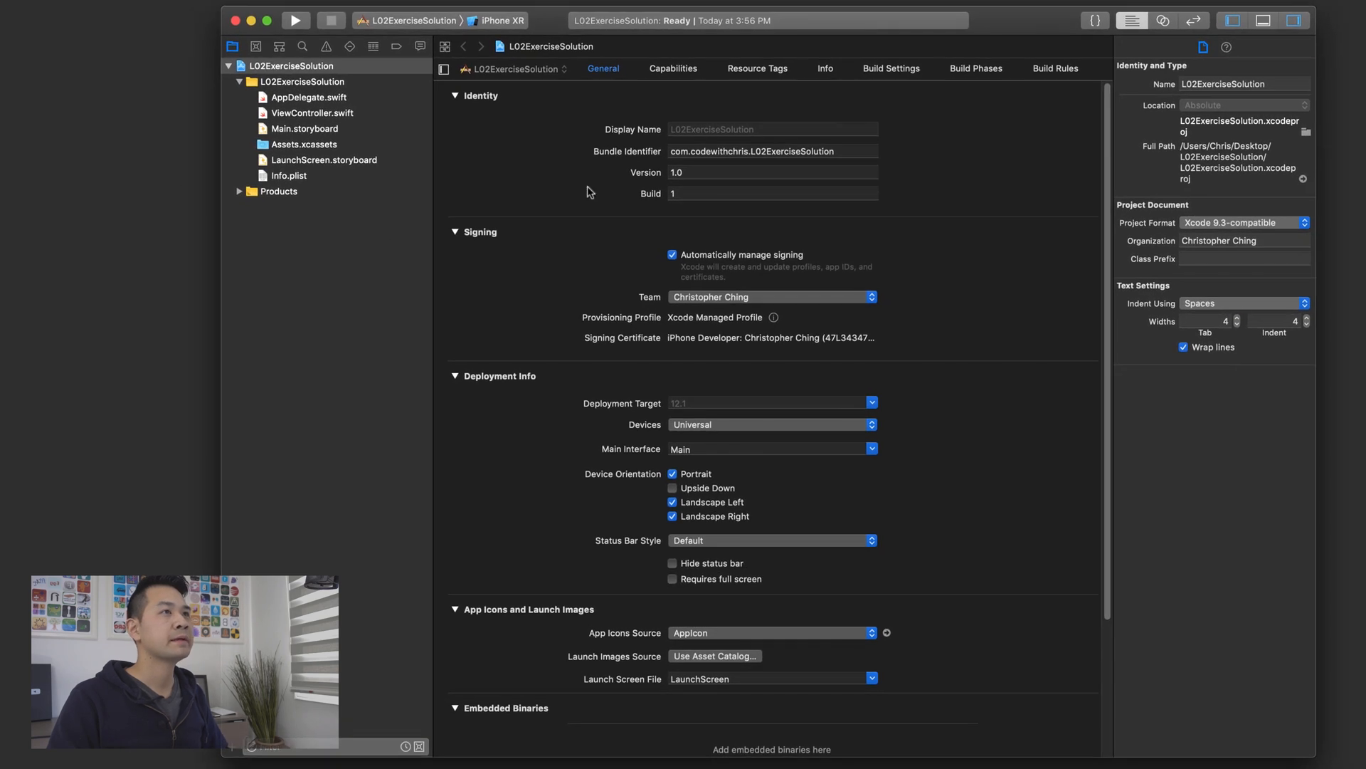
- Import the Breakfast, Heart_health, TopGradient and BottomGradient images into Assets.xcassets, then close Finder
click(303, 129)
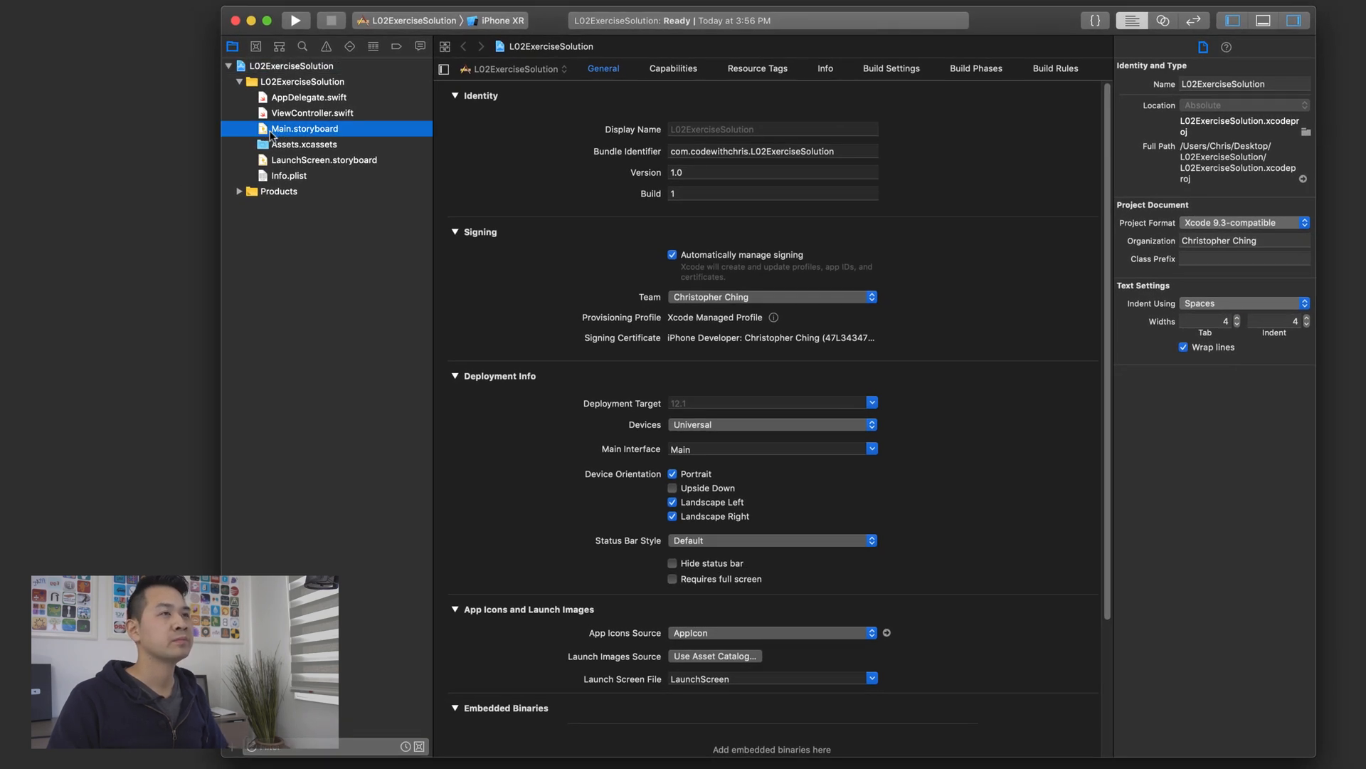
click(304, 129)
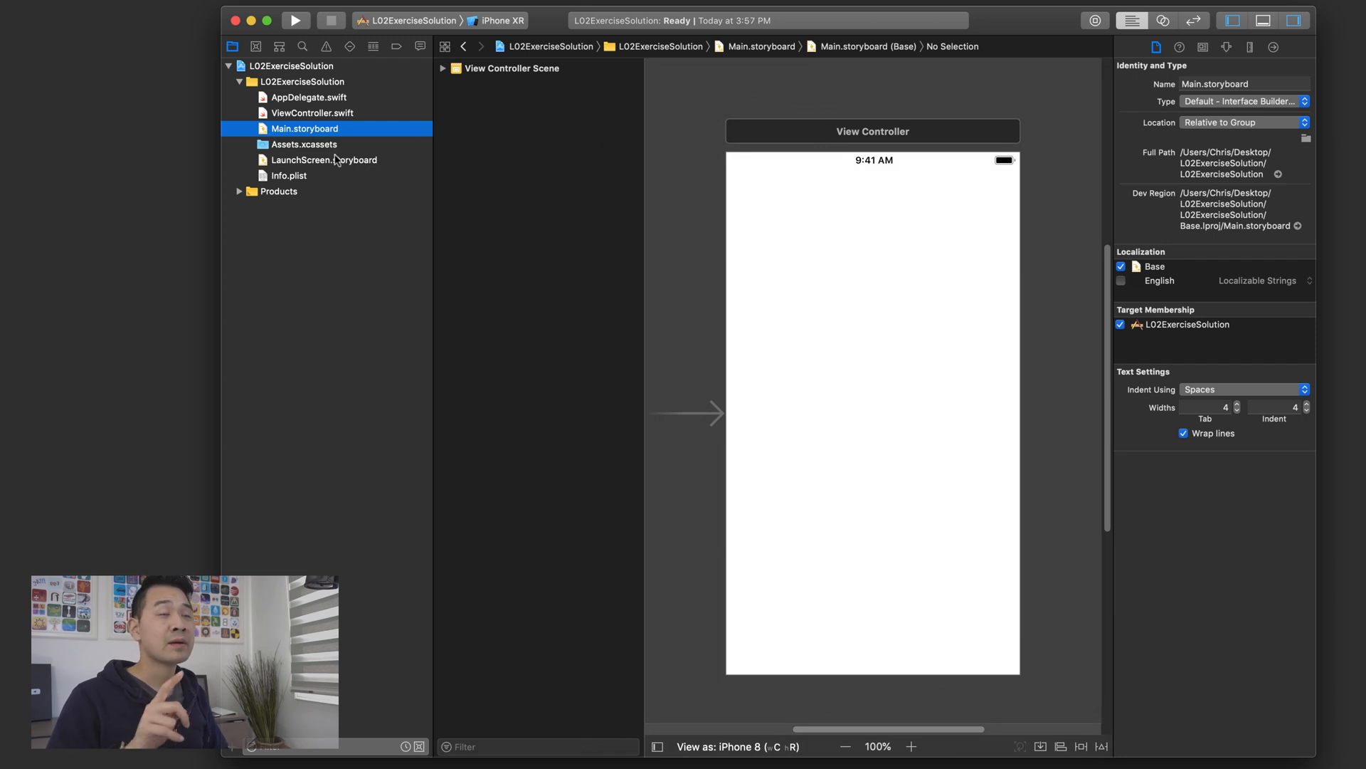
click(304, 144)
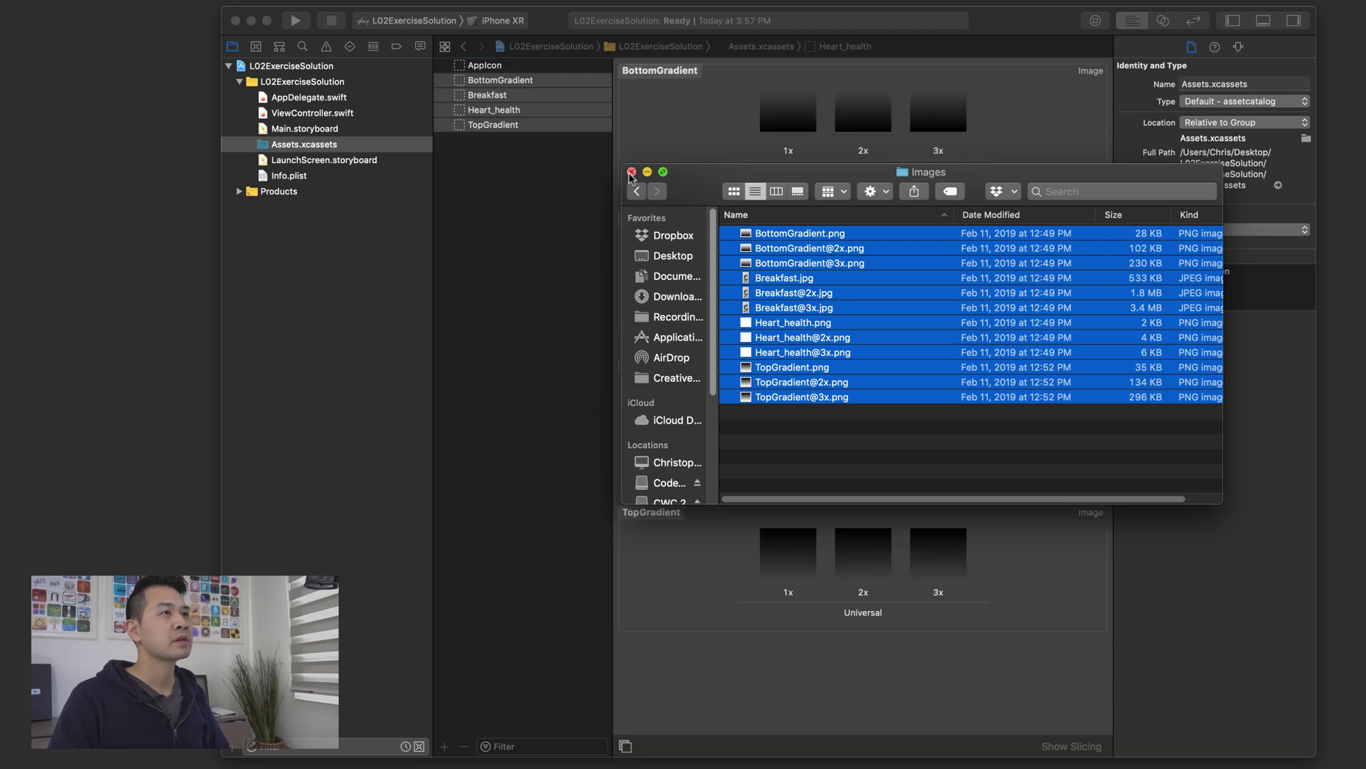
click(631, 171)
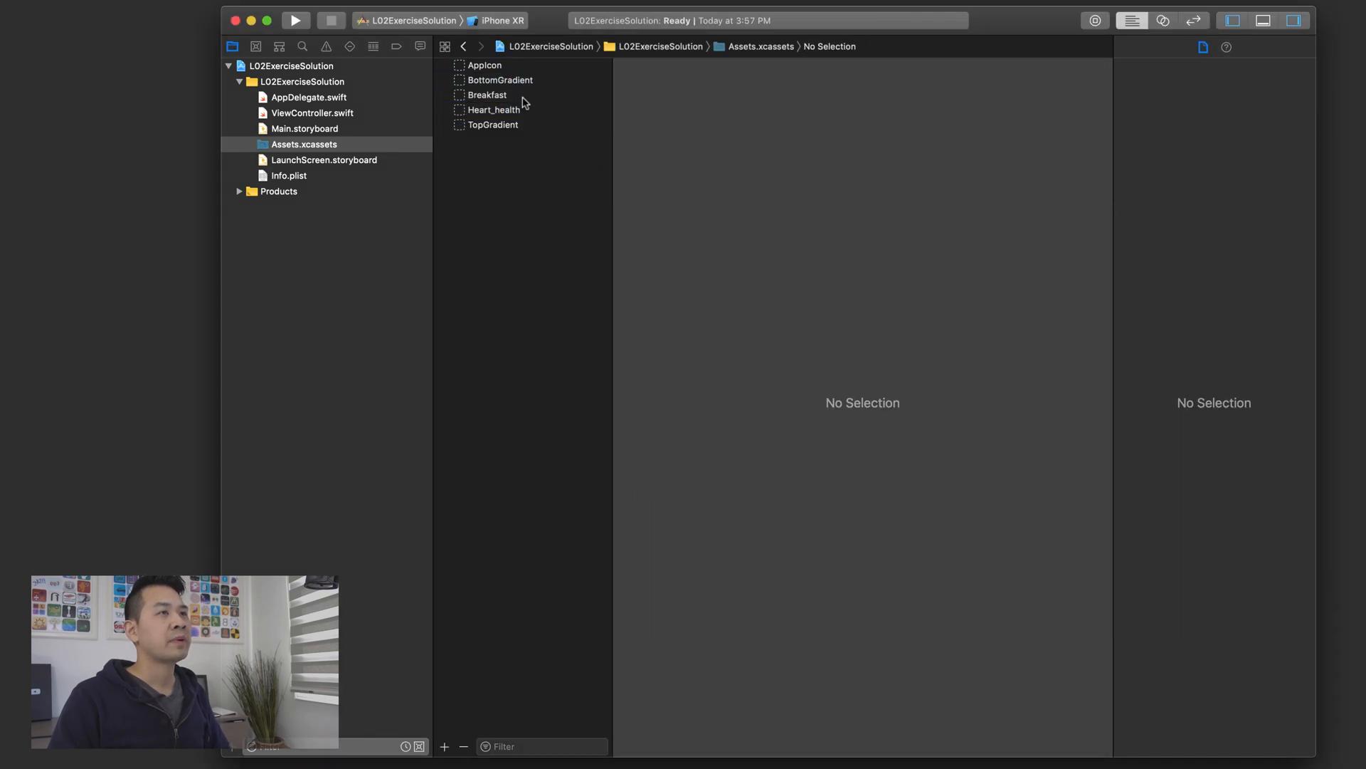
- Review the Breakfast, Heart_health, BottomGradient and TopGradient image sets, then return to Main.storyboard
click(487, 94)
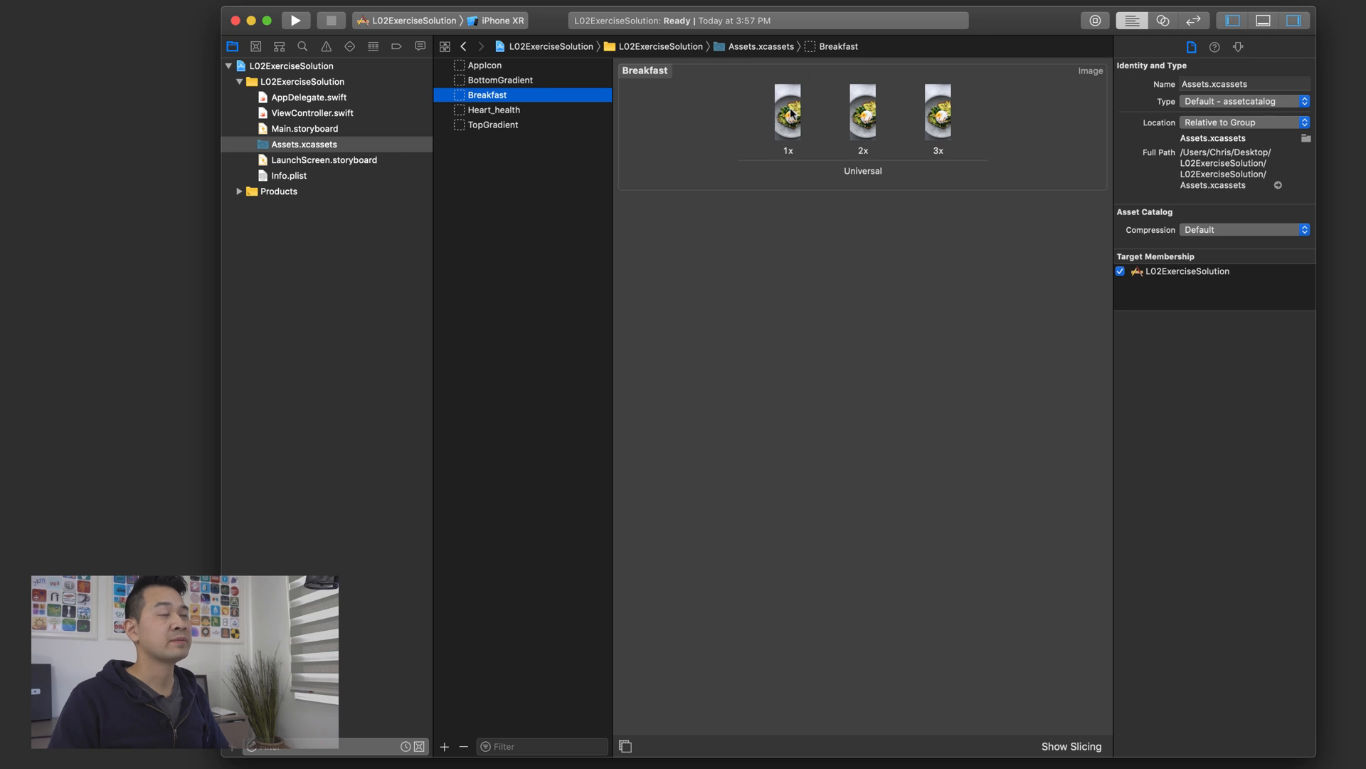
mouse_move(543, 118)
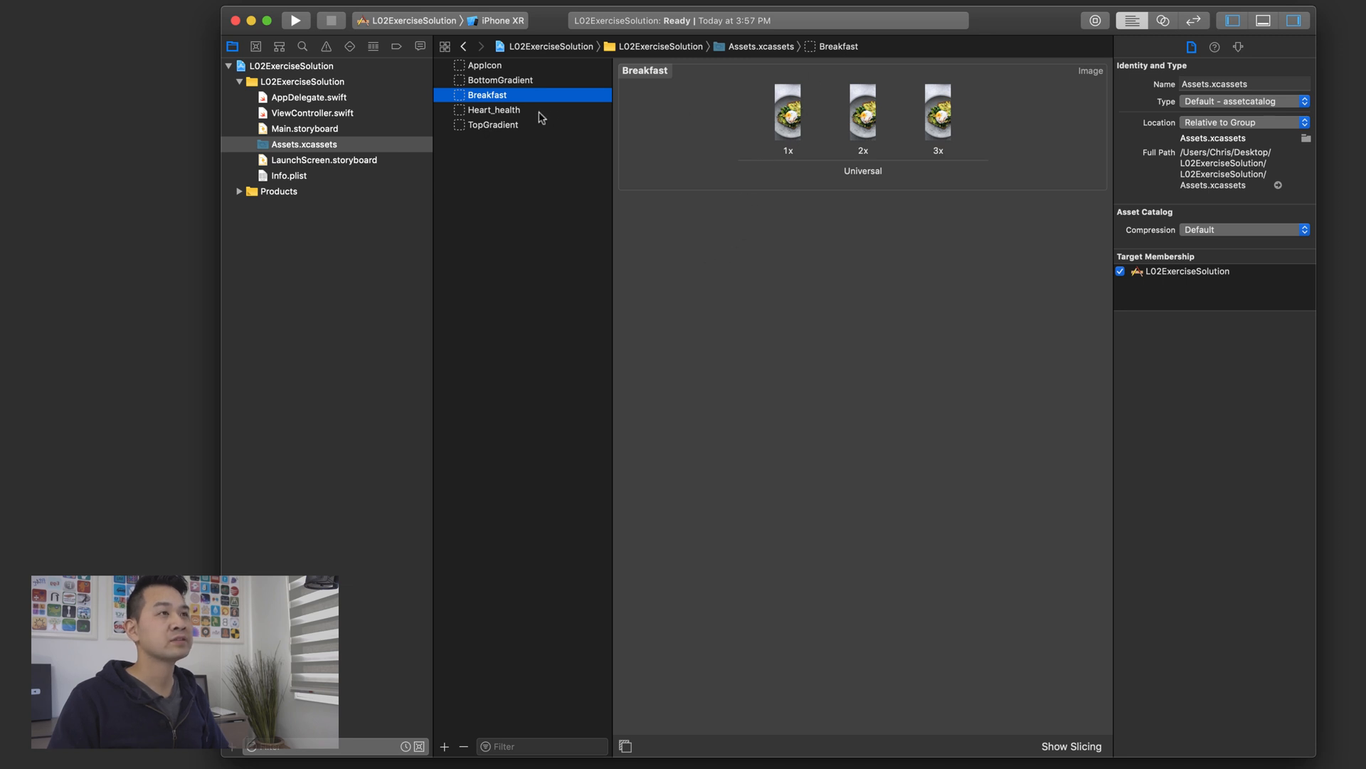
click(494, 109)
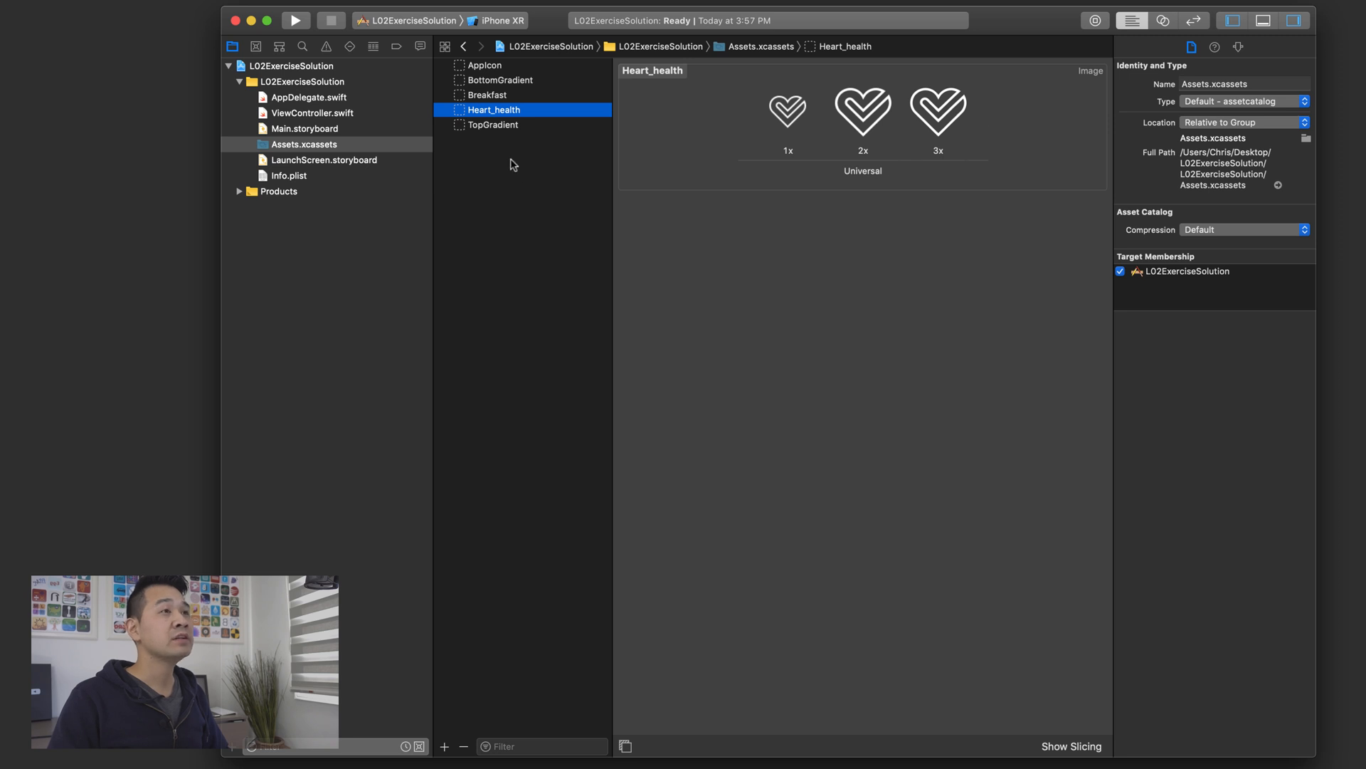
click(498, 80)
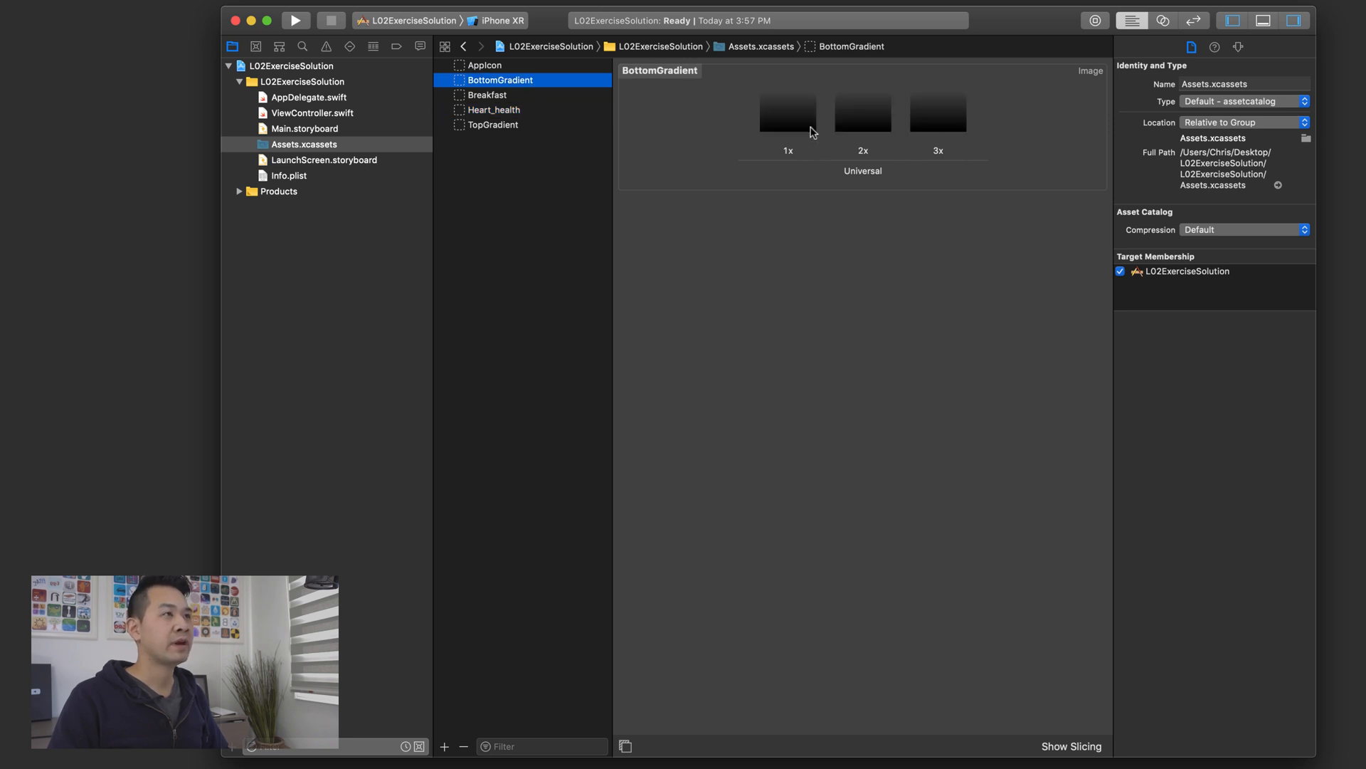
click(493, 124)
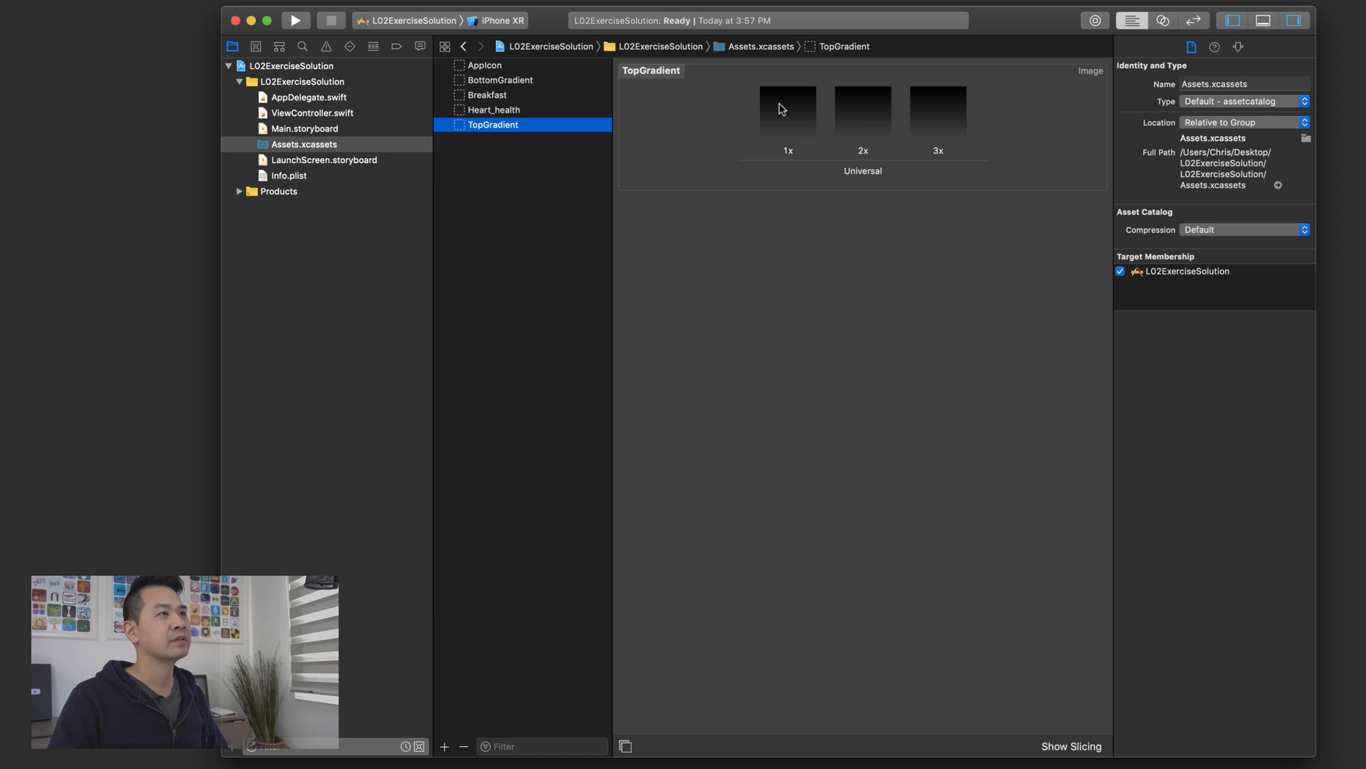
mouse_move(798, 263)
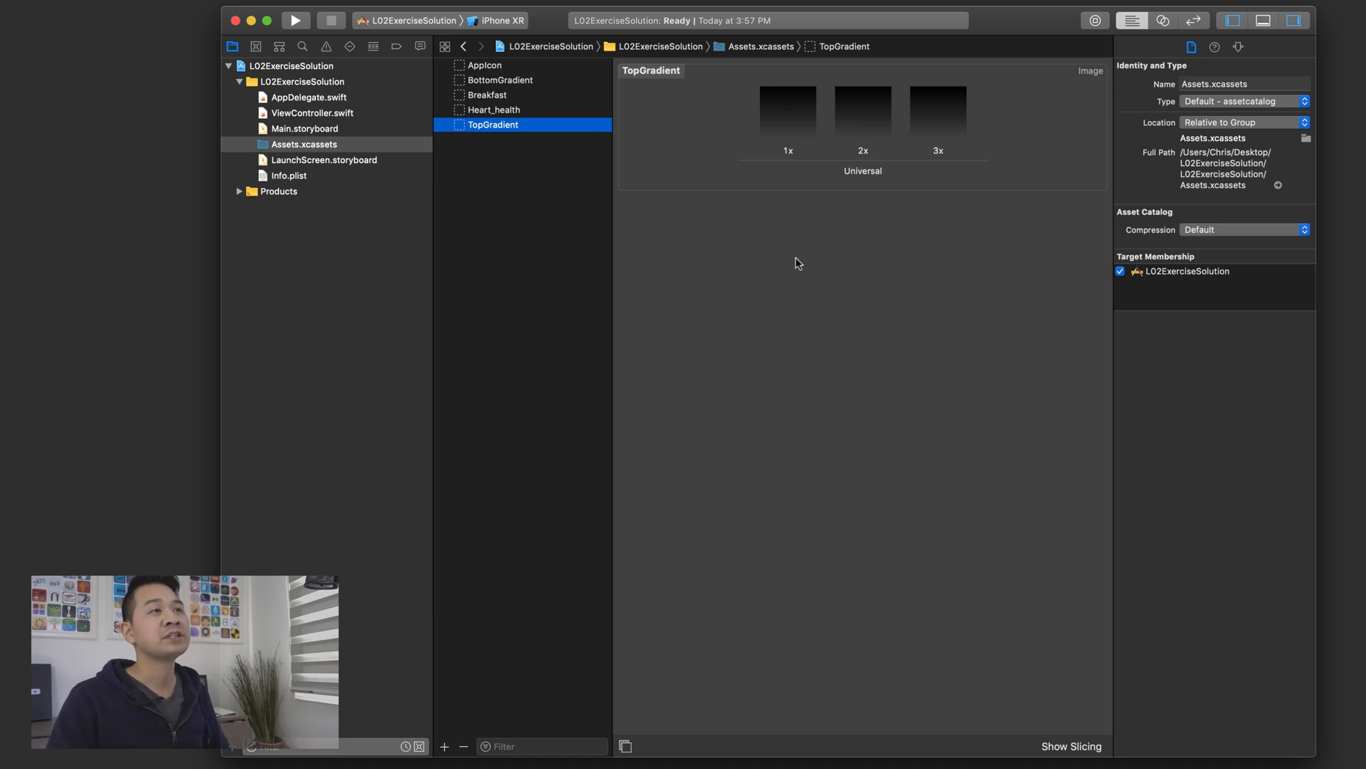
click(499, 80)
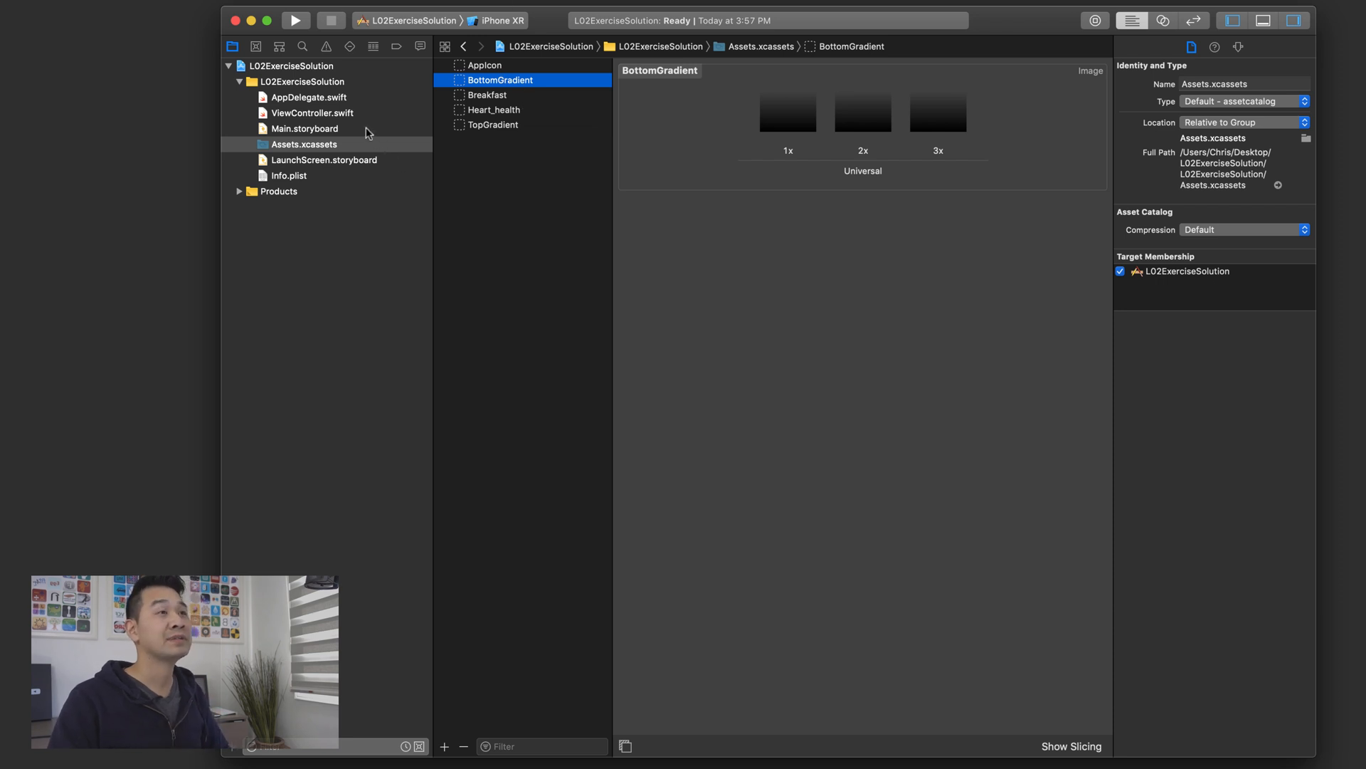
click(304, 129)
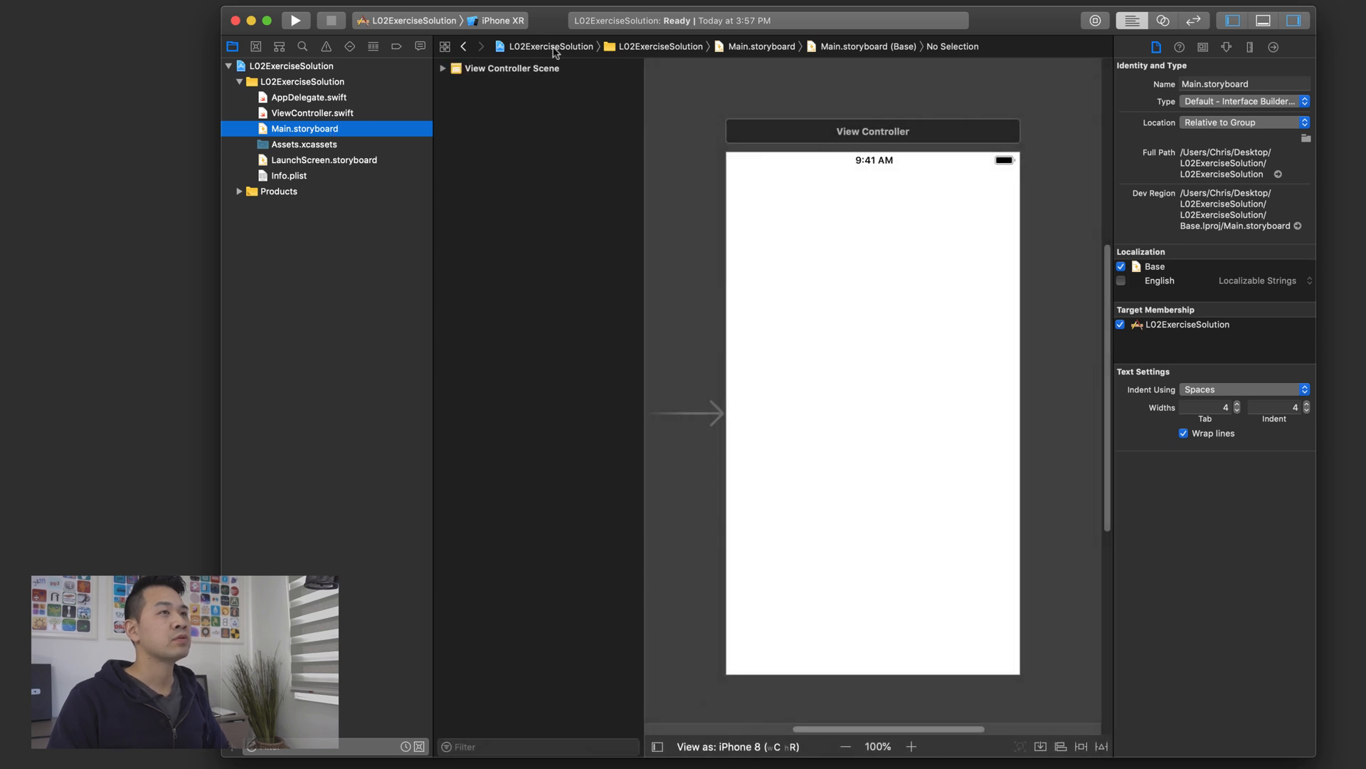
- Expand the View Controller Scene and find Image View in the Object Library
click(443, 69)
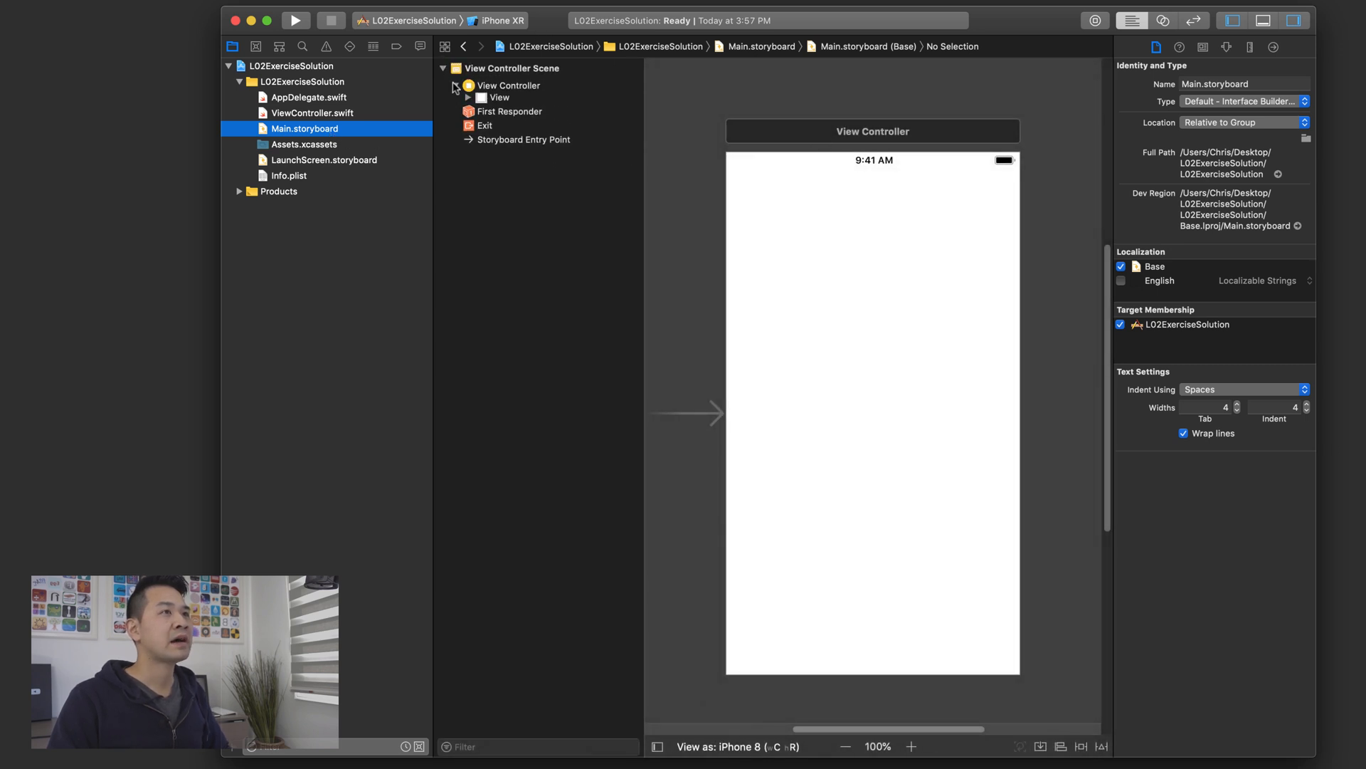
click(470, 97)
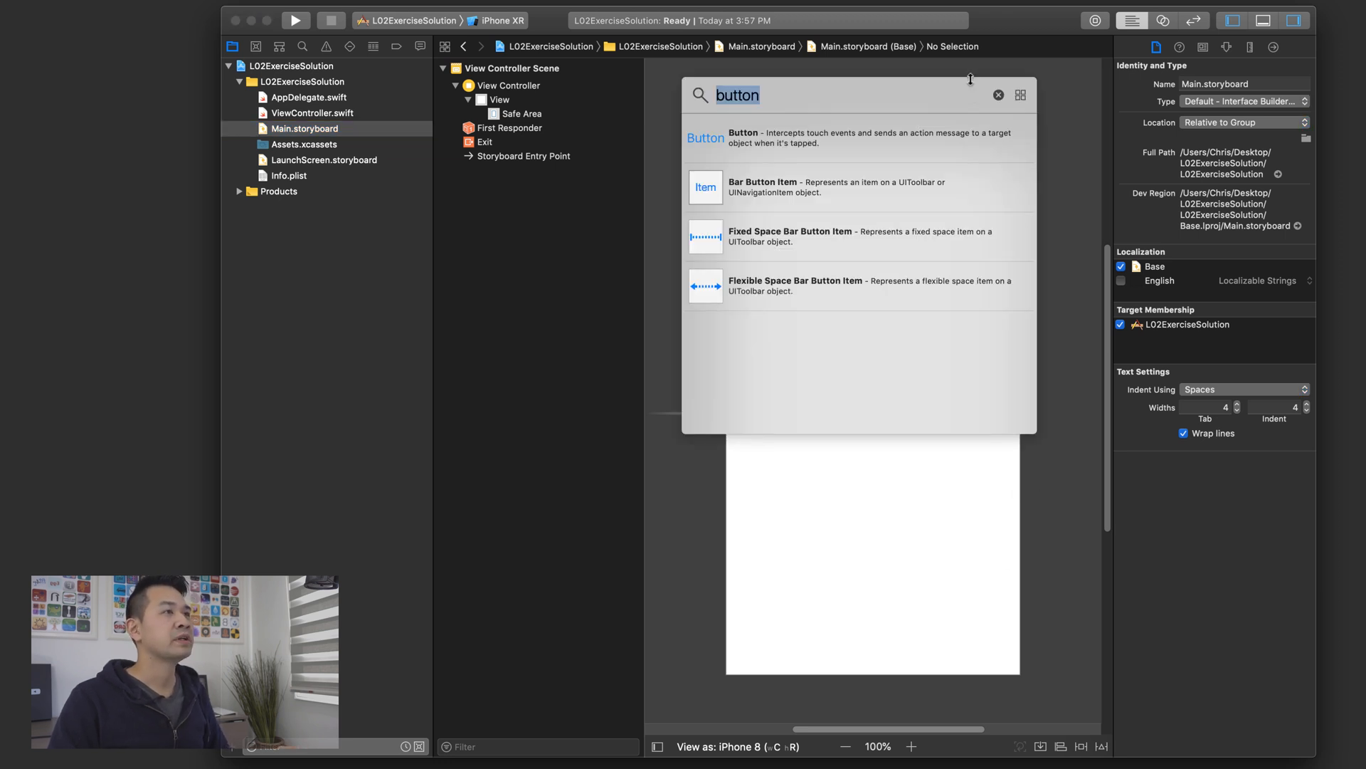
click(999, 95)
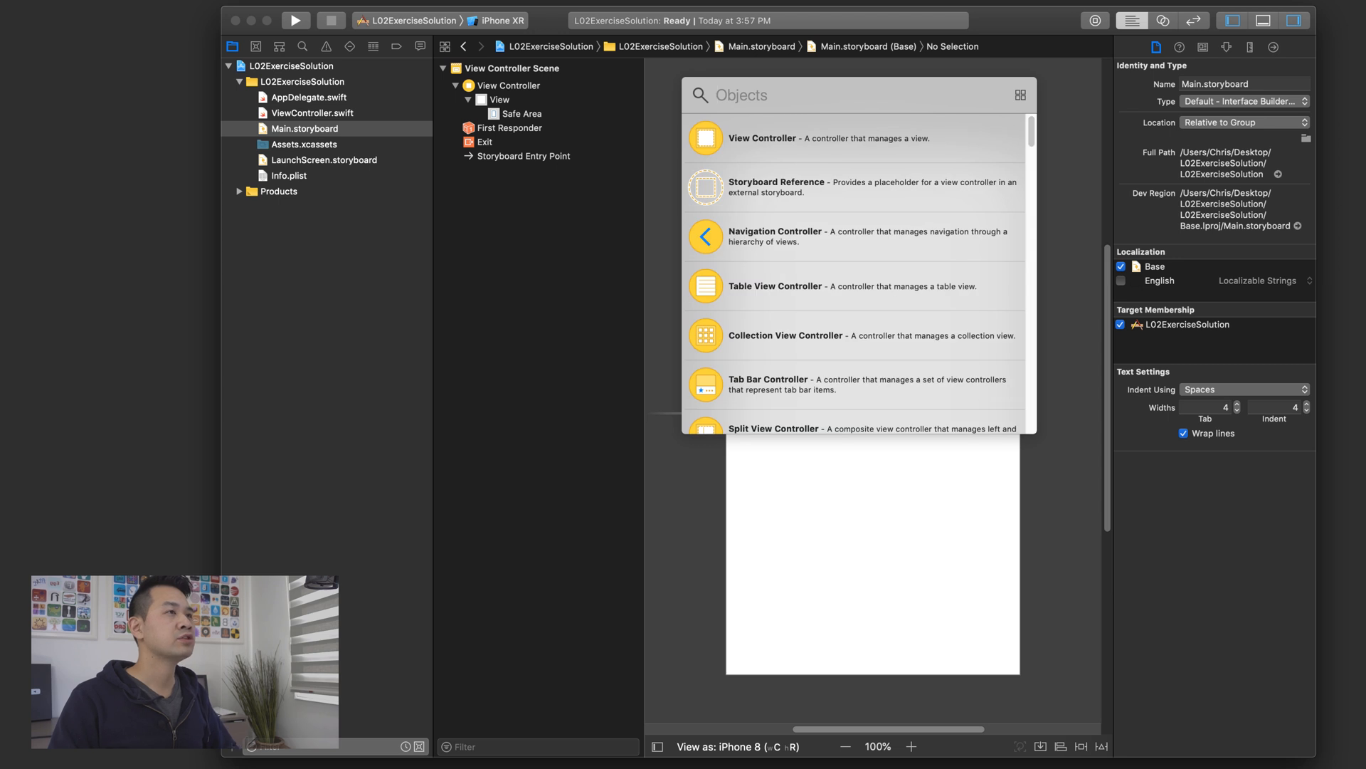
text(imageview)
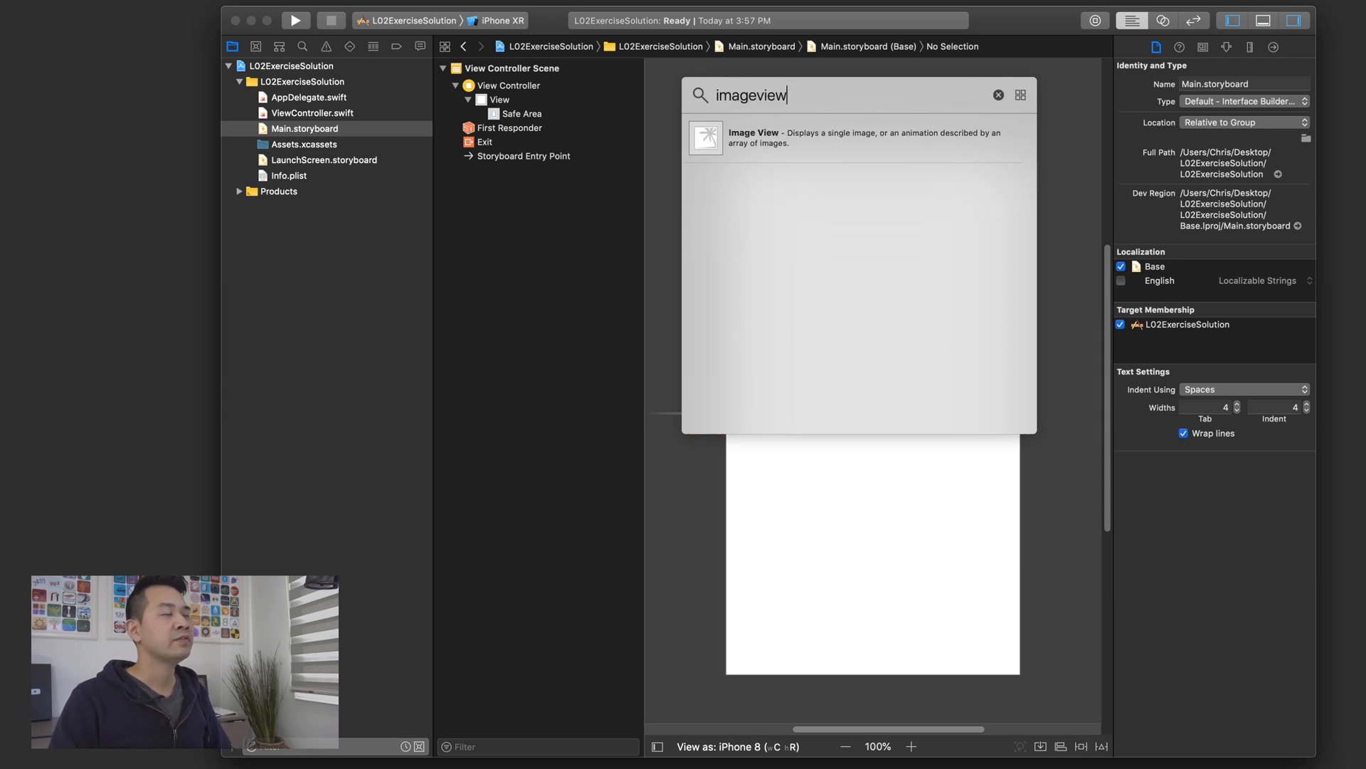
mouse_move(1094, 19)
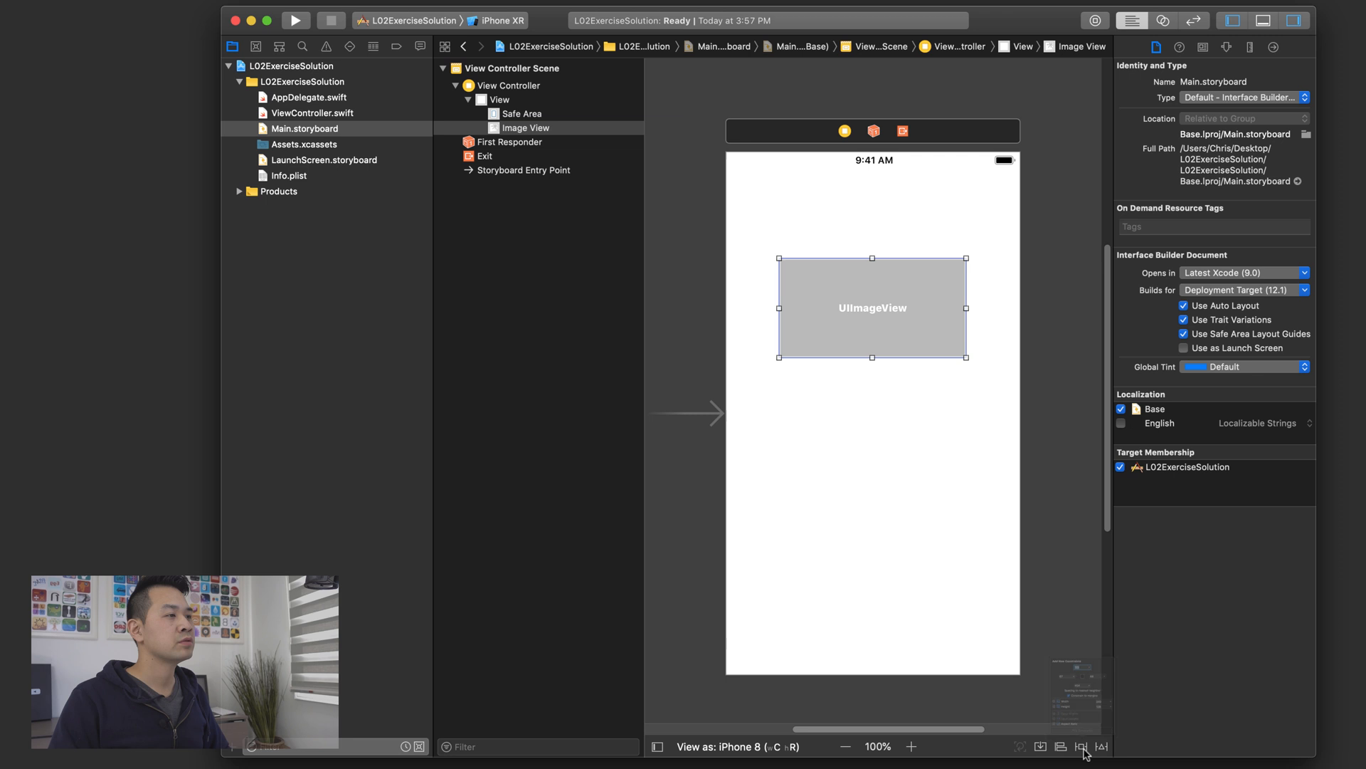
- Pin the image view to View with 0 spacing on all four sides, margins off
click(1083, 746)
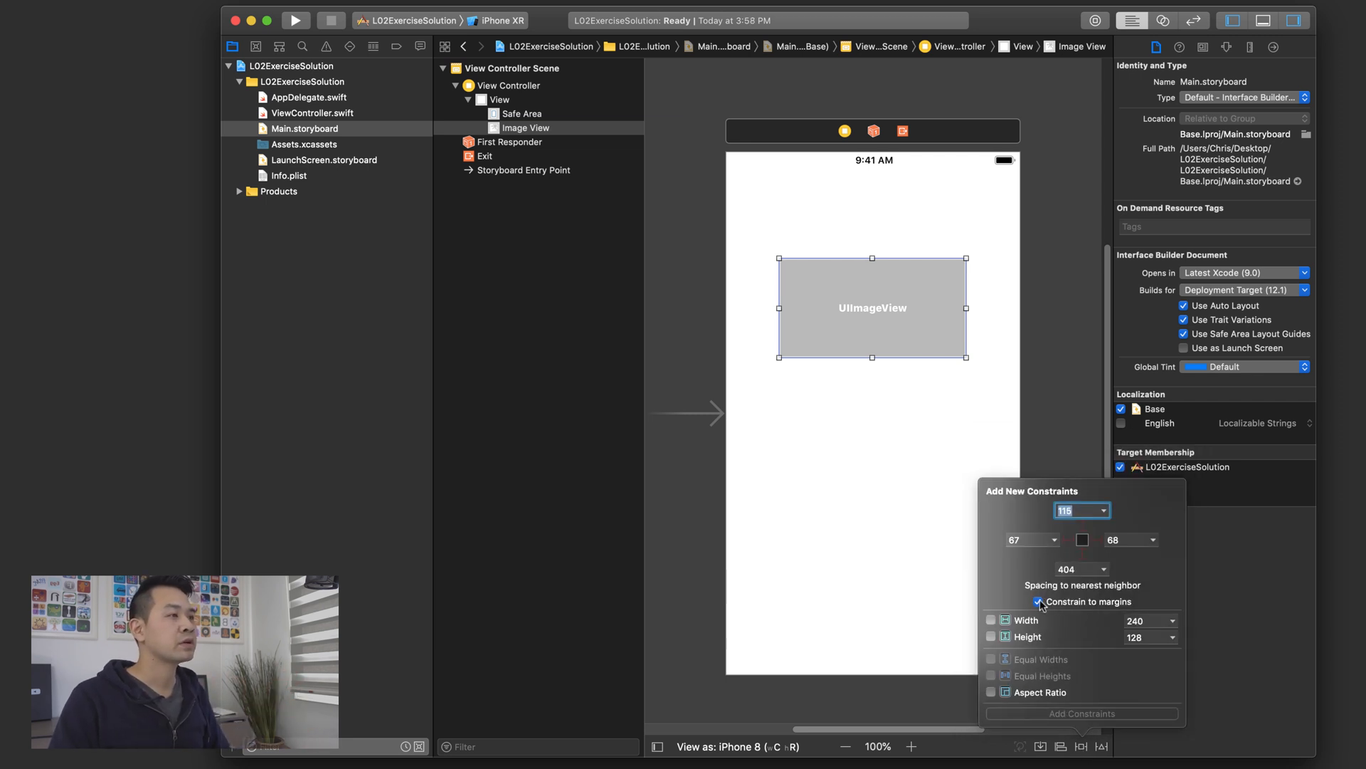
click(1038, 601)
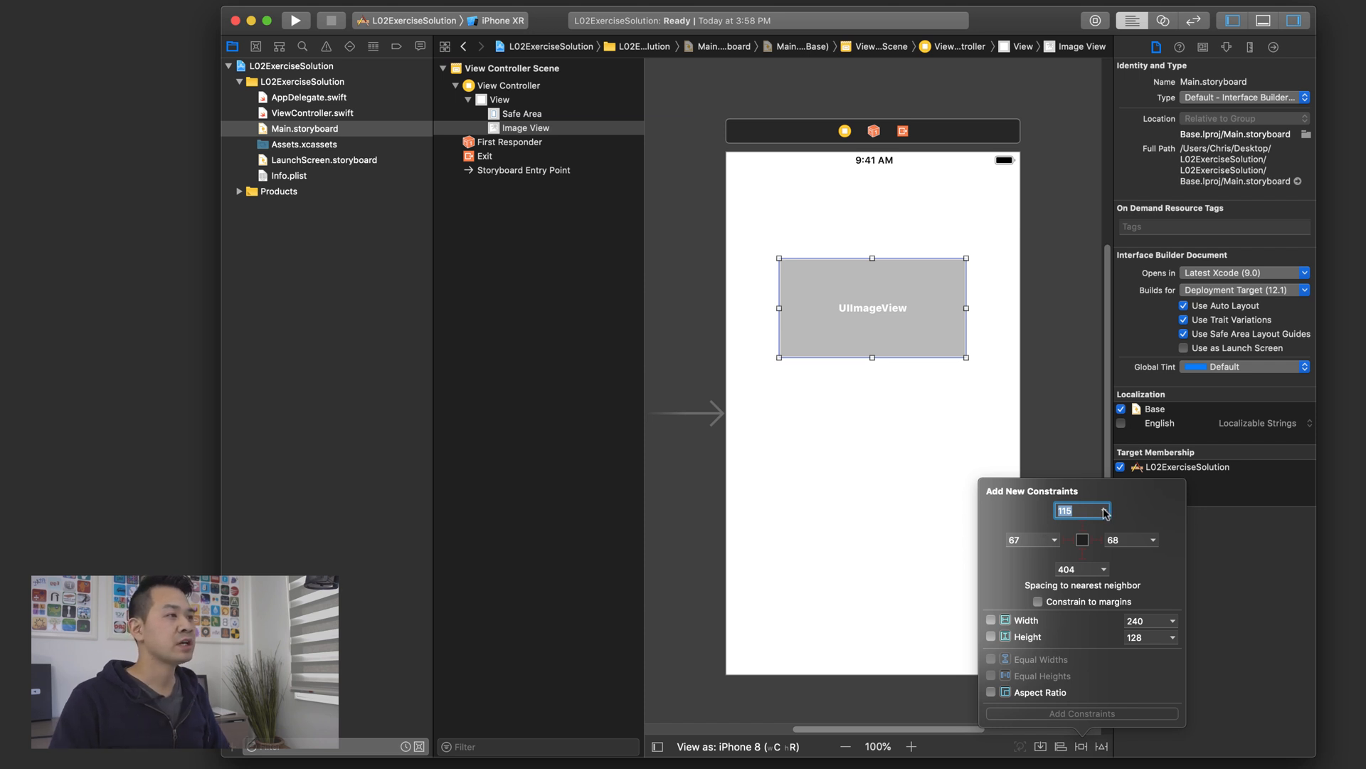
click(1101, 510)
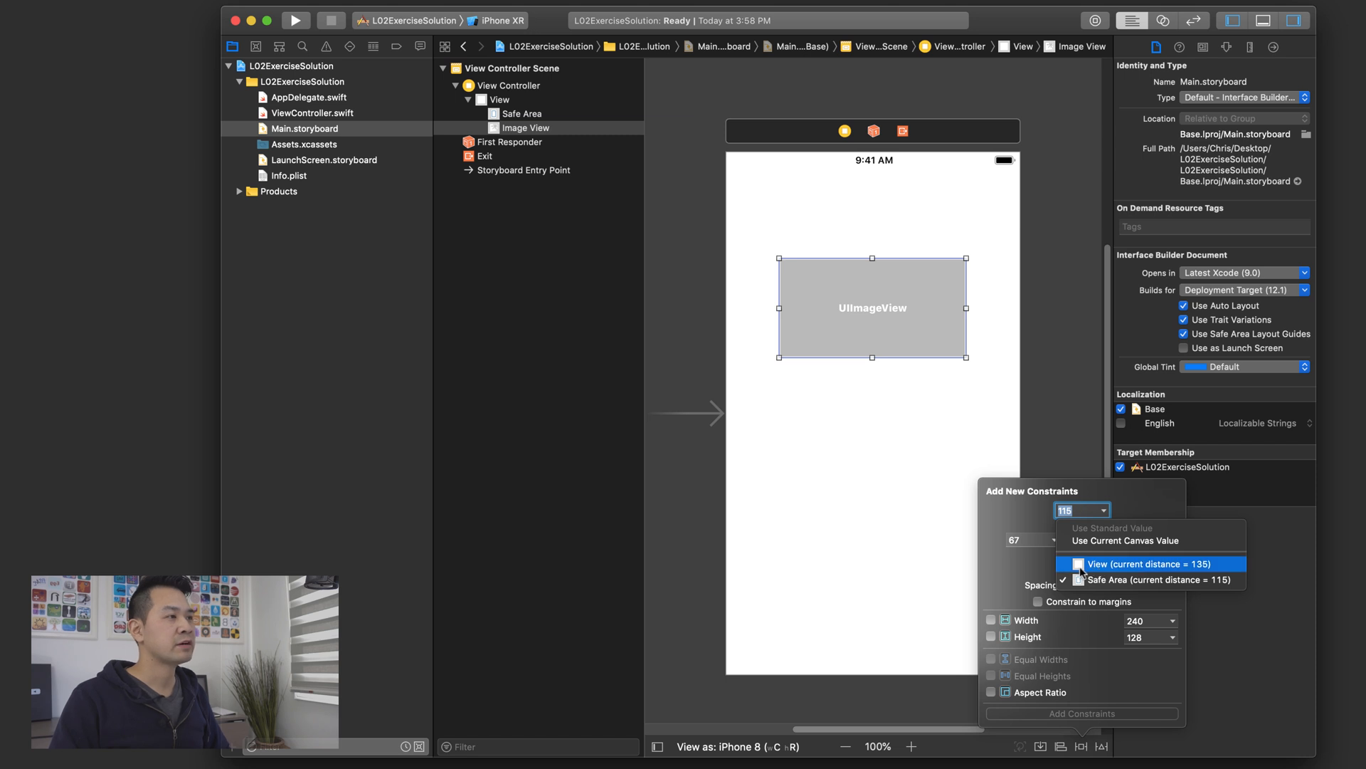
click(1150, 564)
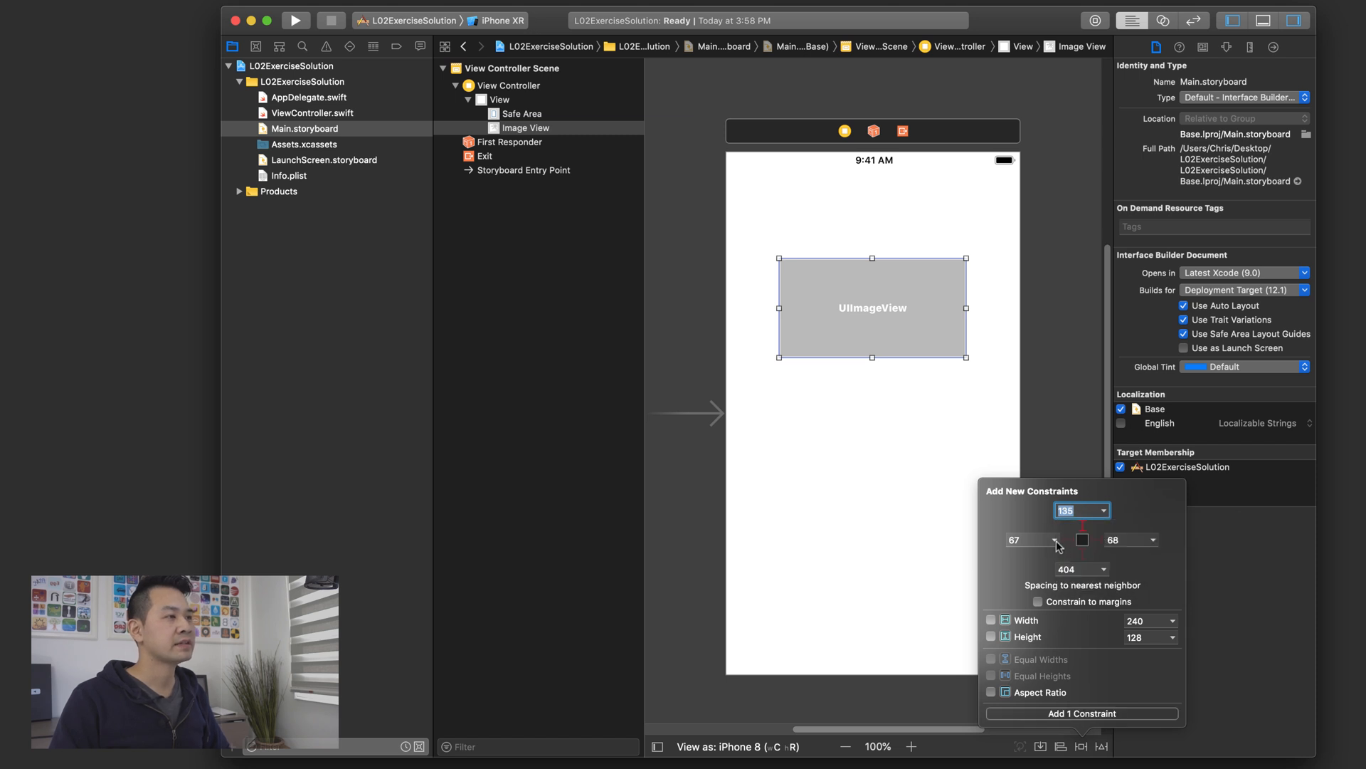
click(1127, 540)
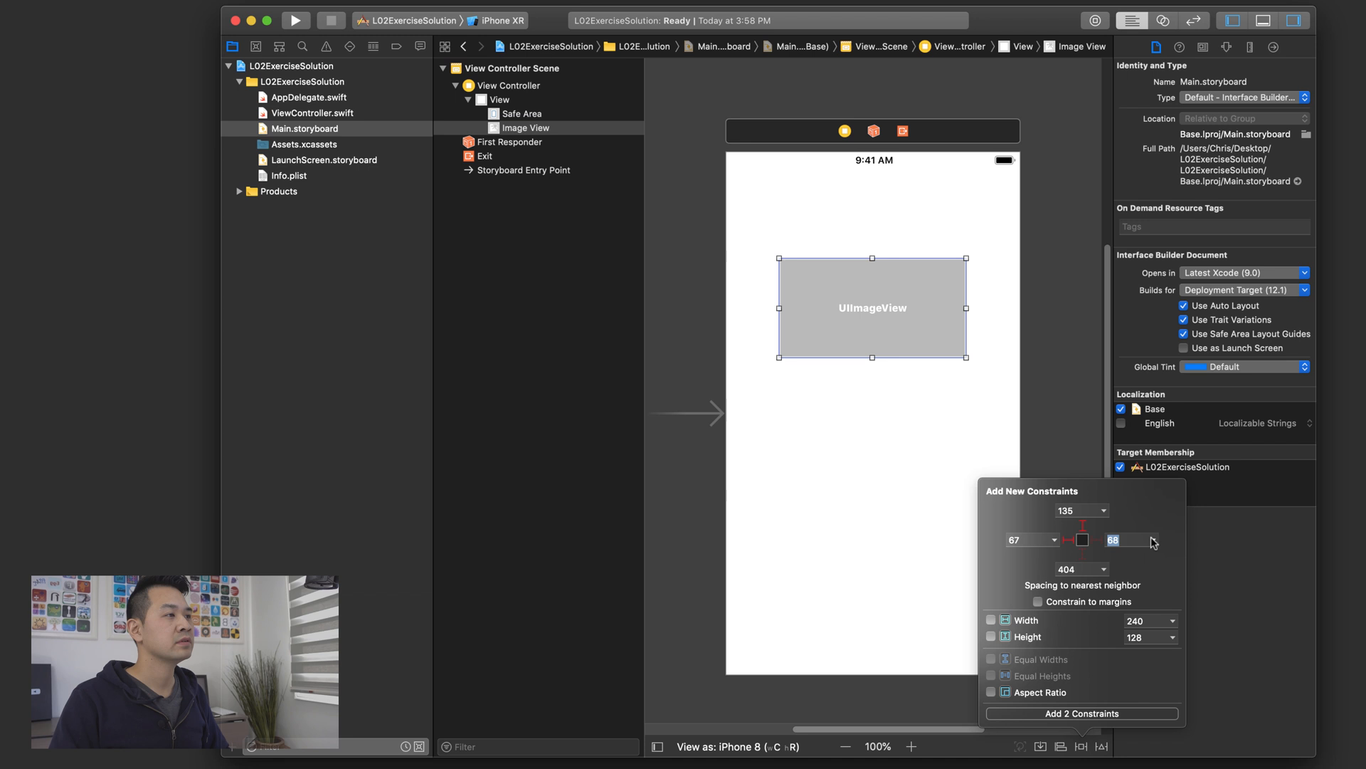
click(1104, 568)
text(0)
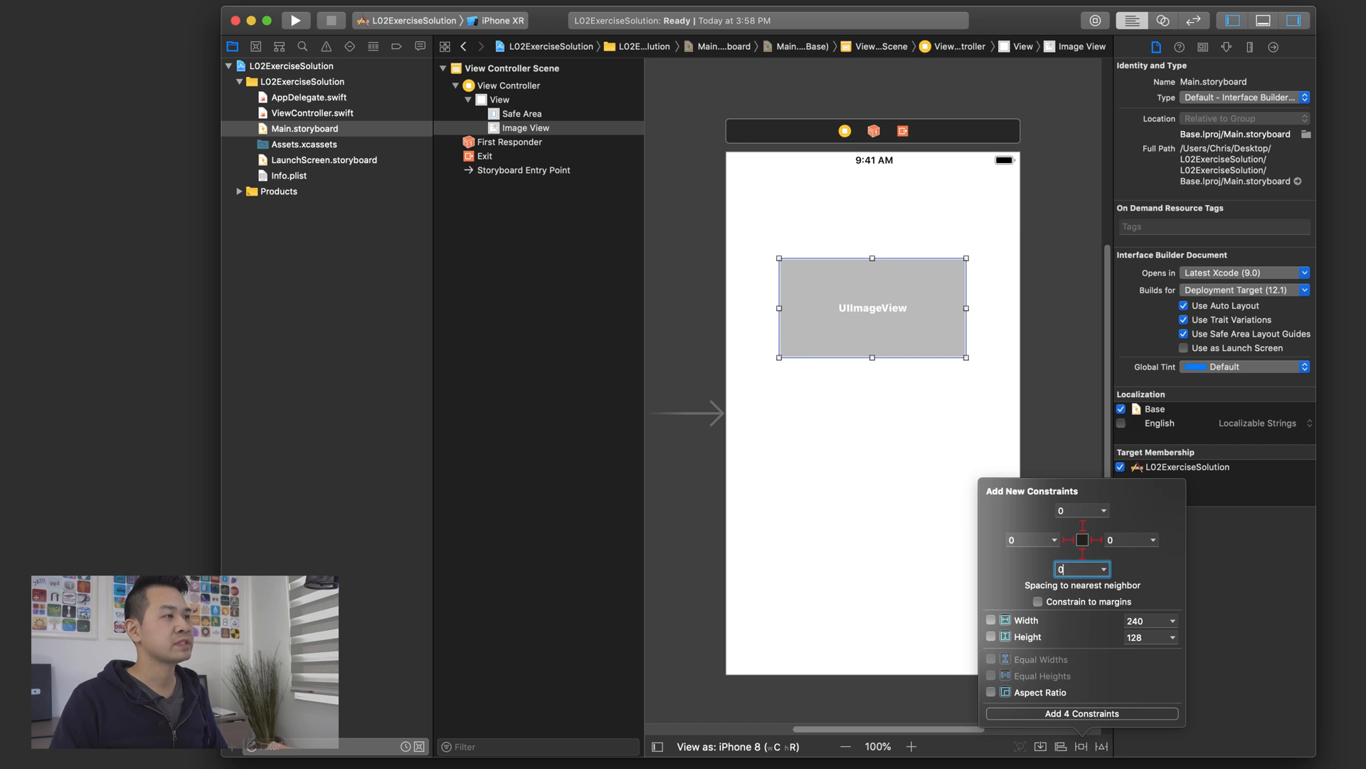
mouse_move(1053, 582)
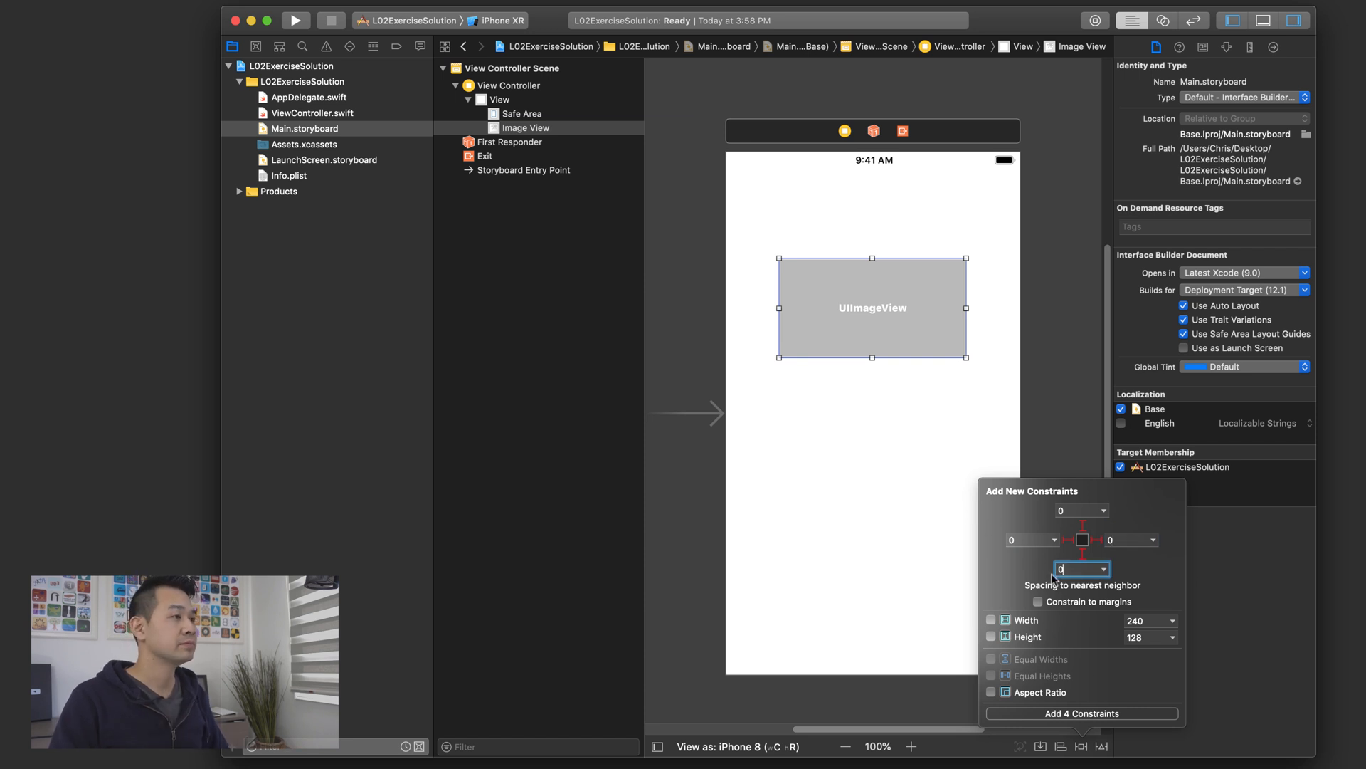
click(1082, 713)
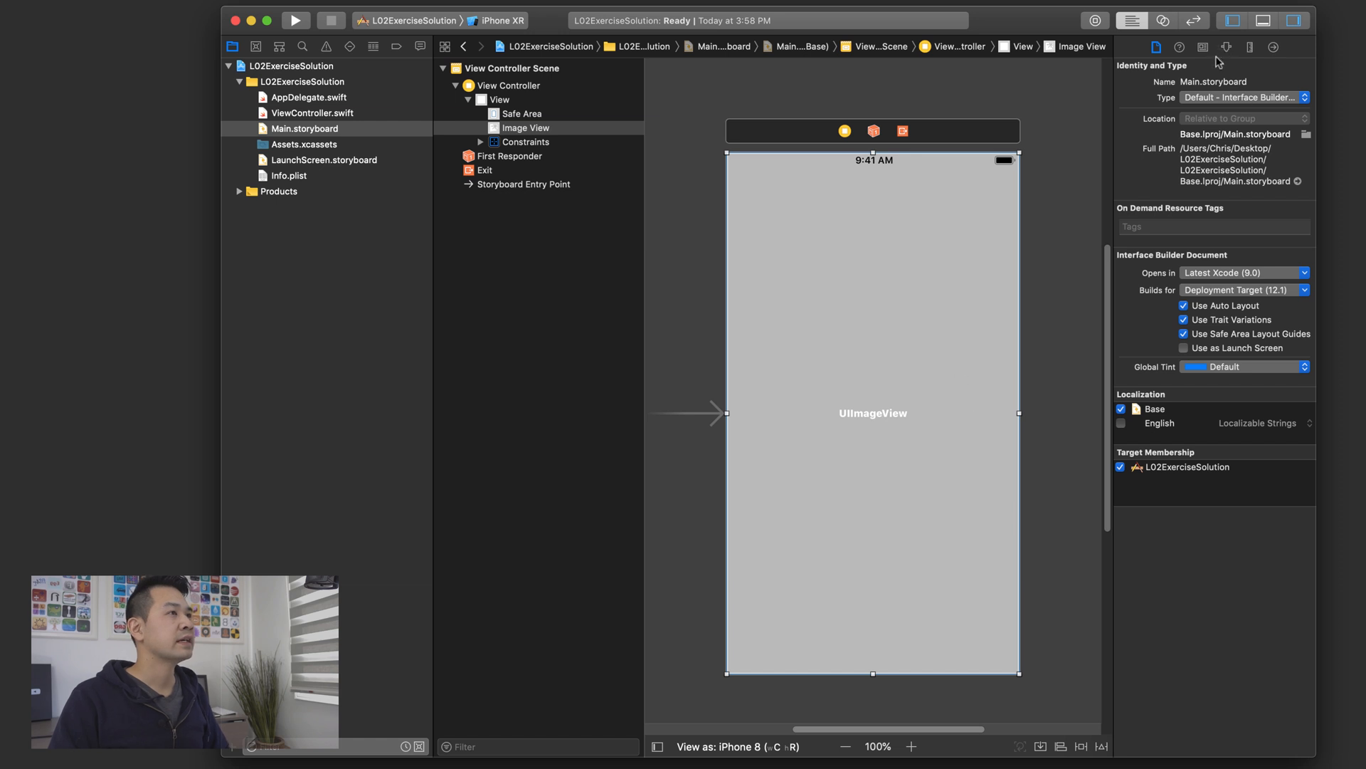
- Set the full-screen image view to the Breakfast image with Aspect Fill content mode
click(1226, 46)
text(Breakfast)
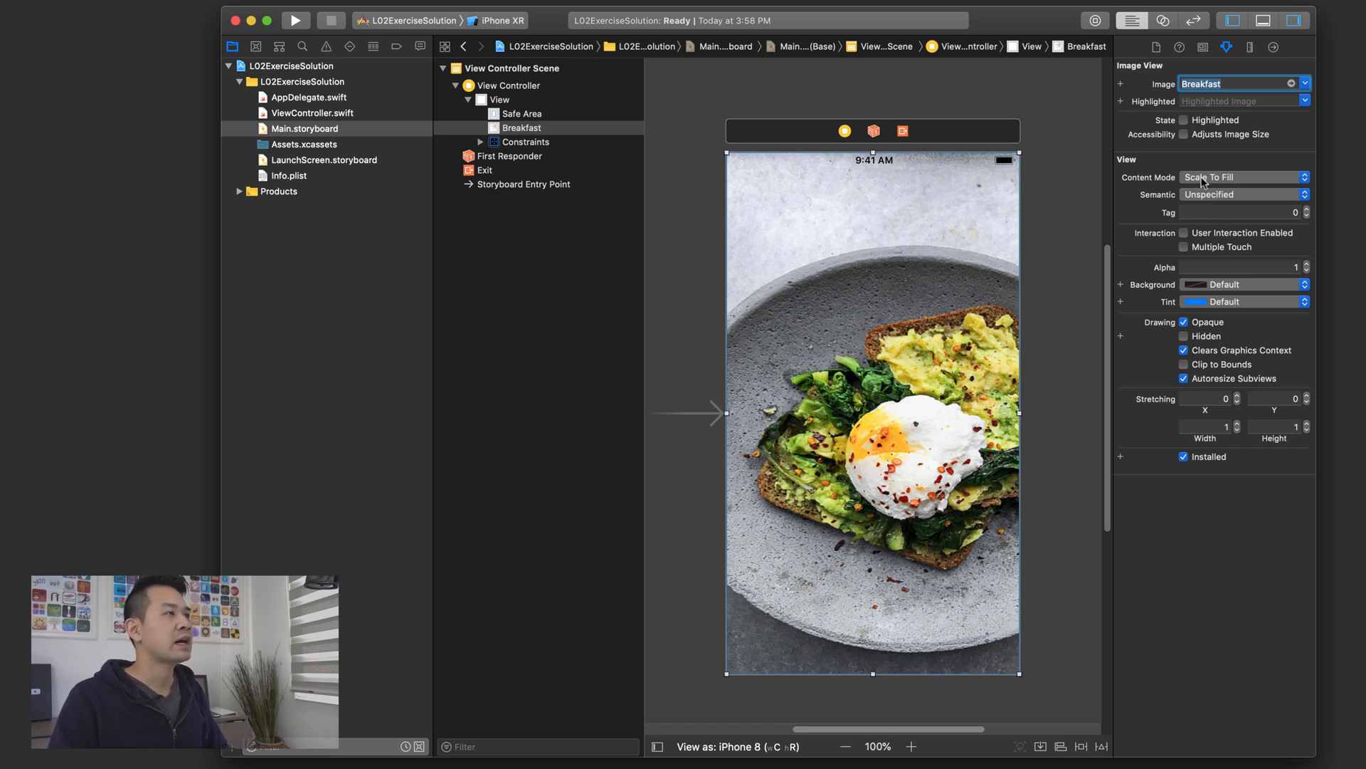
click(1243, 177)
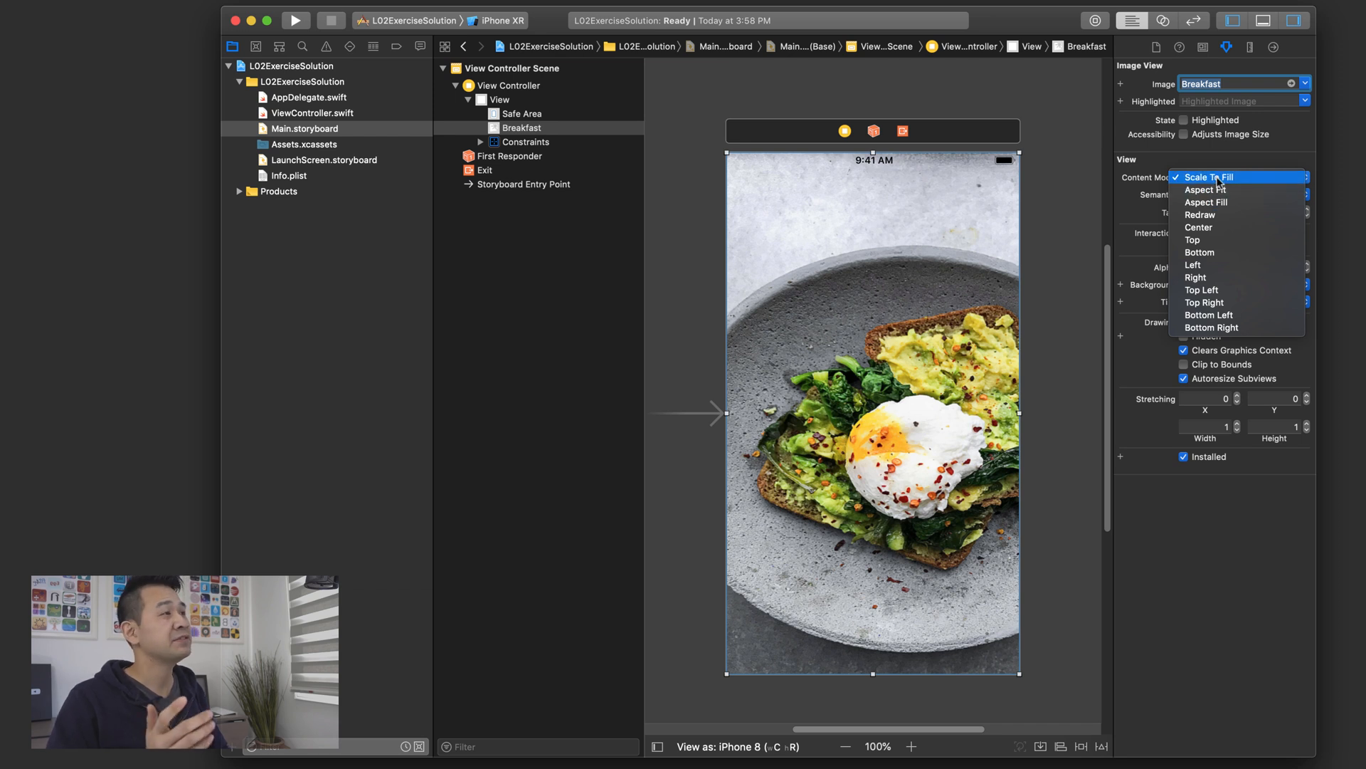
click(1206, 202)
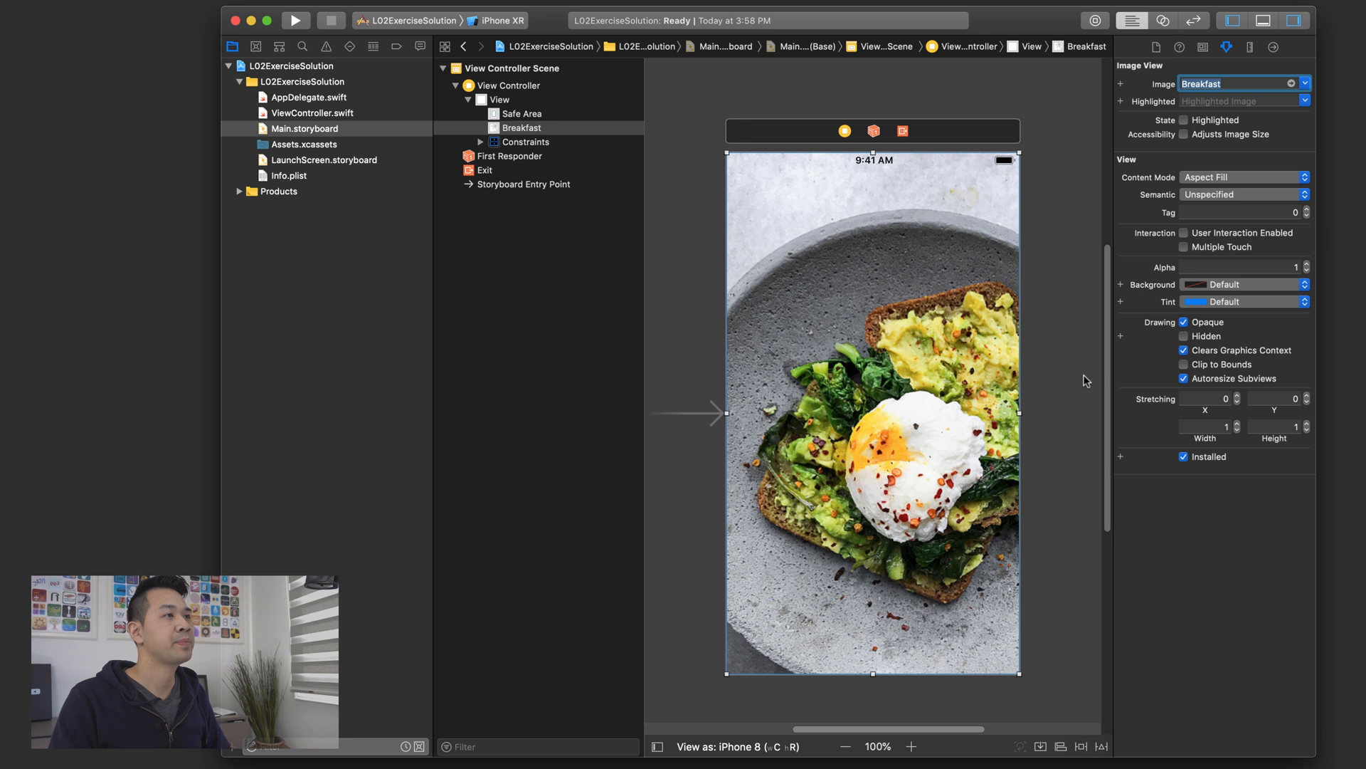
mouse_move(869, 425)
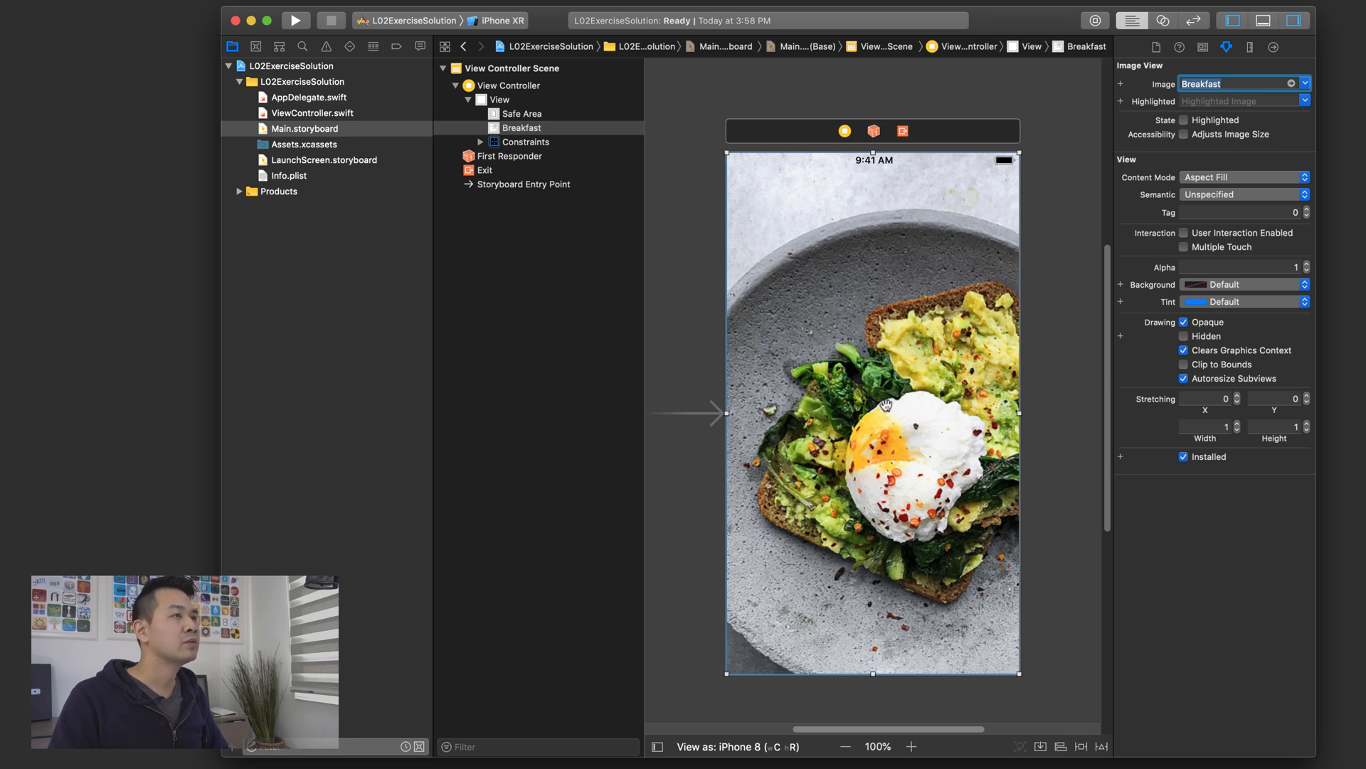
mouse_move(722, 229)
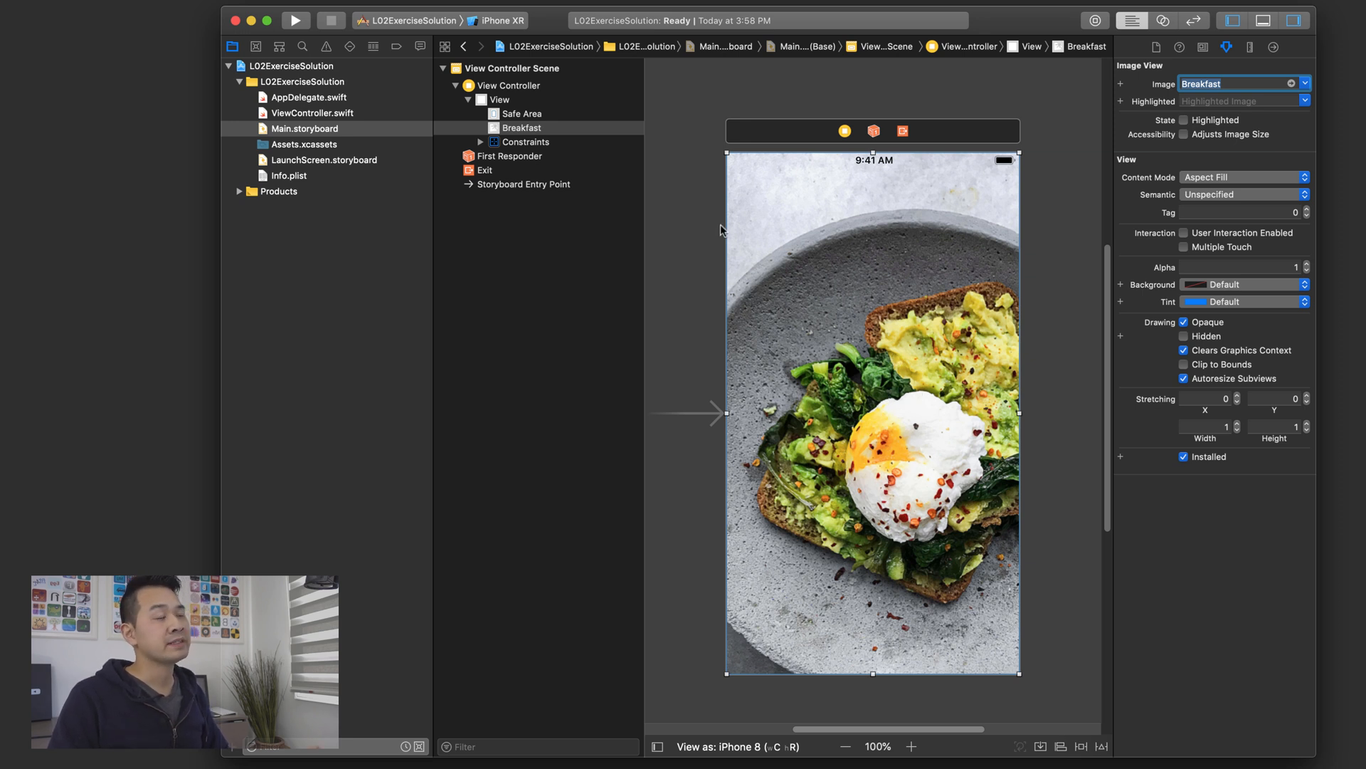
text(imageview)
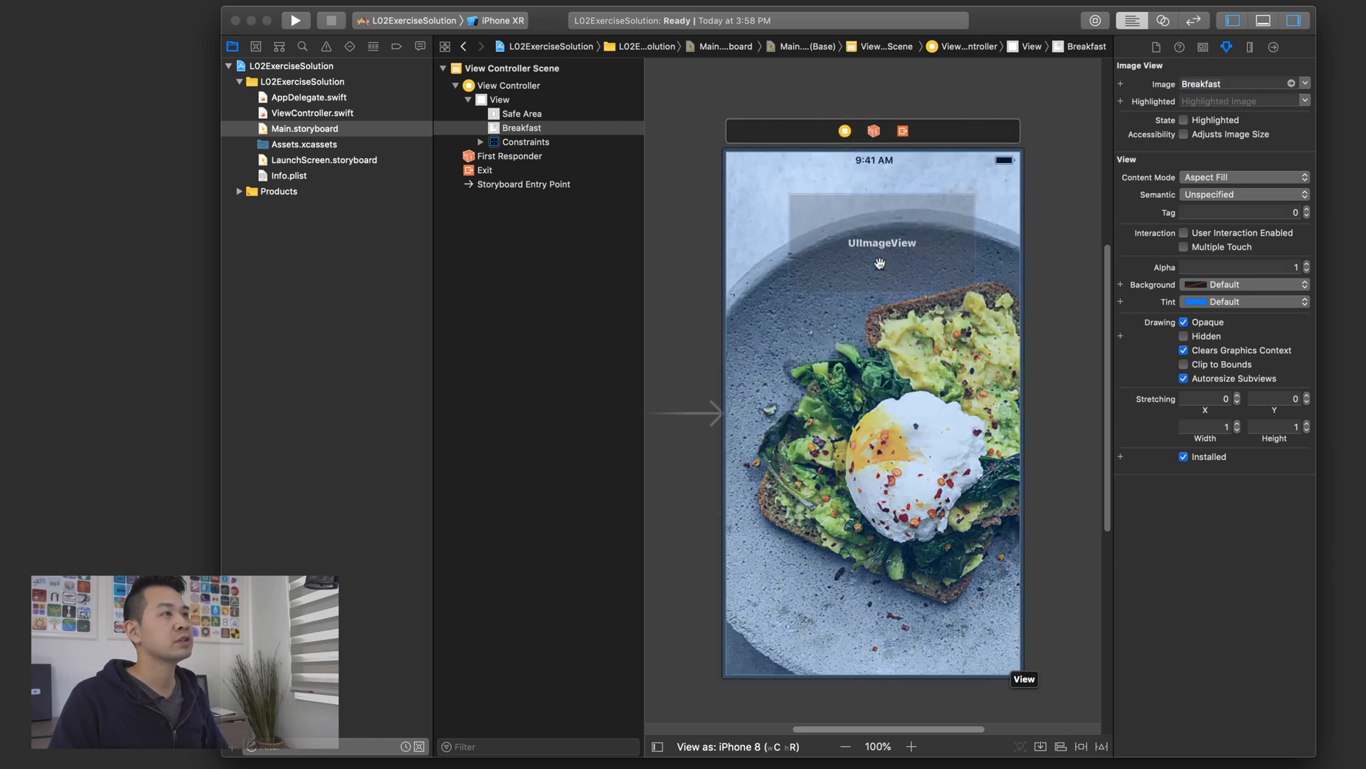
- Add a top image view pinned 0 to View's top, leading and trailing, showing TopGradient
click(880, 242)
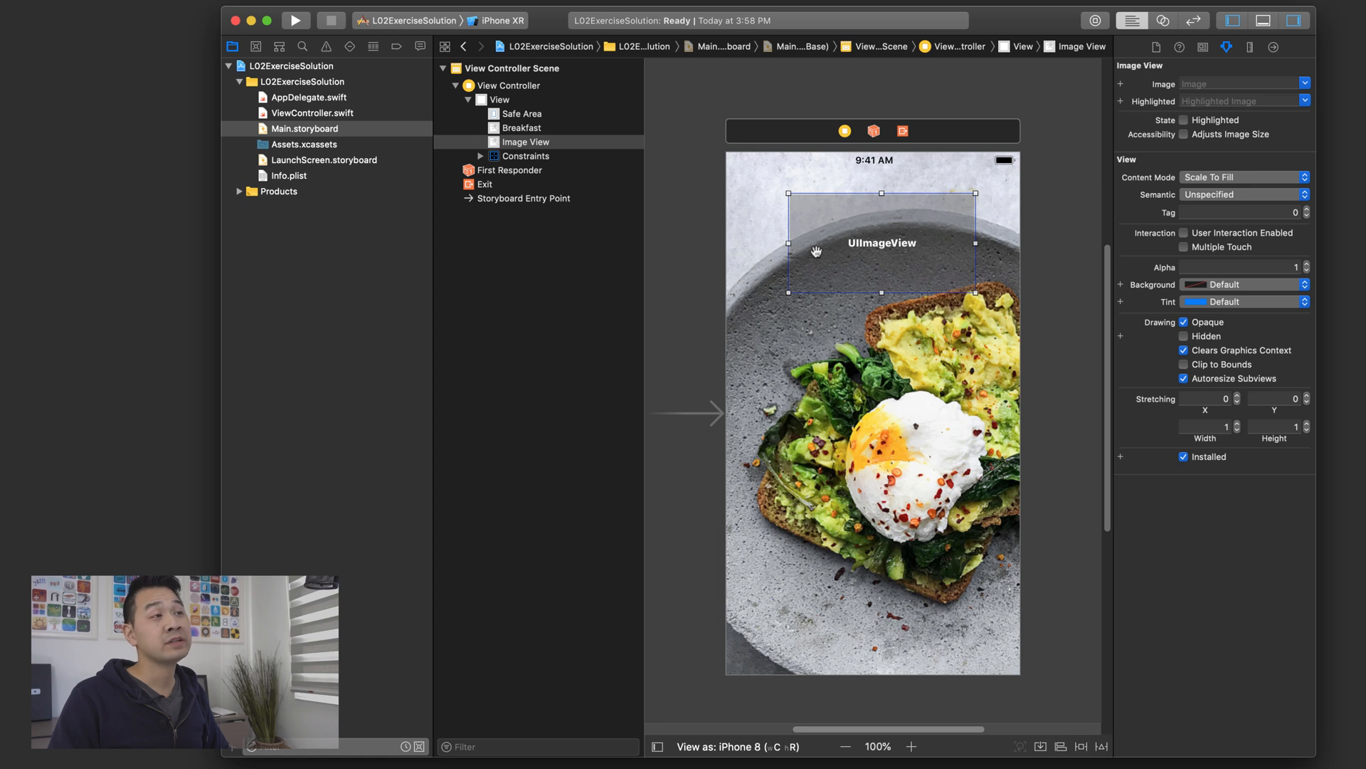
mouse_move(931, 190)
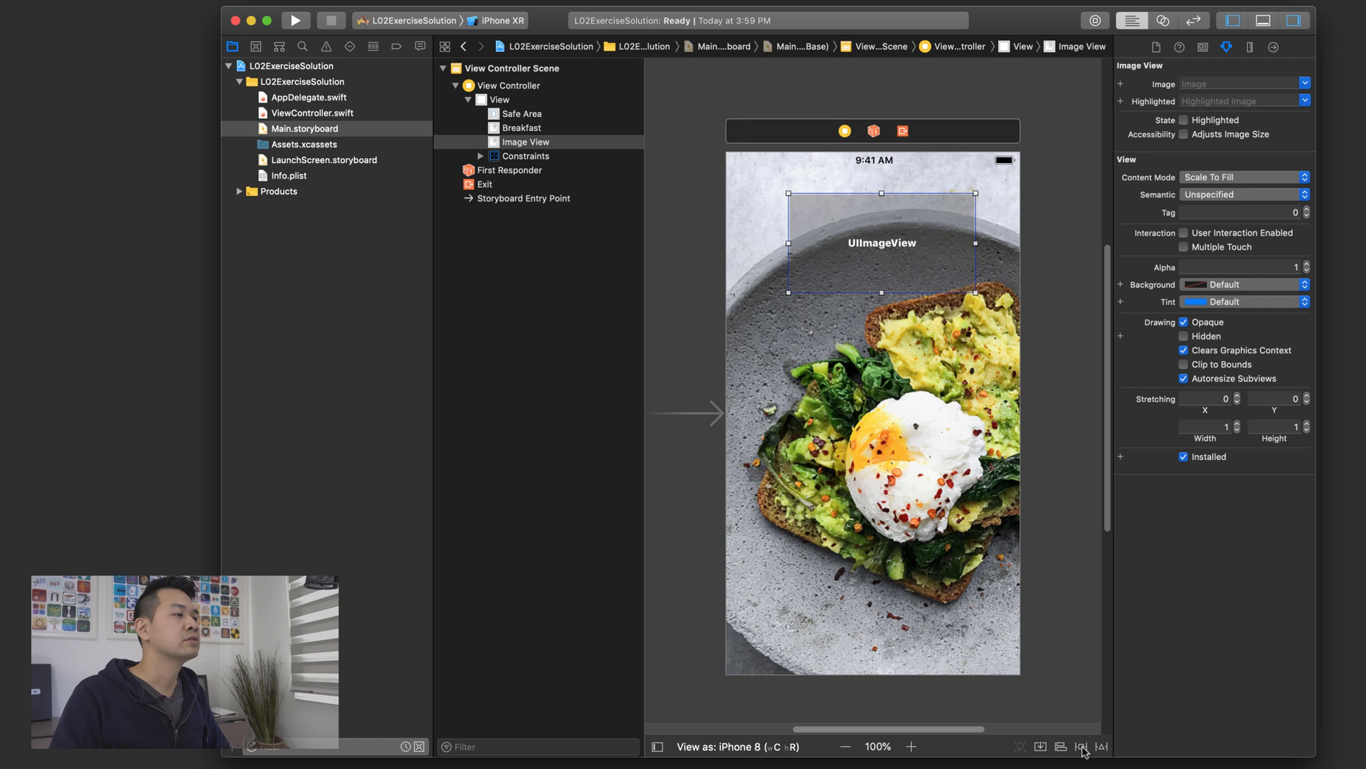
click(1082, 746)
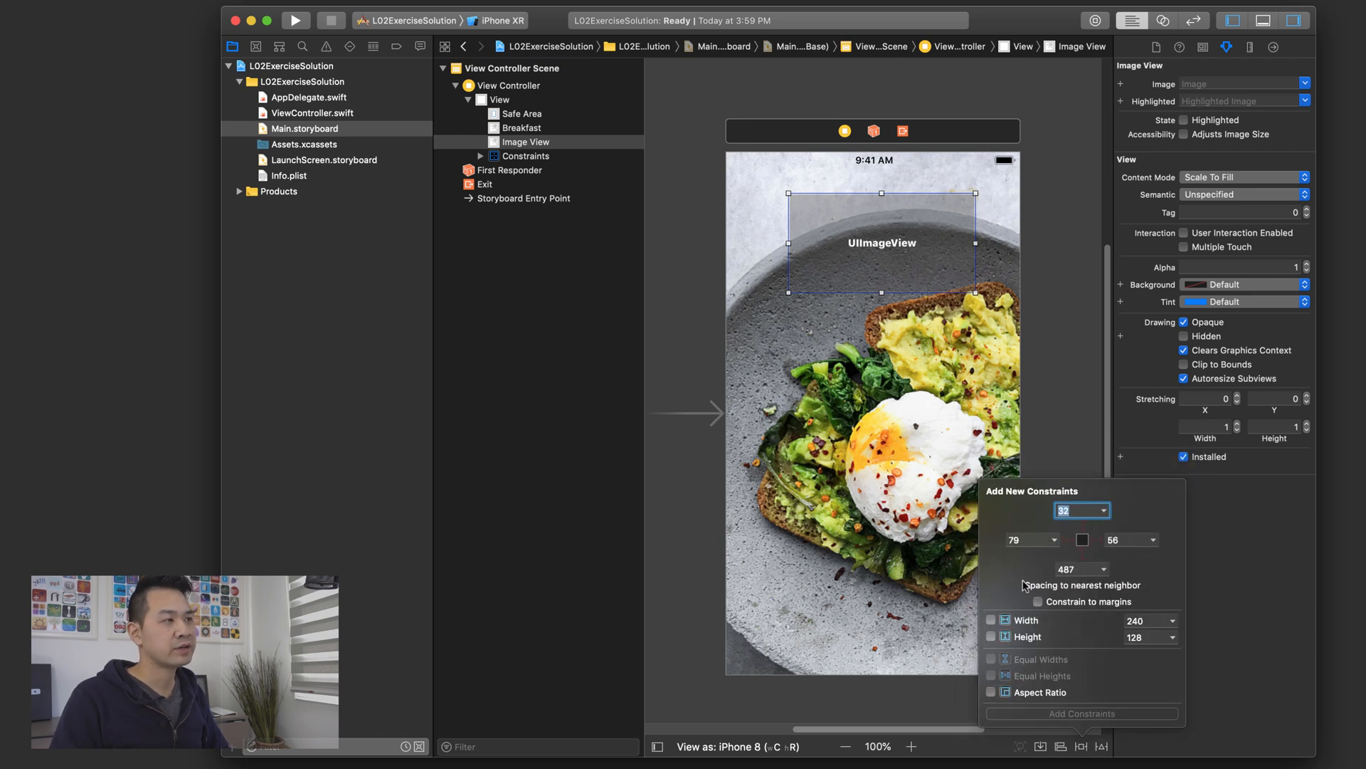
click(1091, 539)
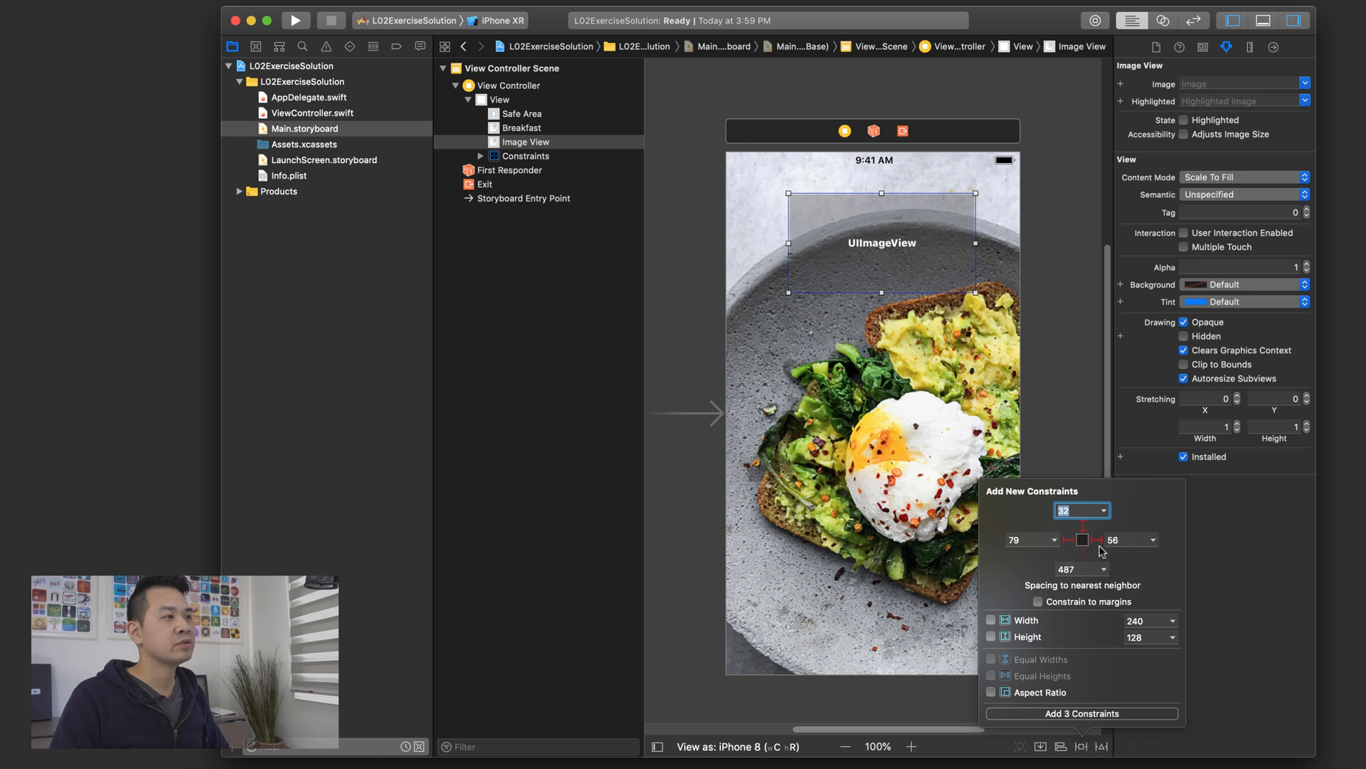
mouse_move(1045, 538)
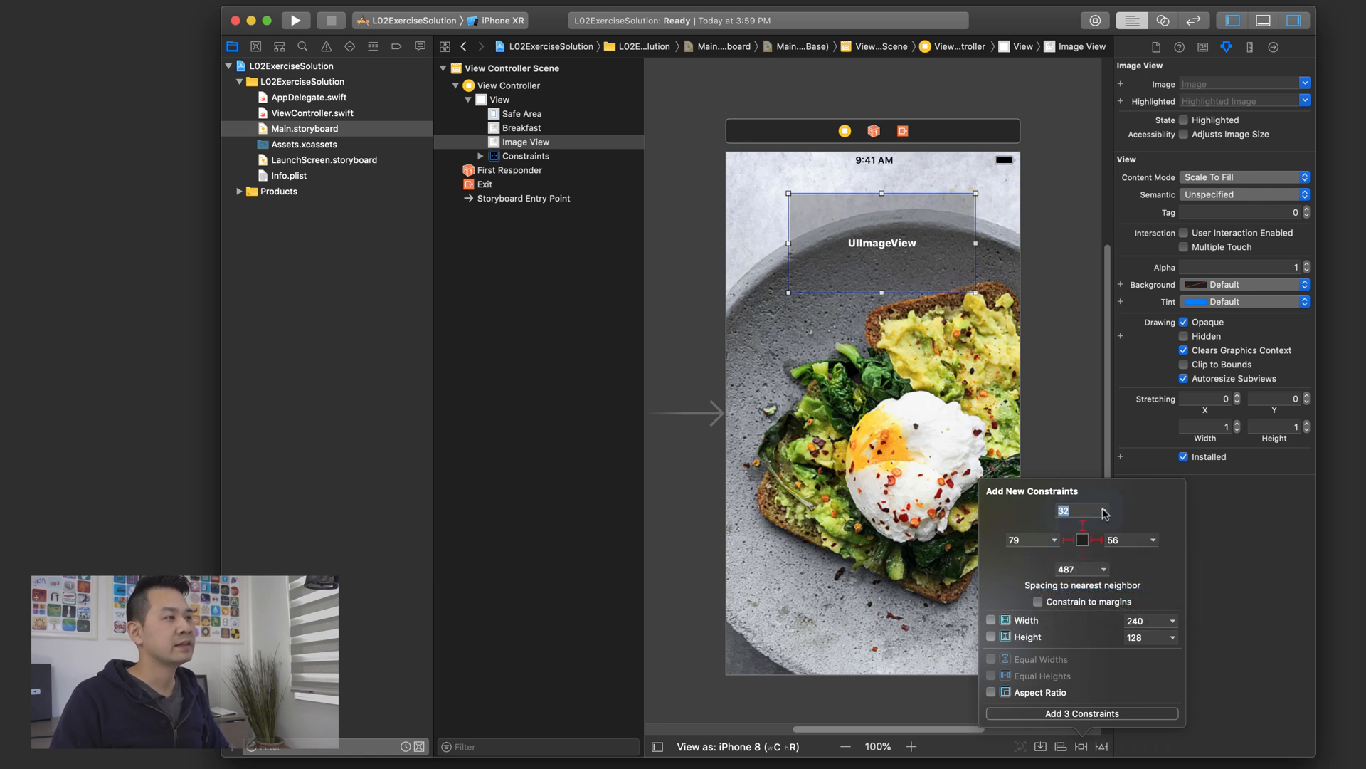
click(1149, 540)
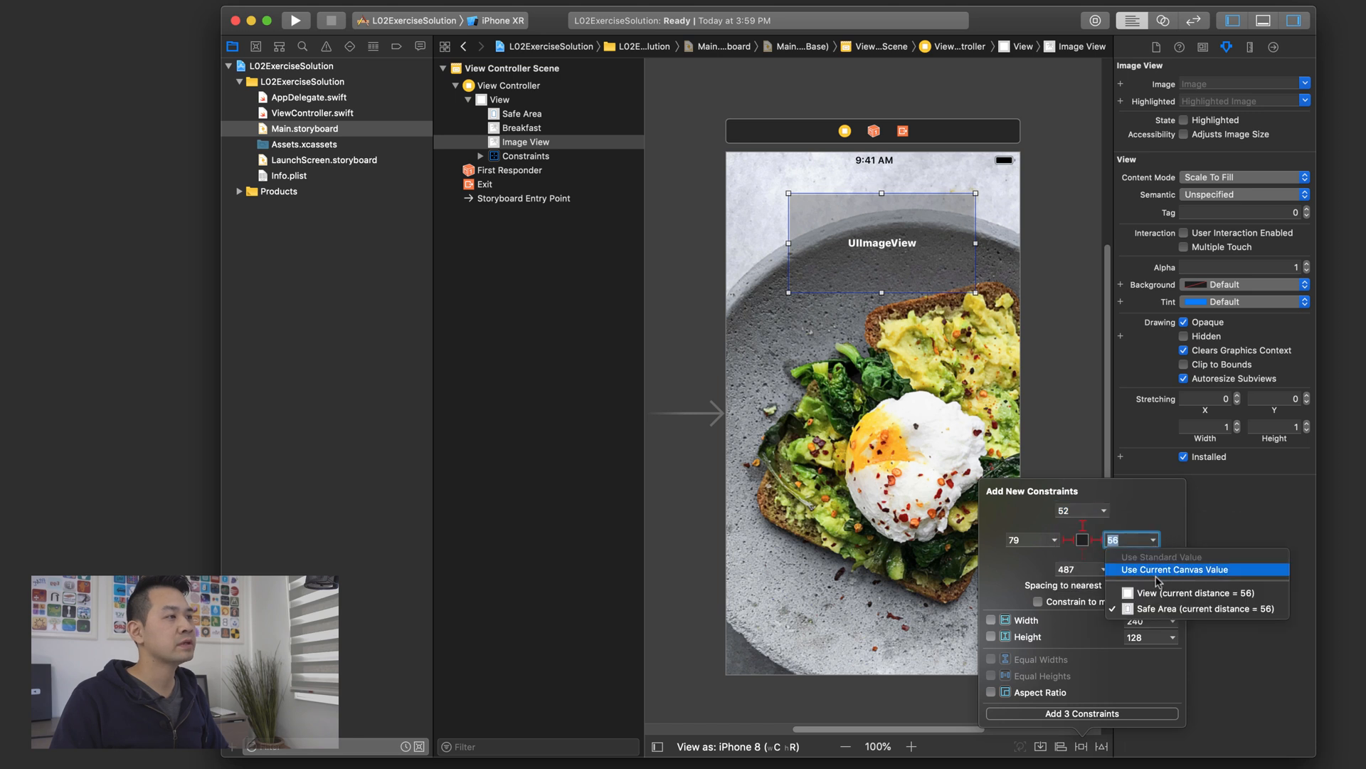
click(1197, 569)
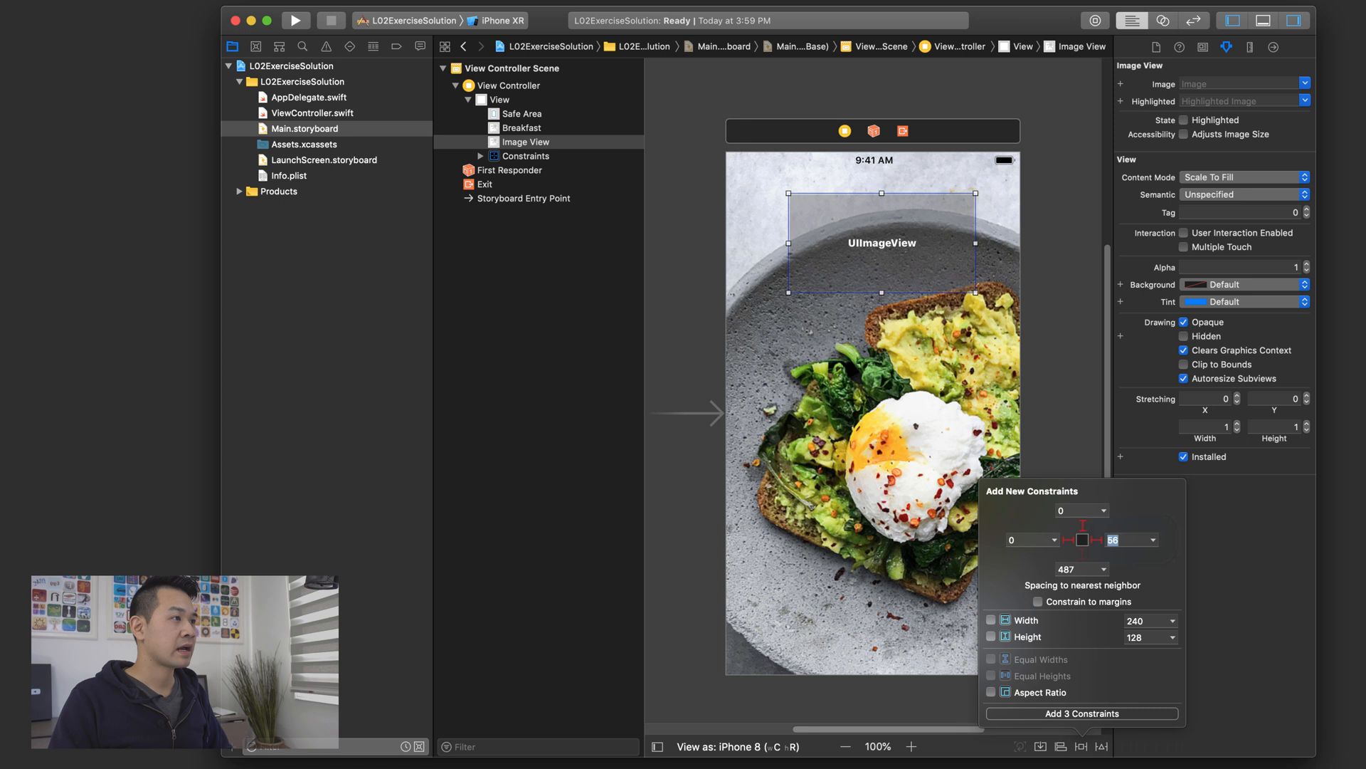
text(0)
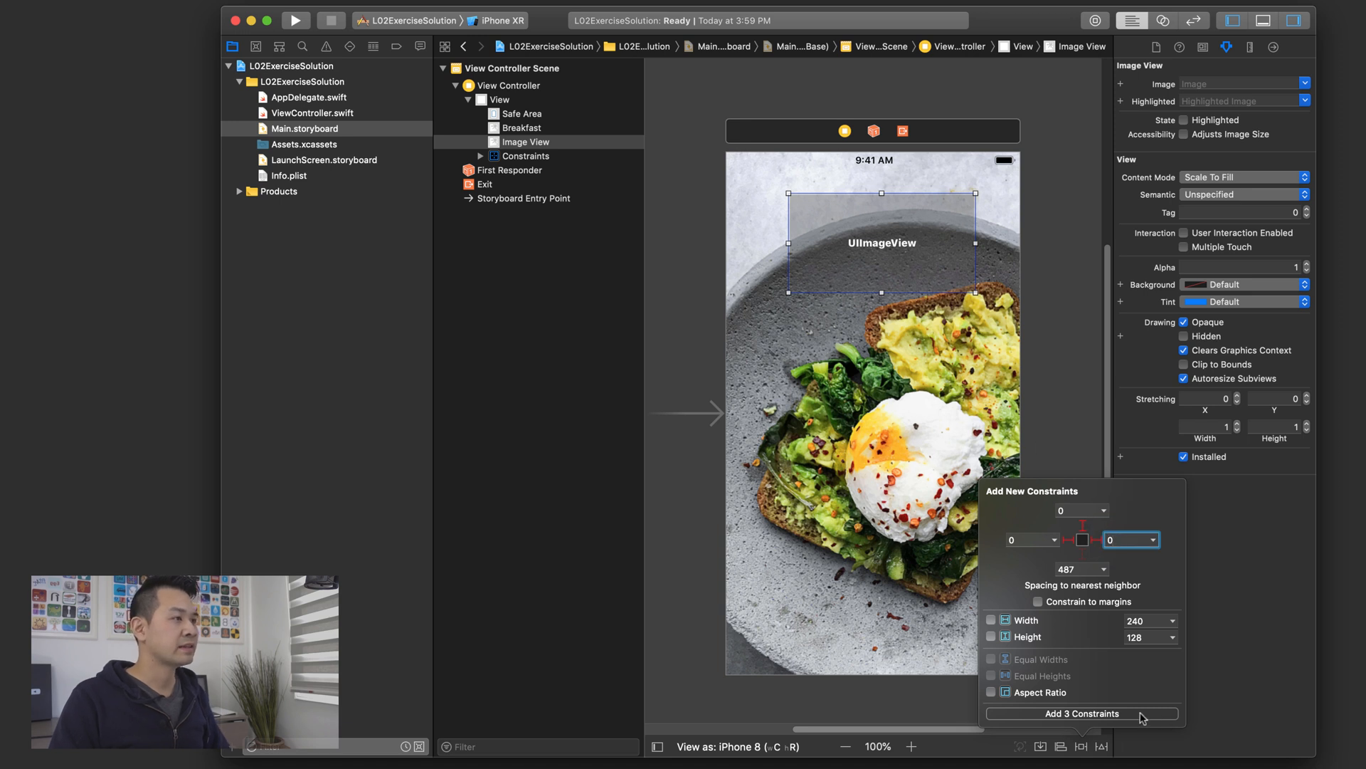
click(1082, 713)
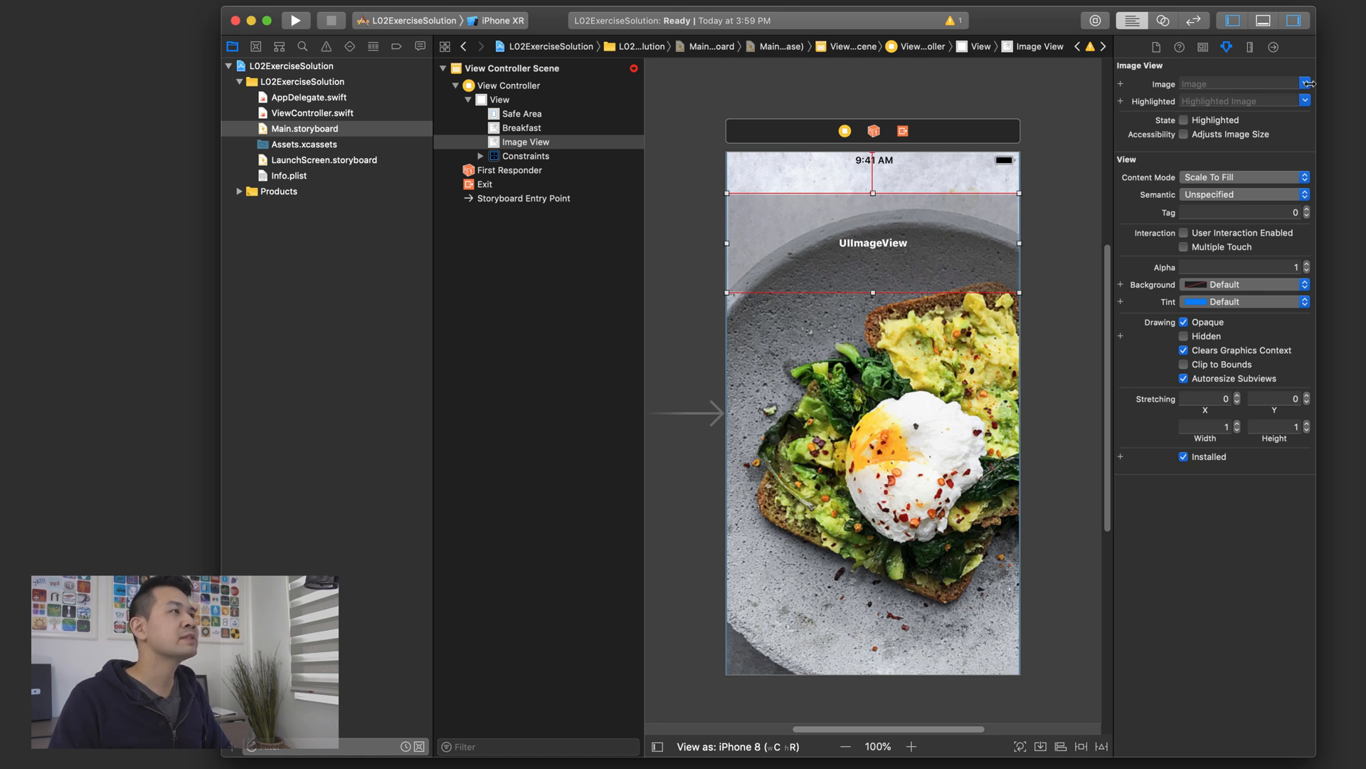
click(1301, 82)
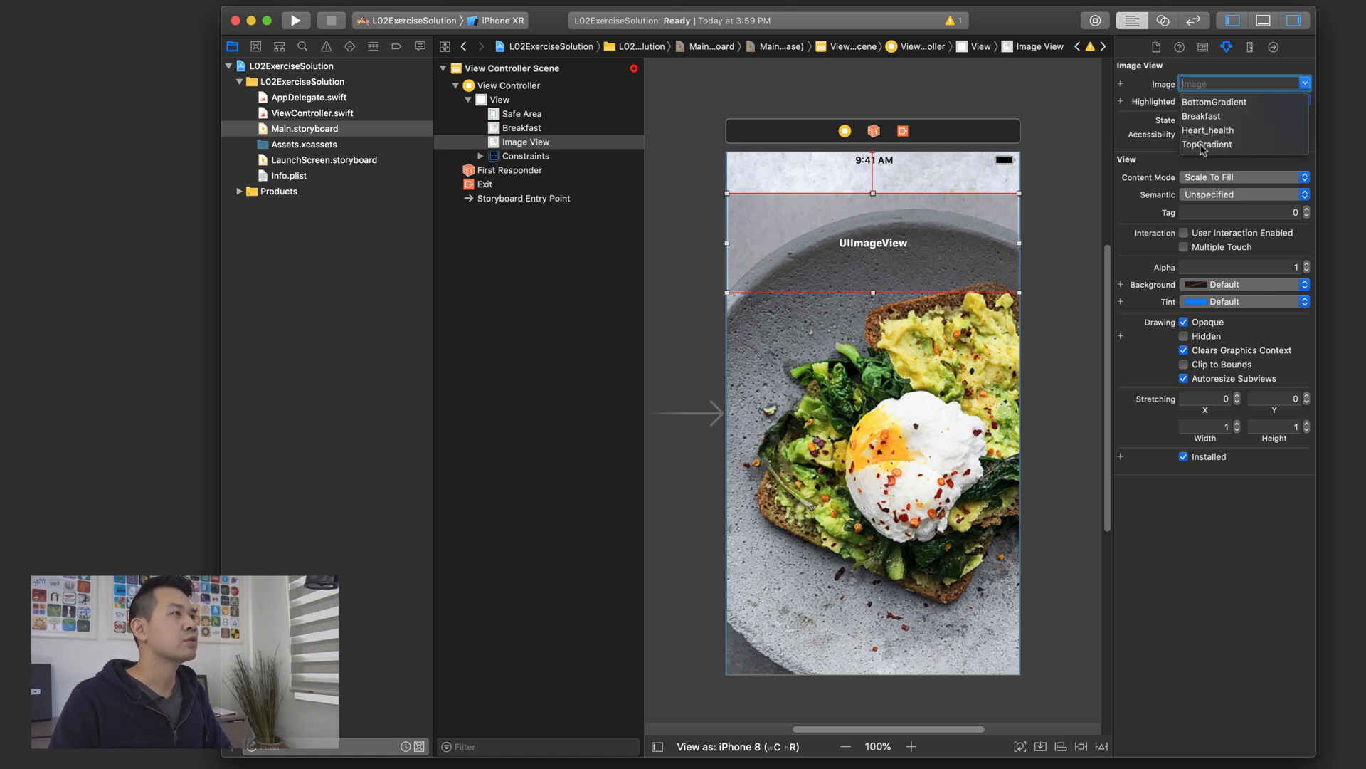
click(1208, 144)
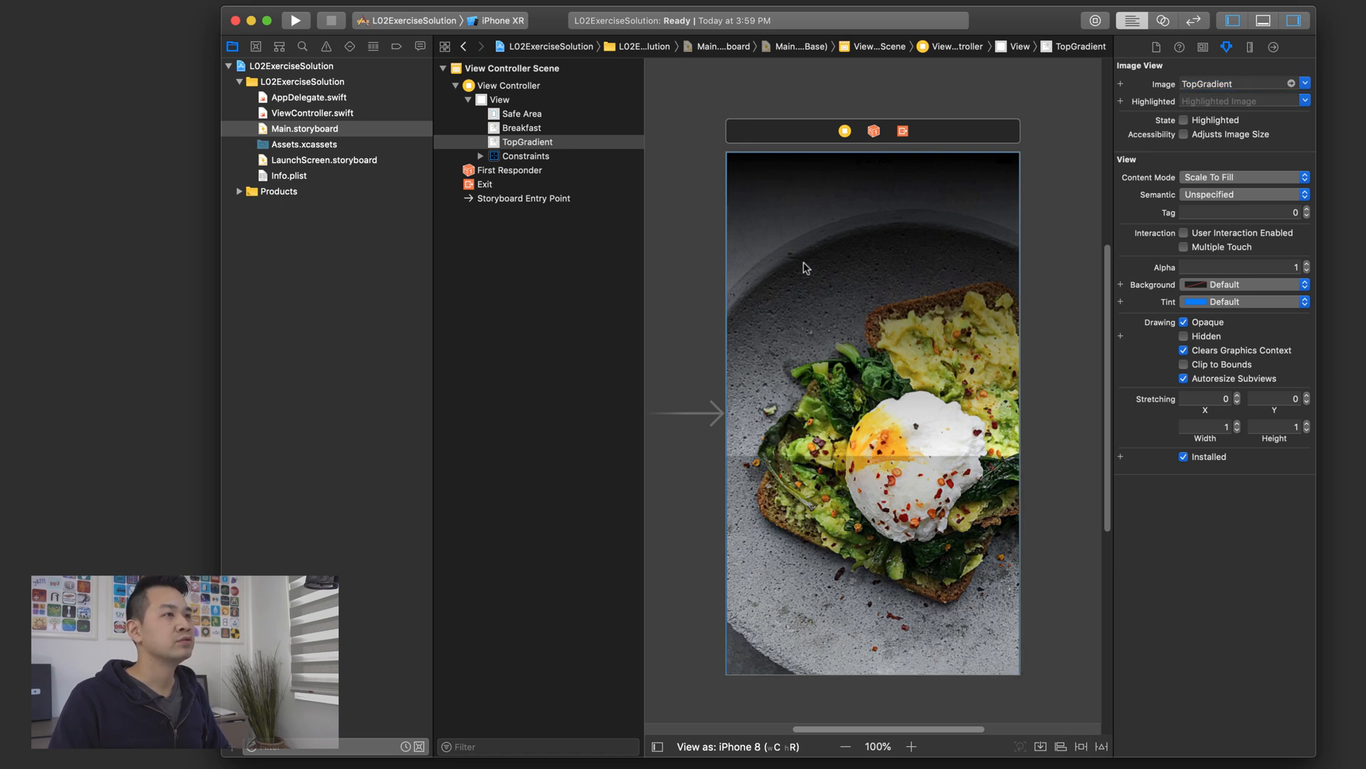
mouse_move(996, 266)
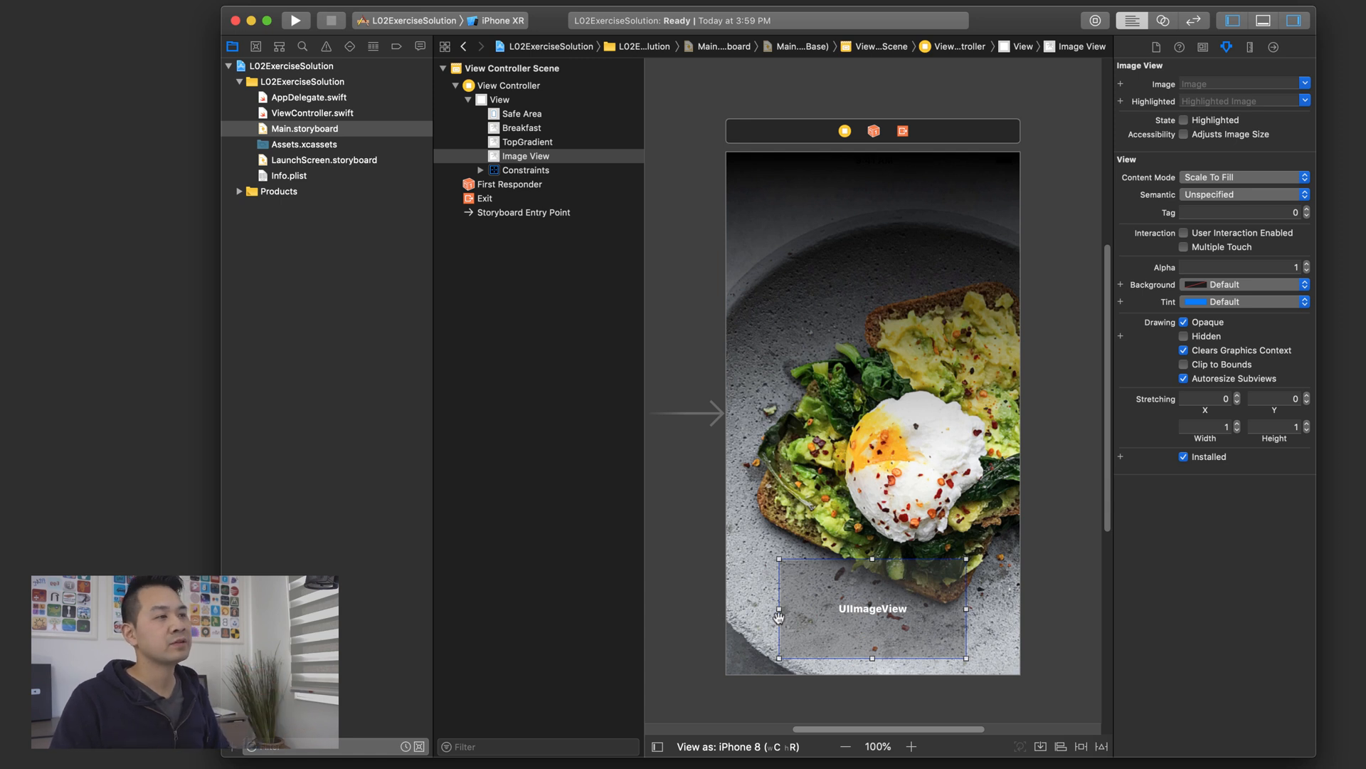
mouse_move(1085, 754)
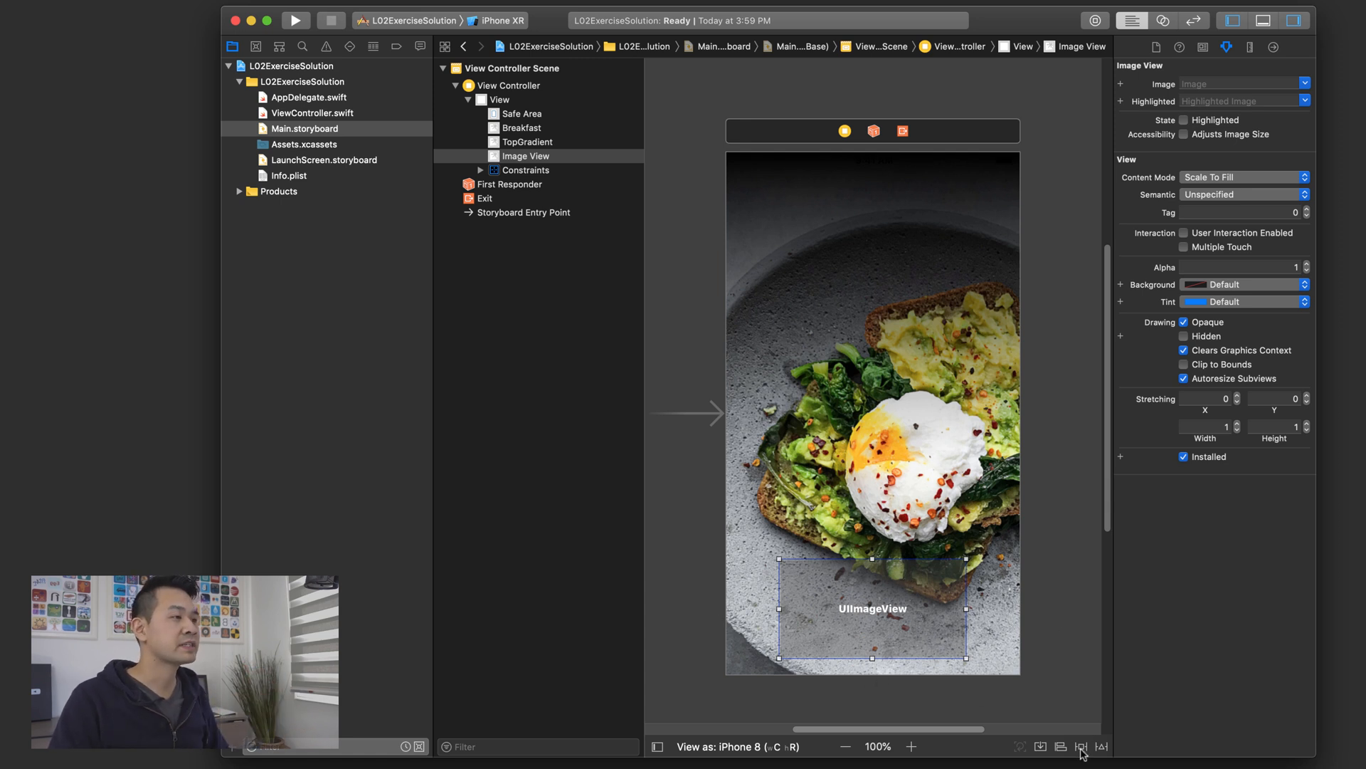
- Pin the bottom image view to View's bottom, leading and trailing edges
click(1081, 746)
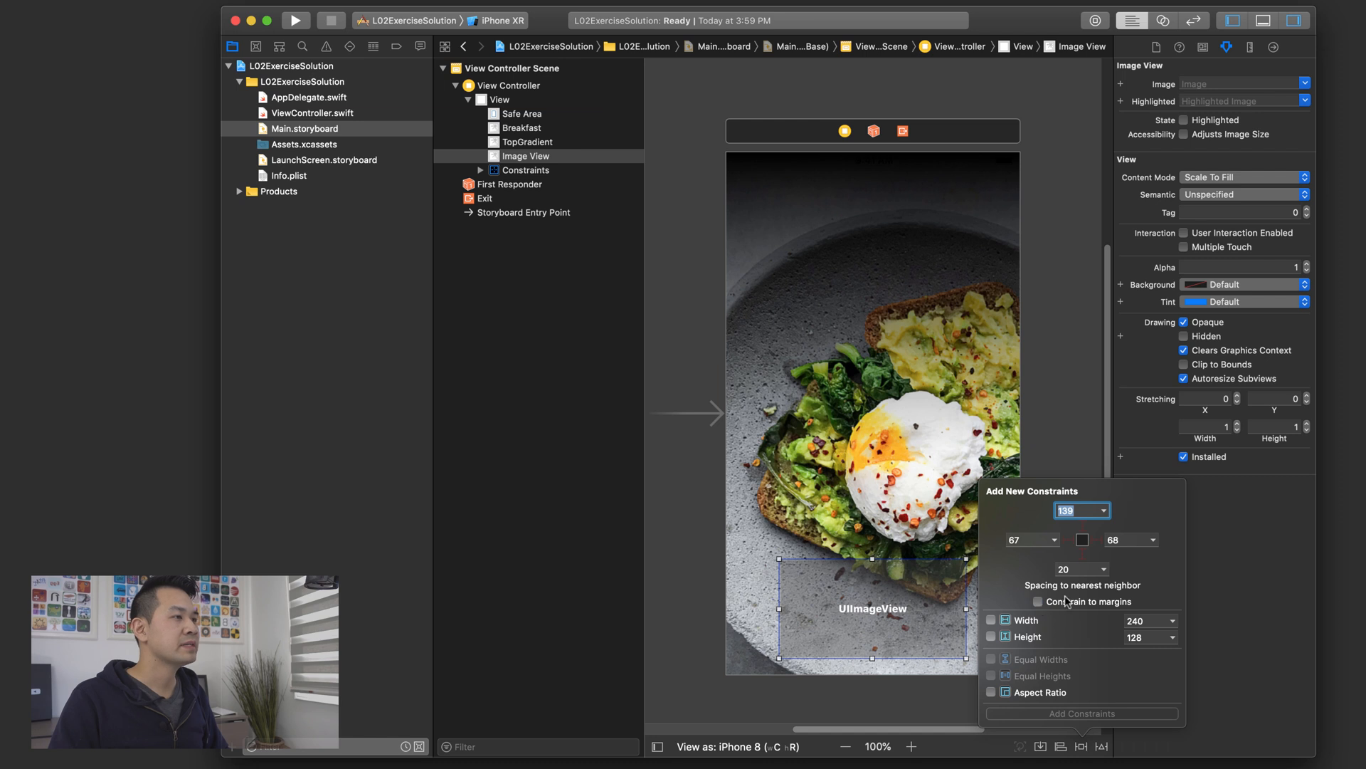
click(1083, 554)
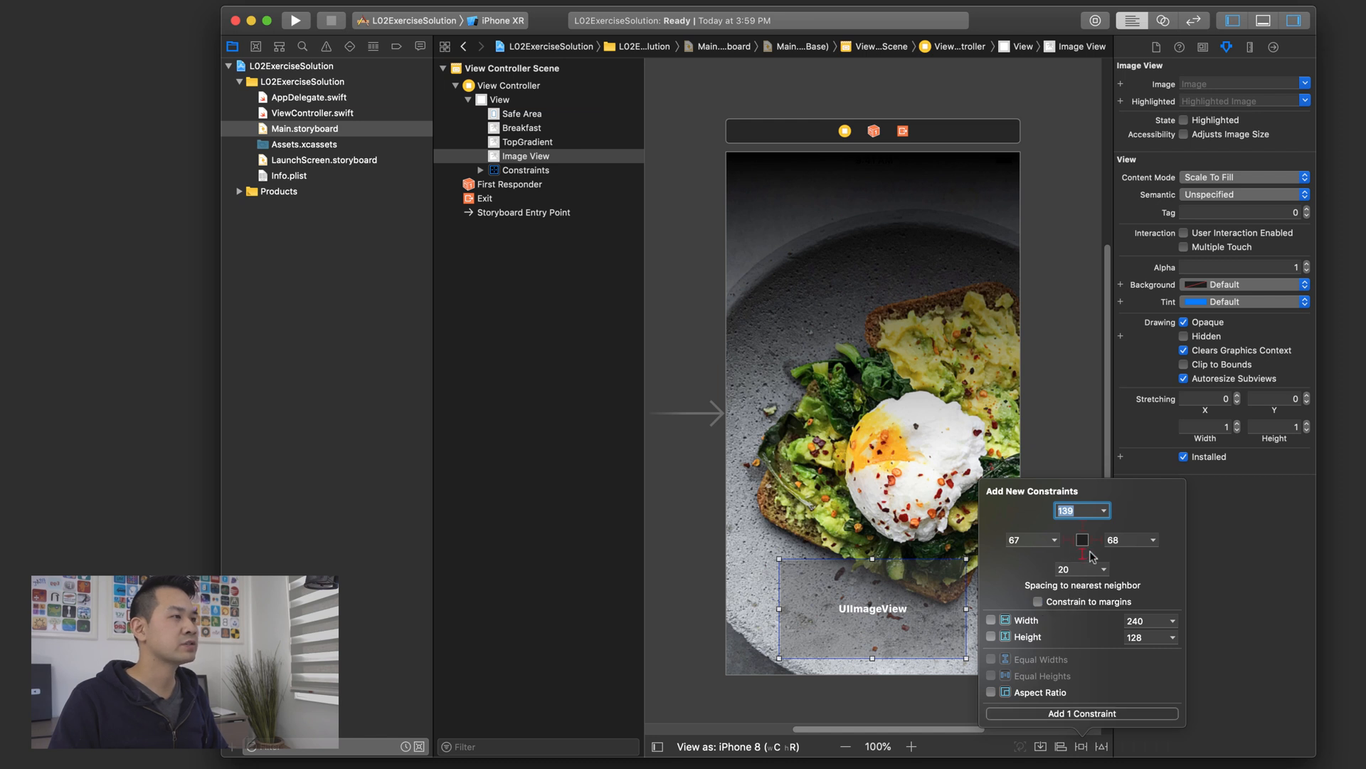
click(1050, 539)
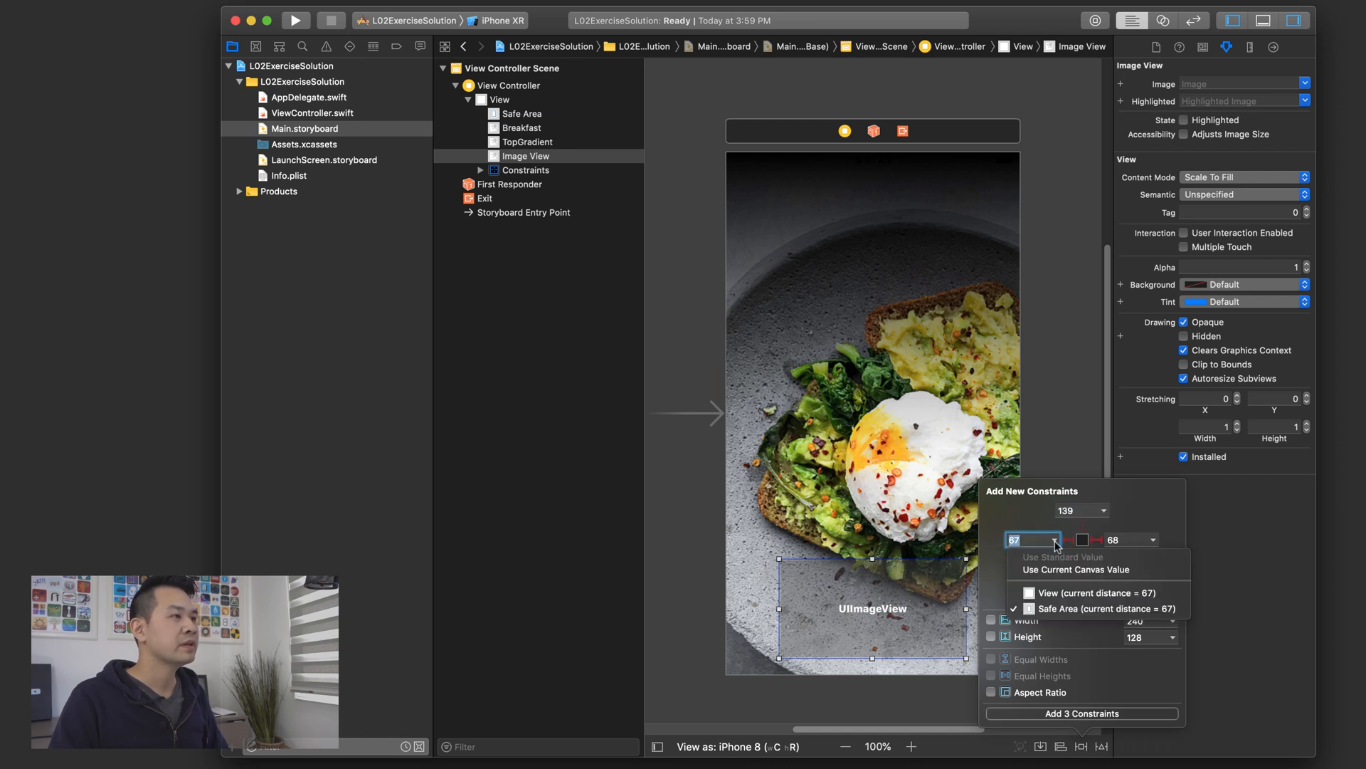
click(1151, 540)
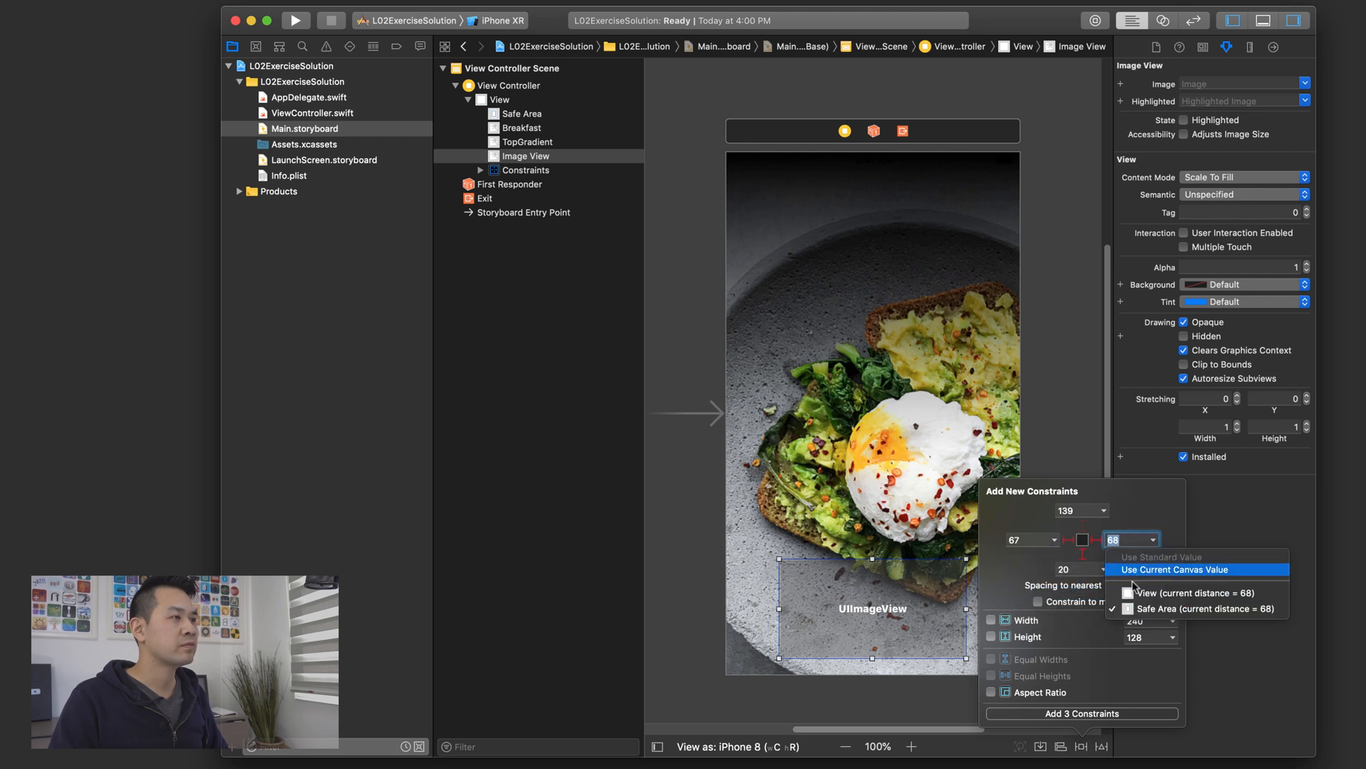
click(1106, 569)
text(BottomGradient)
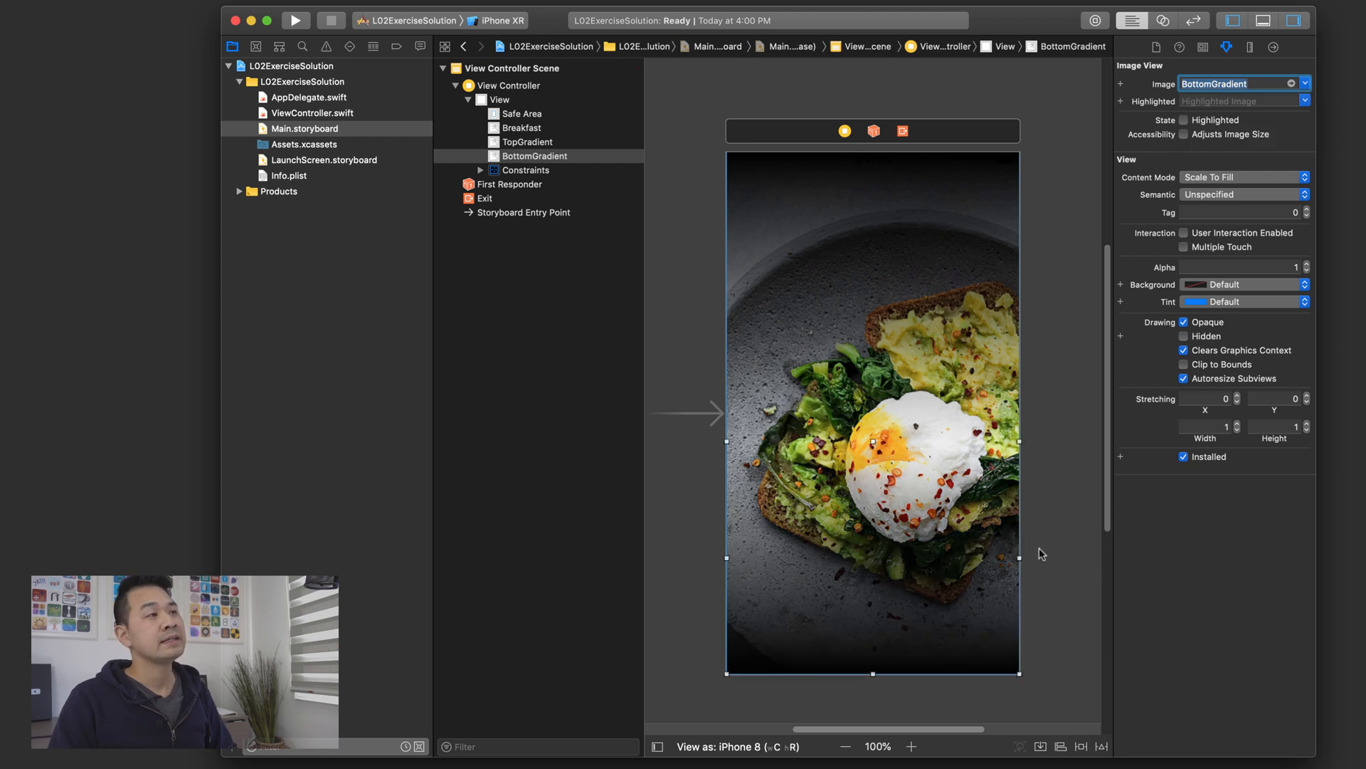
mouse_move(790, 196)
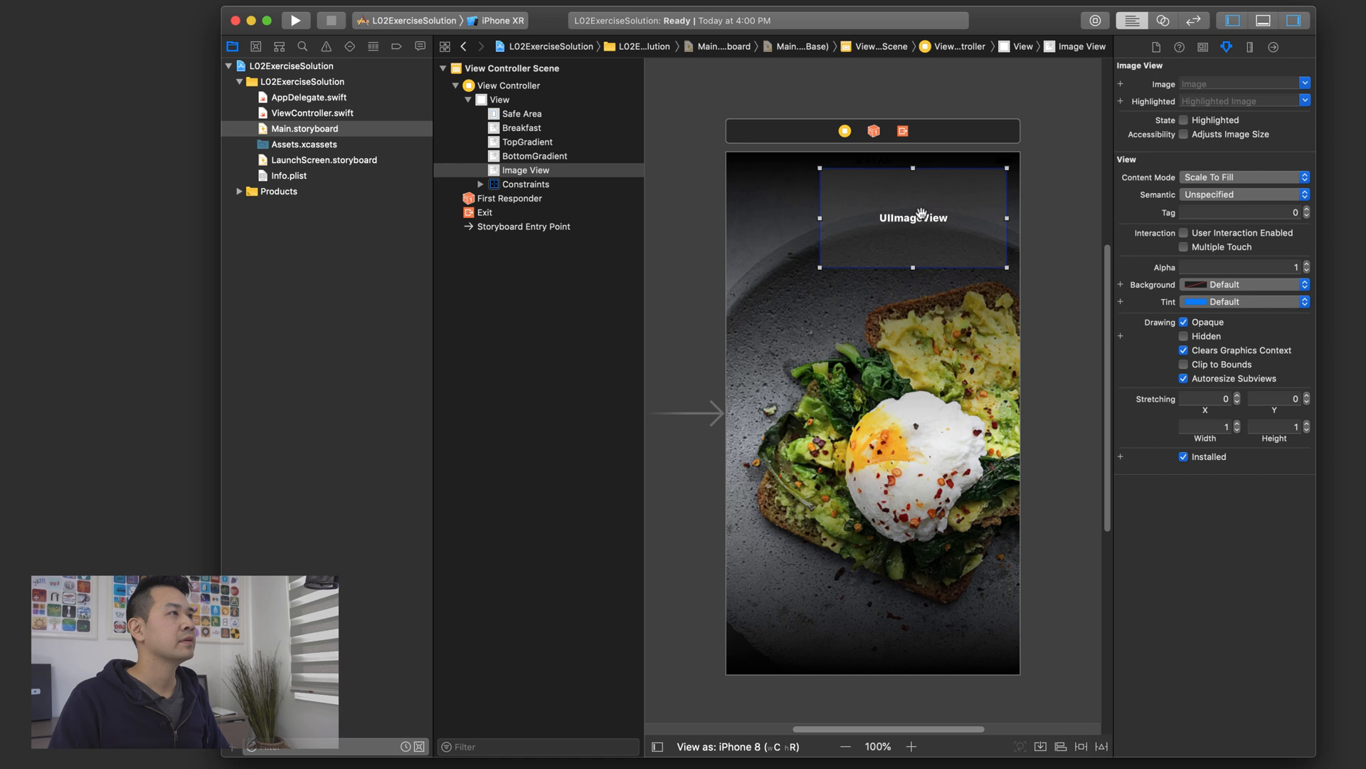
- Set the top-right image view to Heart_health and begin its 20-point top and trailing constraints
click(1301, 84)
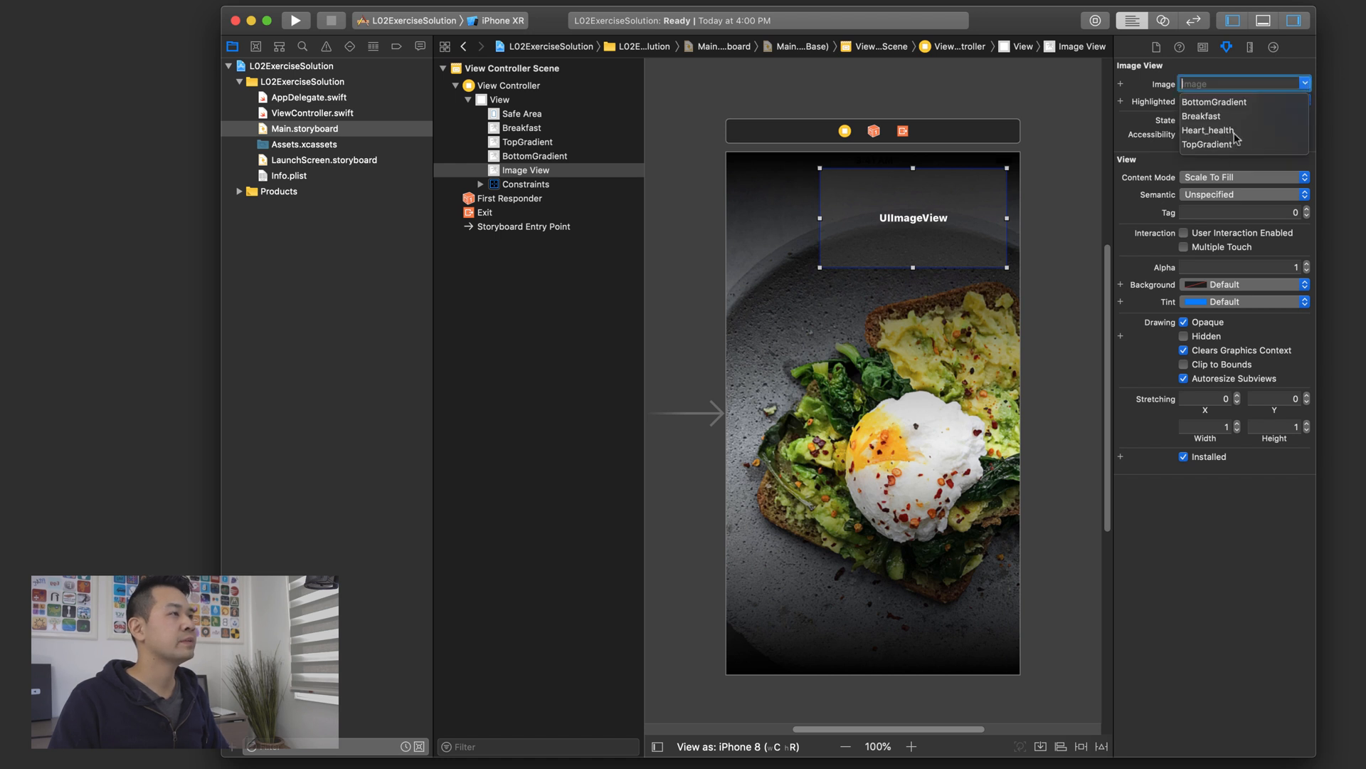
click(1206, 131)
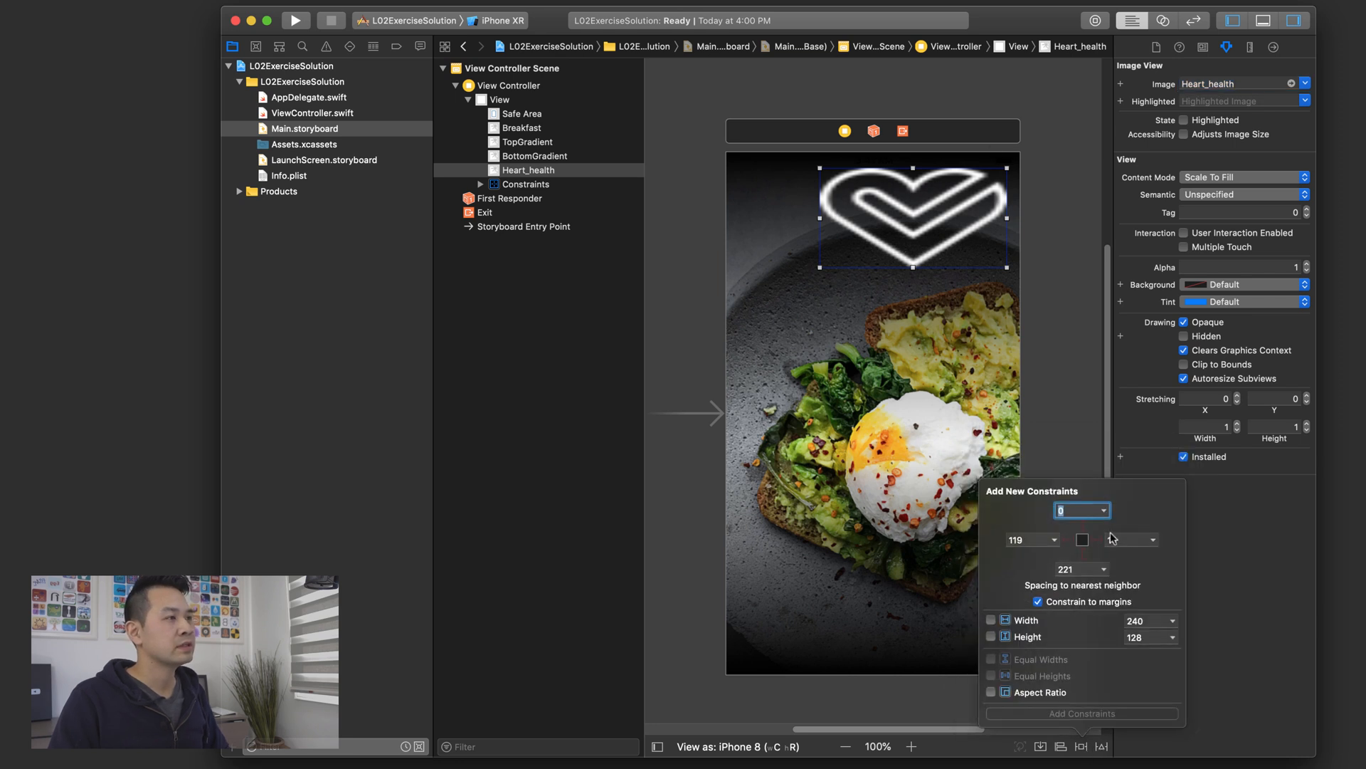
click(1122, 539)
text(20)
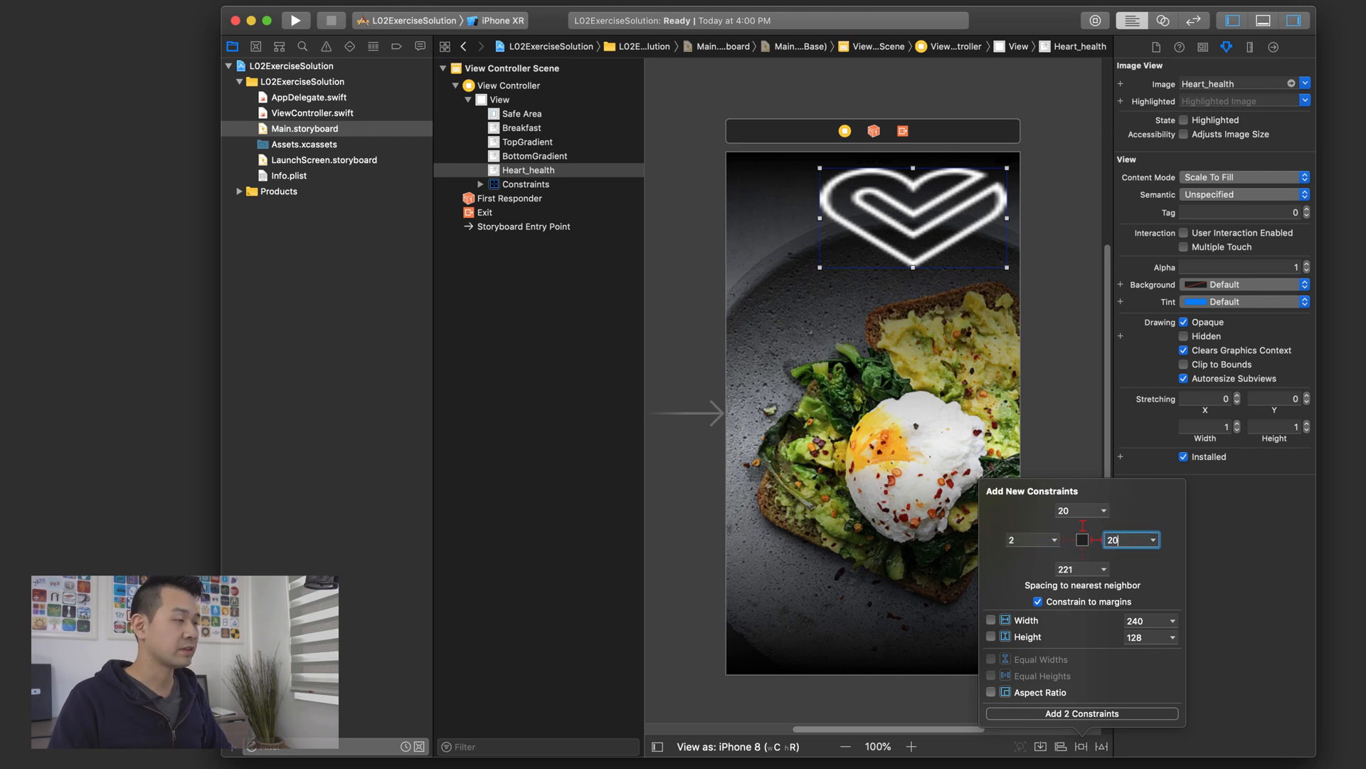
mouse_move(1051, 458)
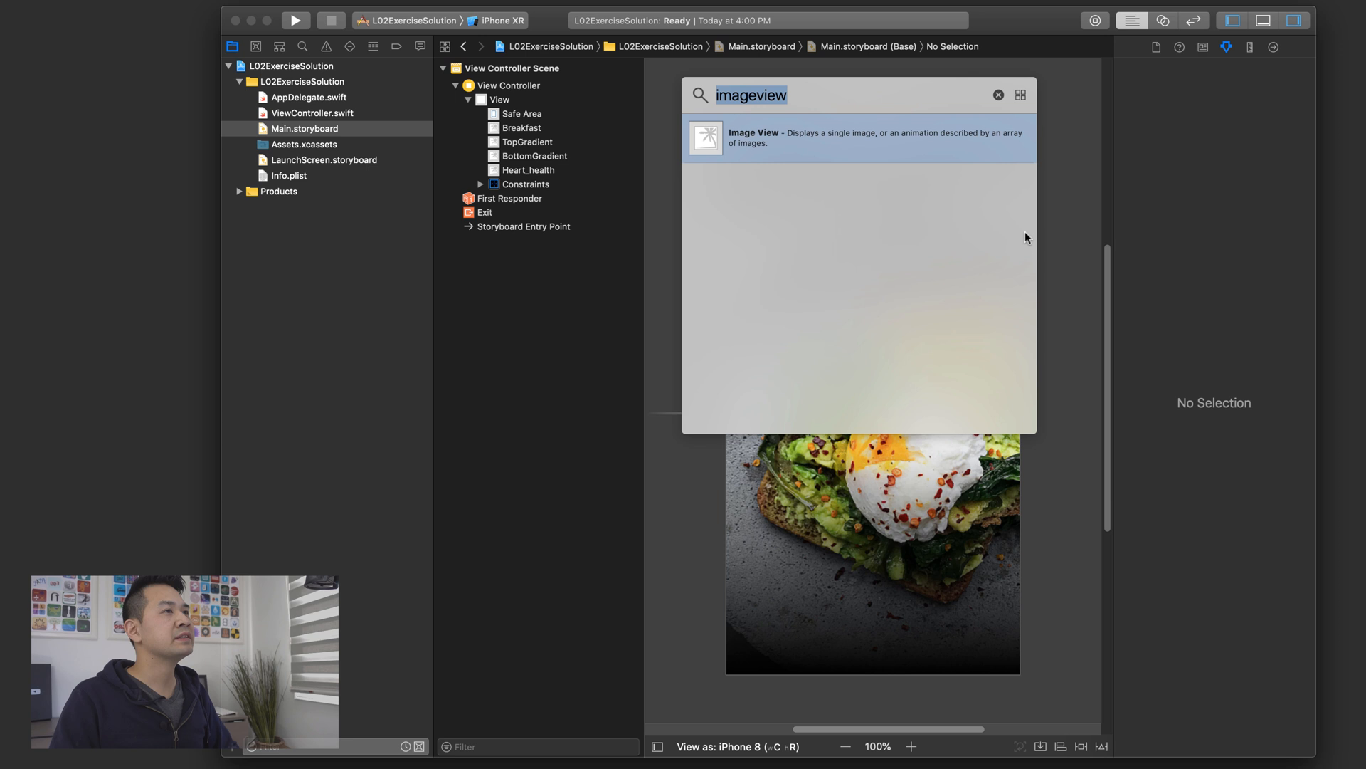
- Add a label and pin it 20 points from the top and left
text(label)
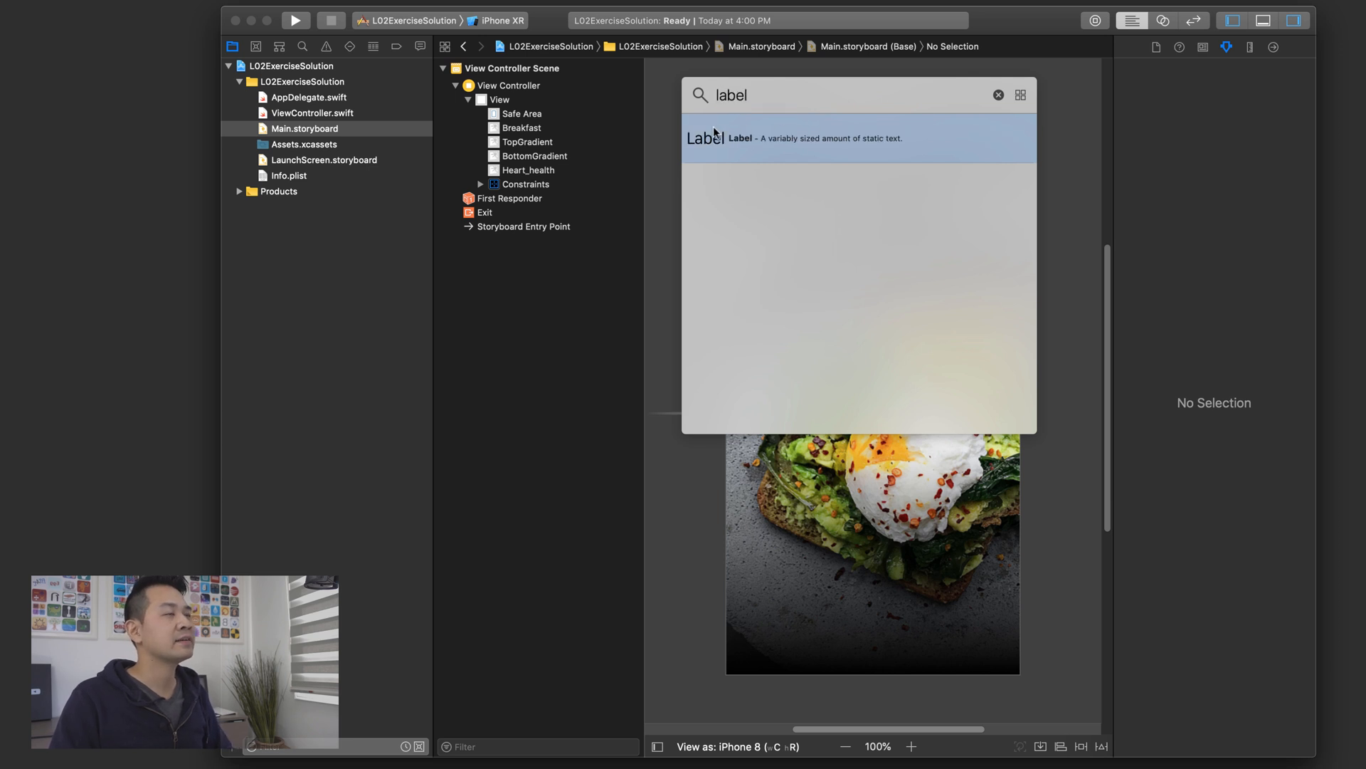
drag(741, 138, 771, 198)
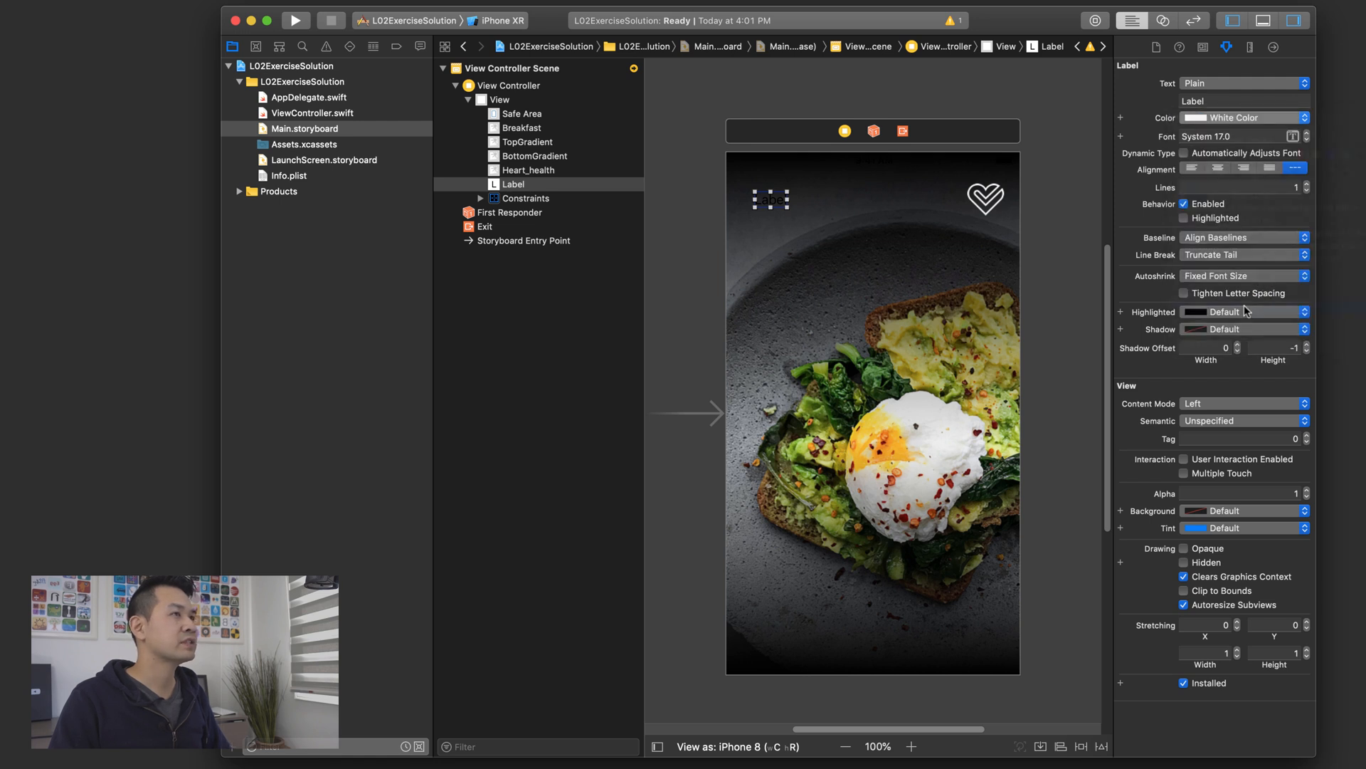
click(1079, 747)
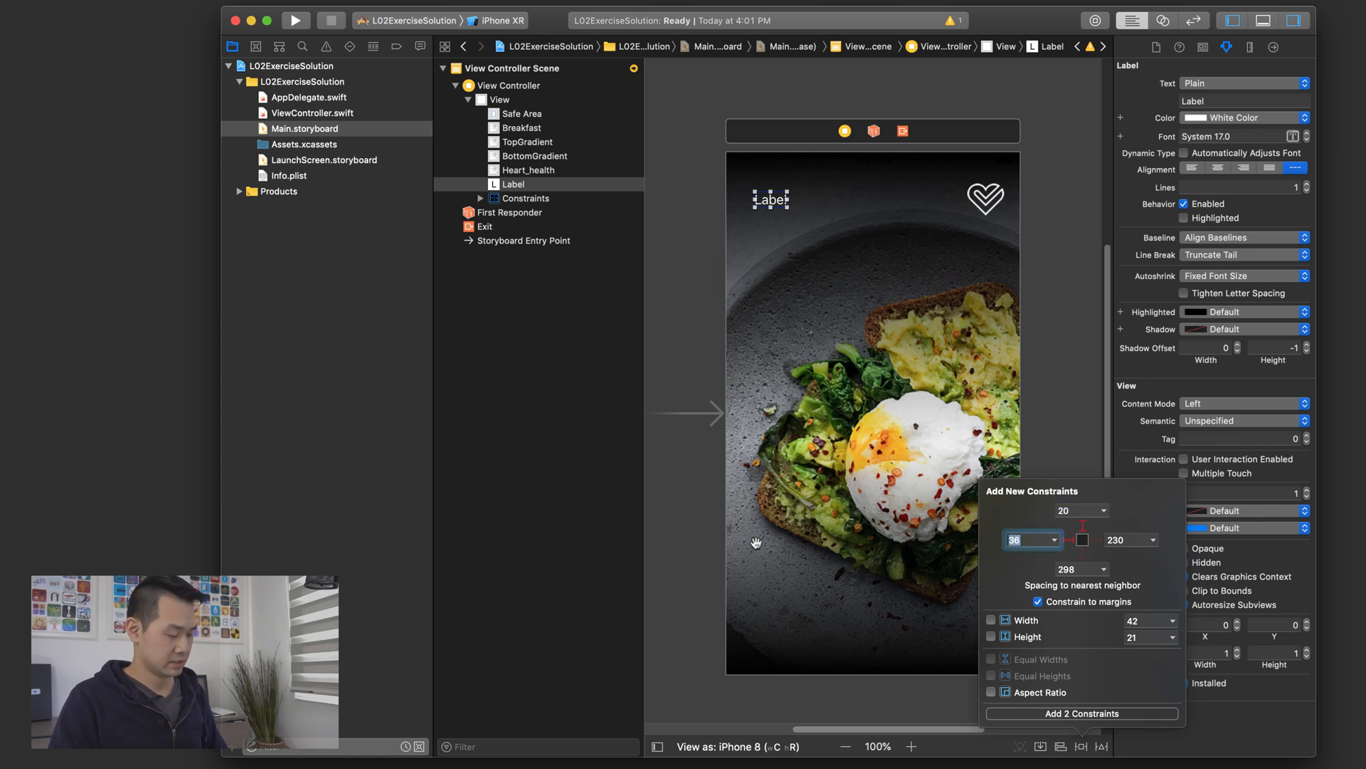
text(20)
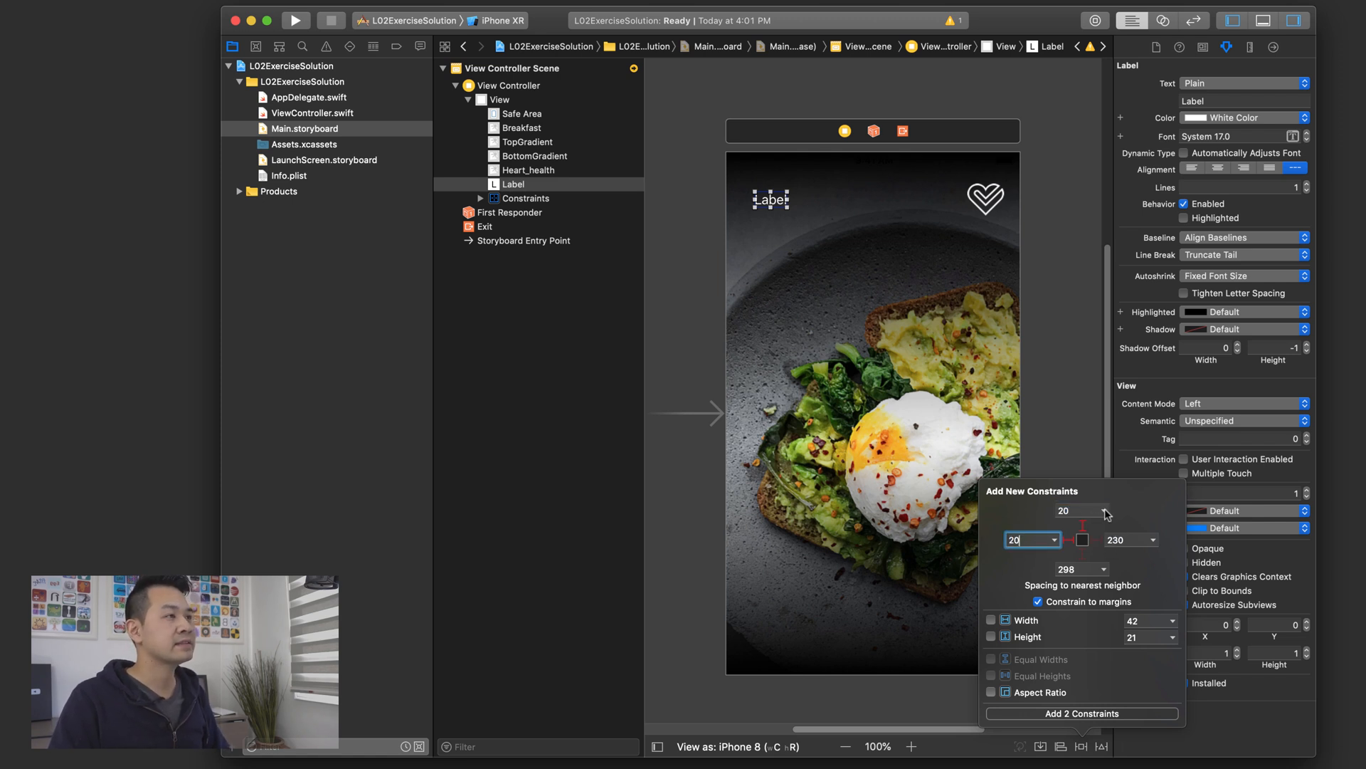
click(1103, 510)
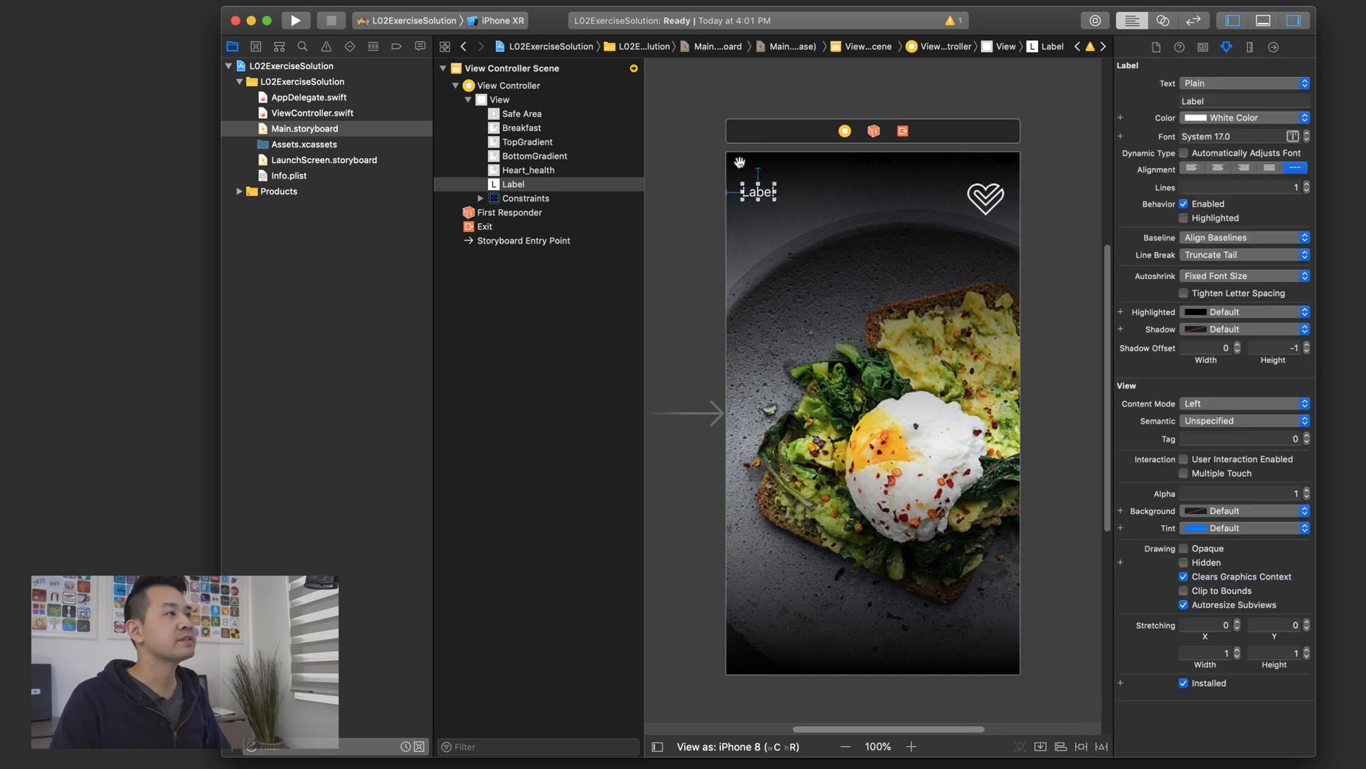
- Change the label's text to 'Hardcore Avo Toast'
click(1241, 101)
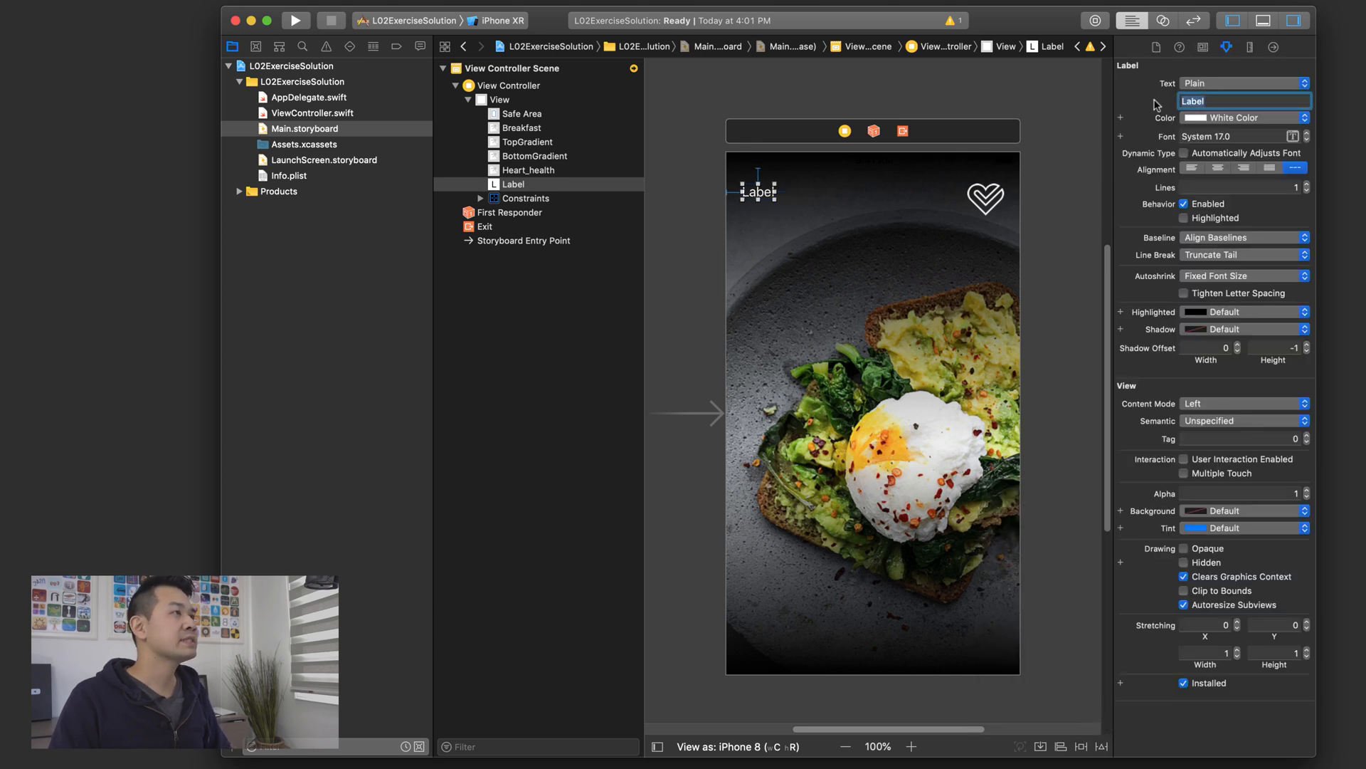
text(H)
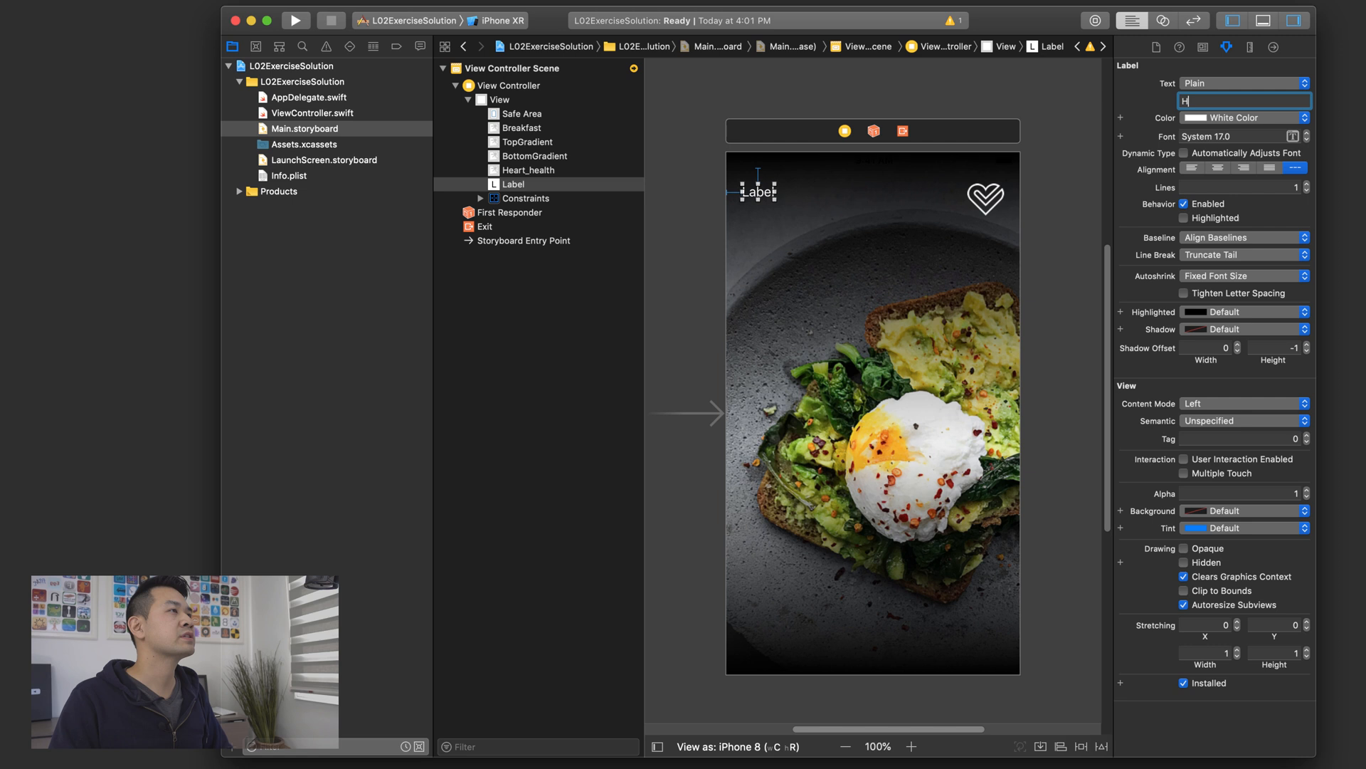
text(Hardcore Avo)
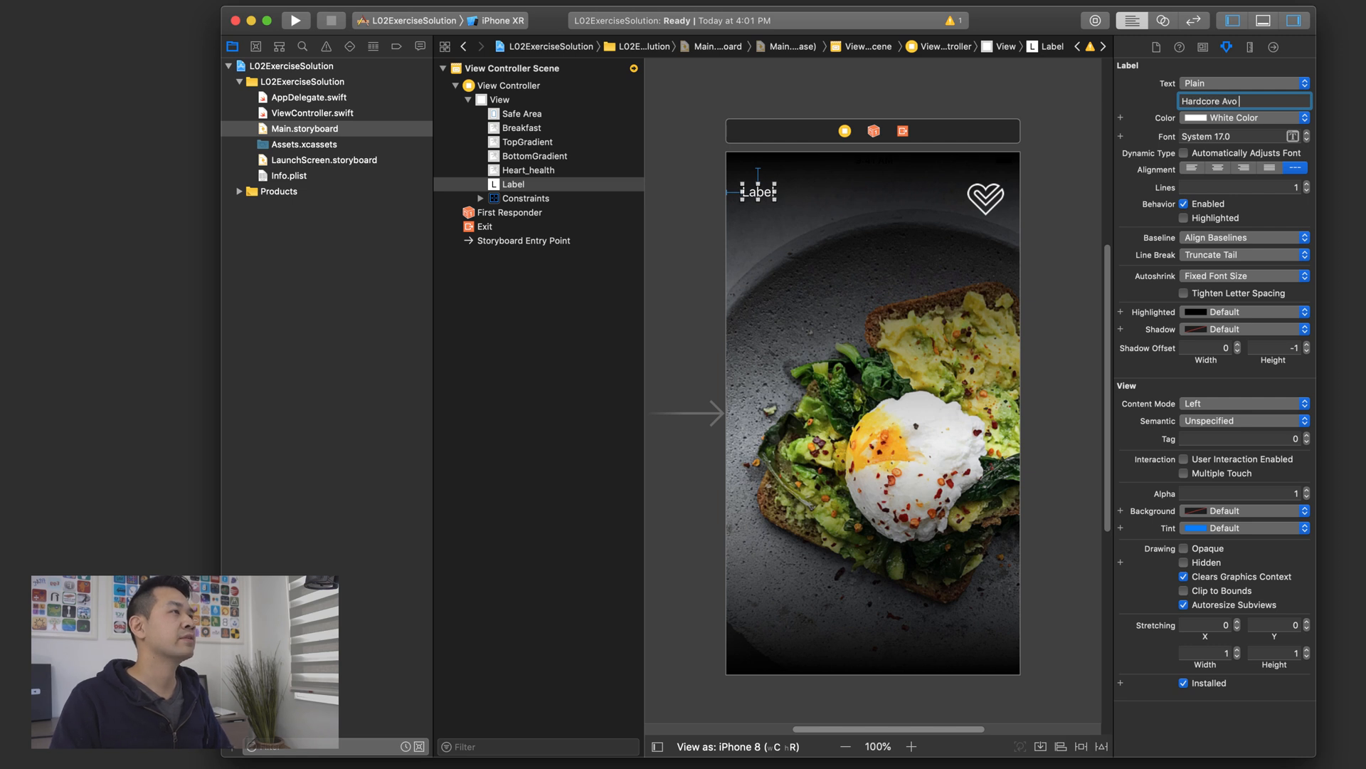
text(Toast)
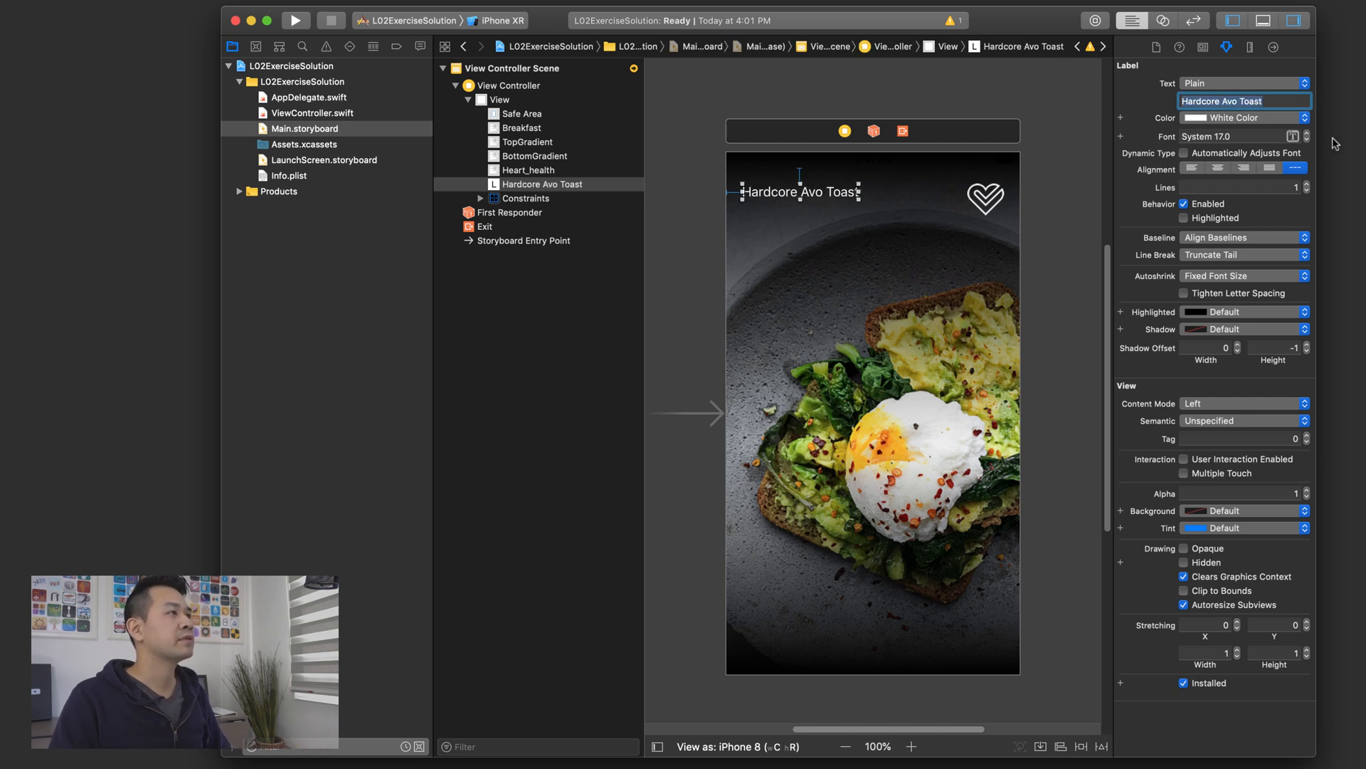
click(1290, 136)
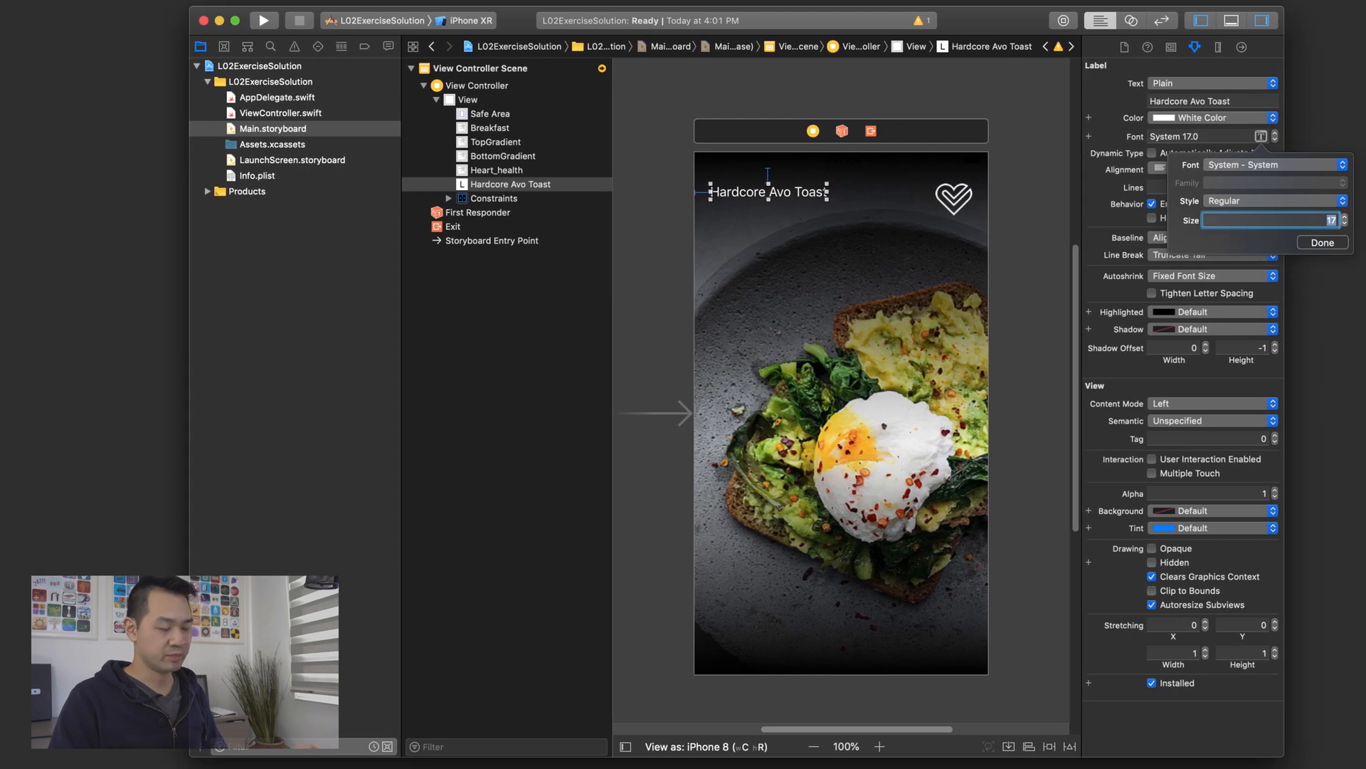
- Set the title font to Avenir Next Demi Bold size 30 and Lines to 0
text(30)
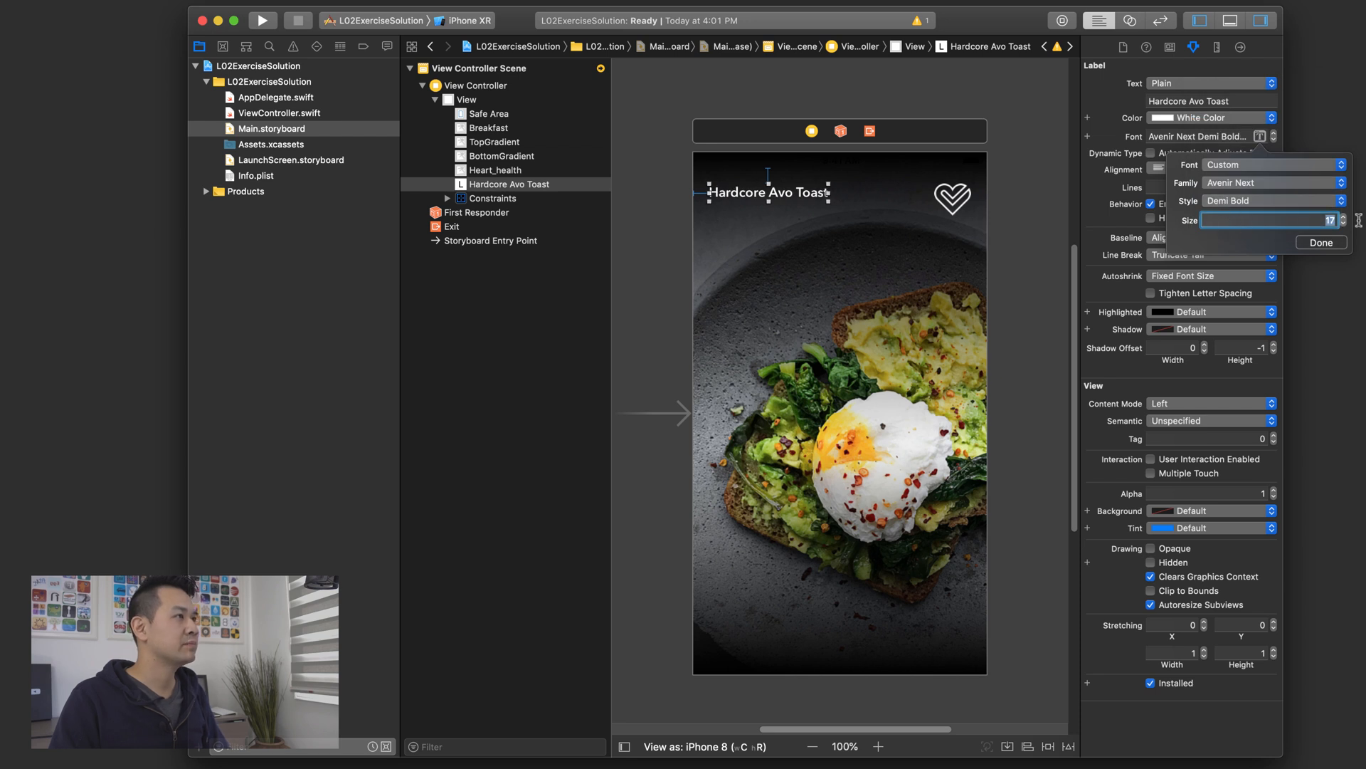
text(40)
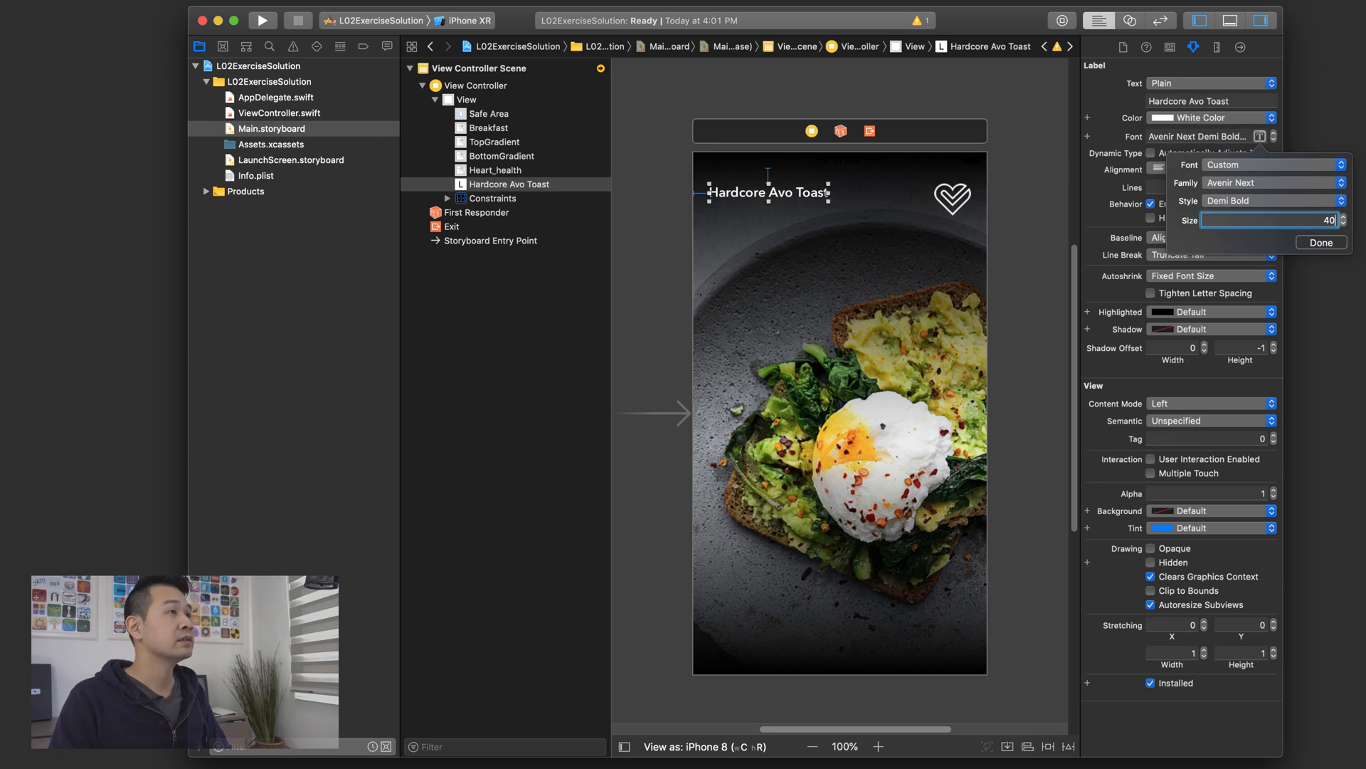
text(30)
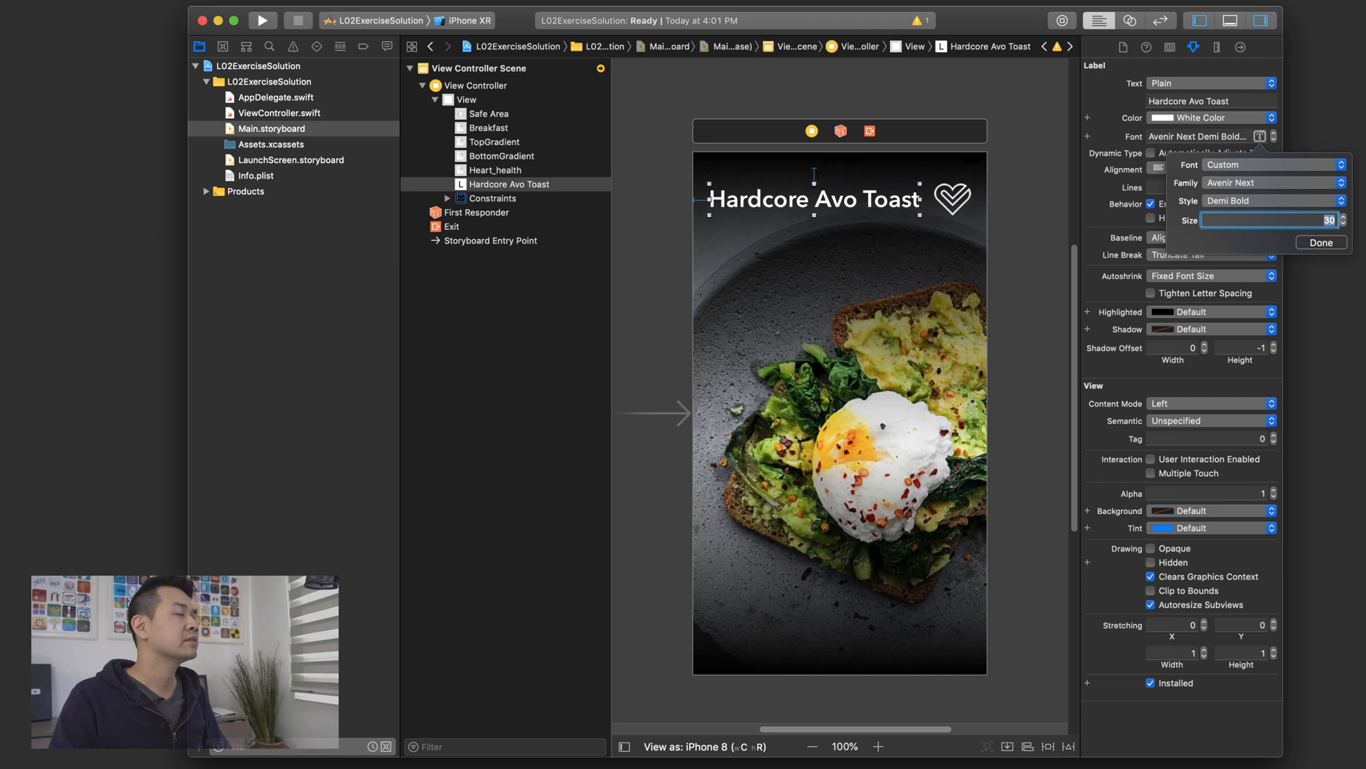
click(1322, 243)
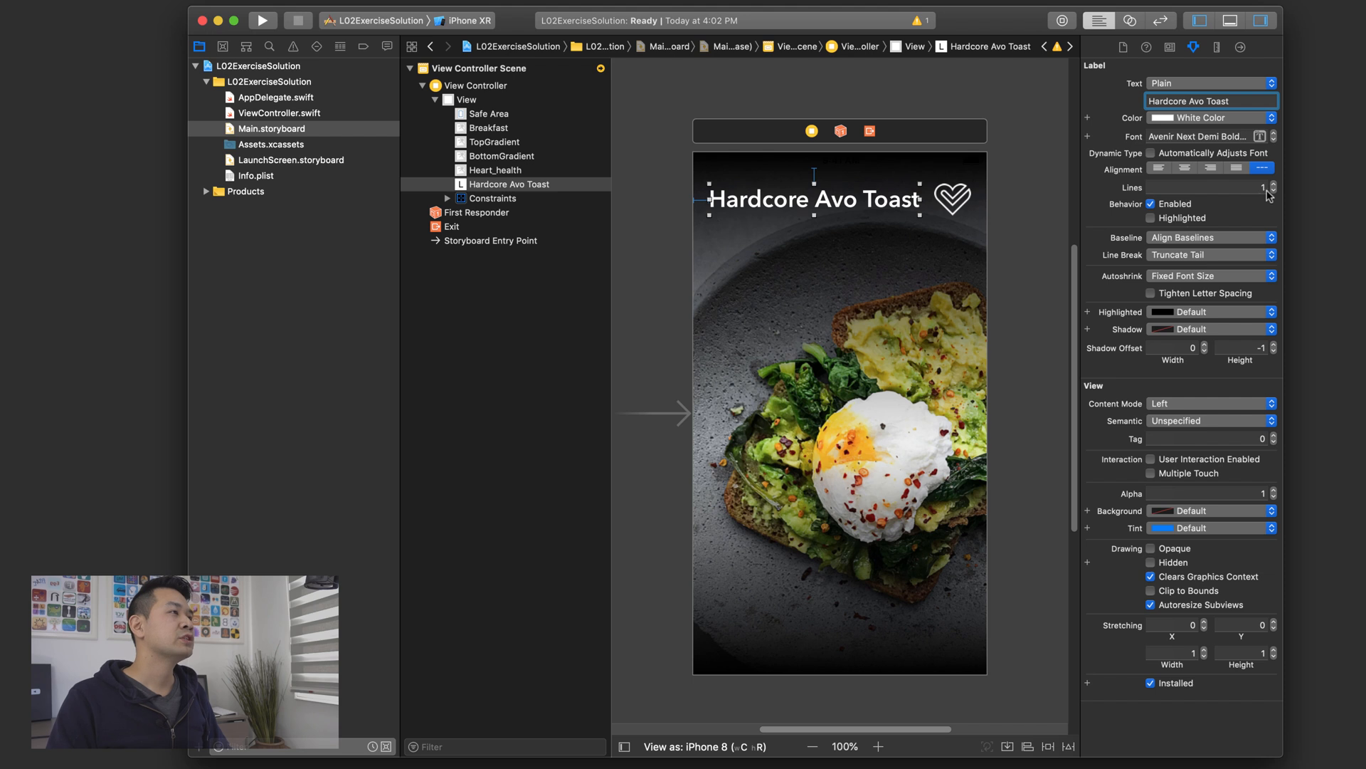
click(1273, 193)
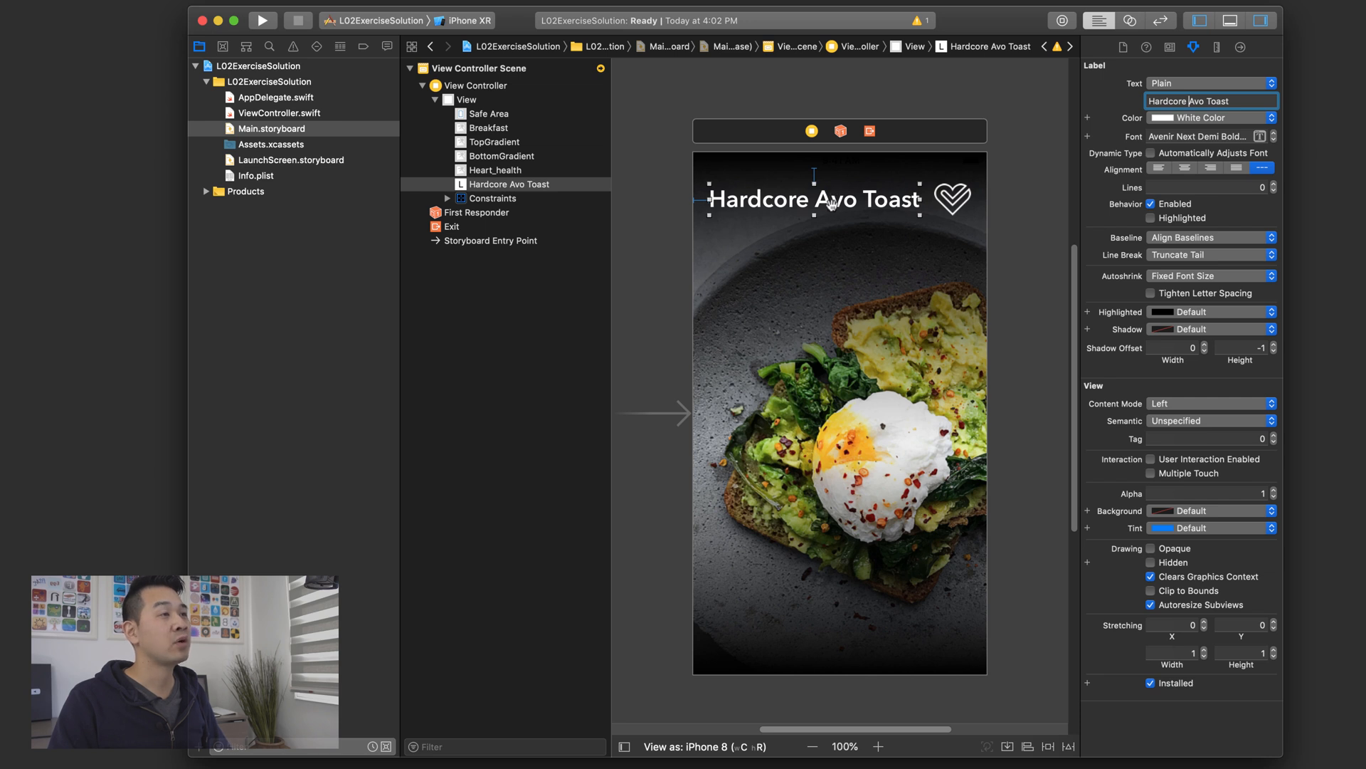
mouse_move(830, 187)
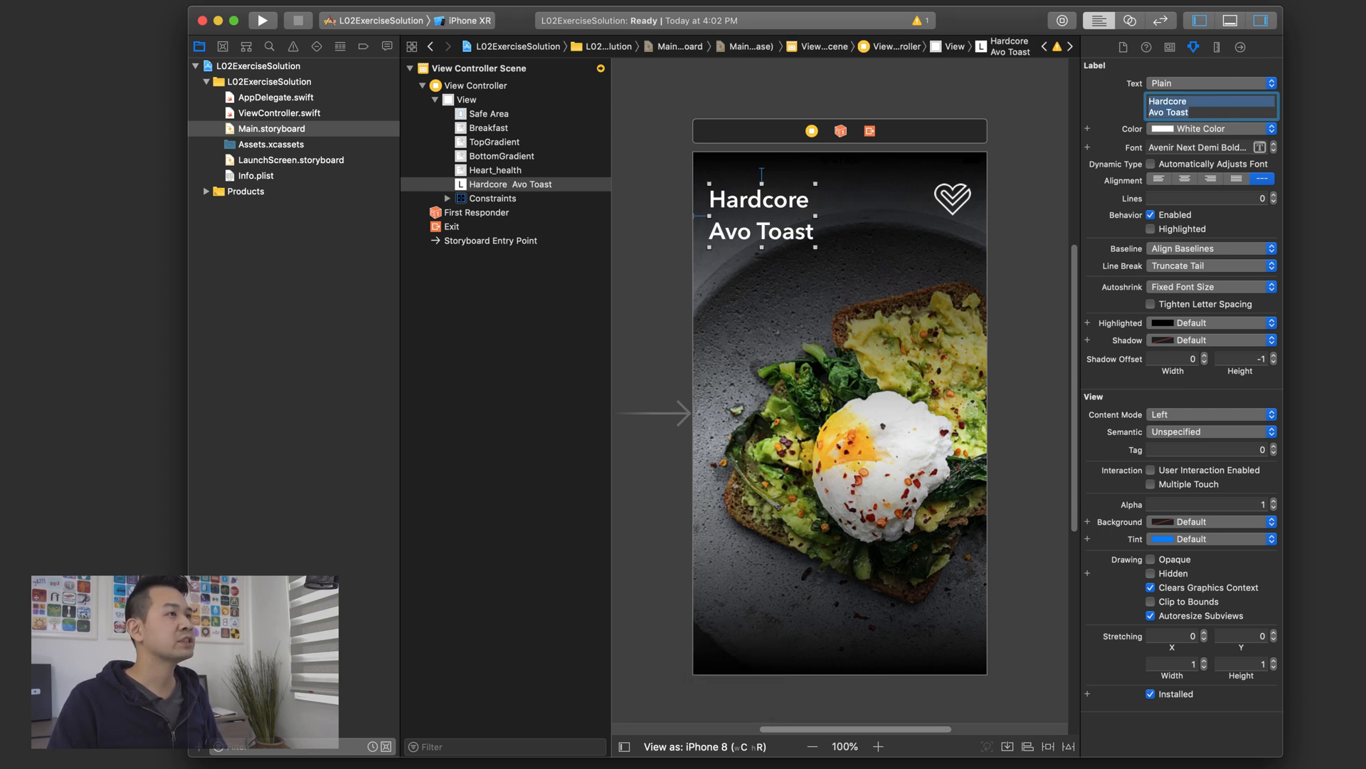
mouse_move(1042, 181)
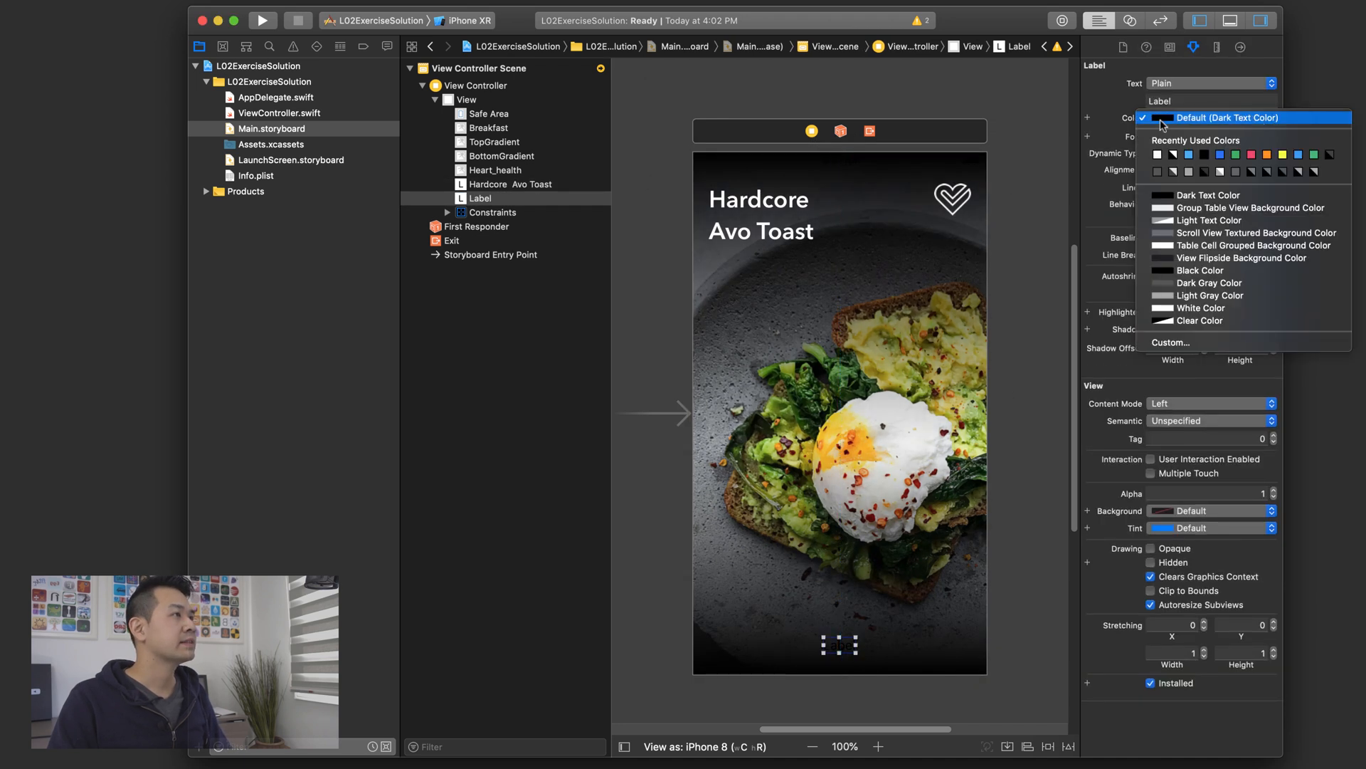
- Make the bottom caption label white and pin it to the bottom and sides
click(1212, 307)
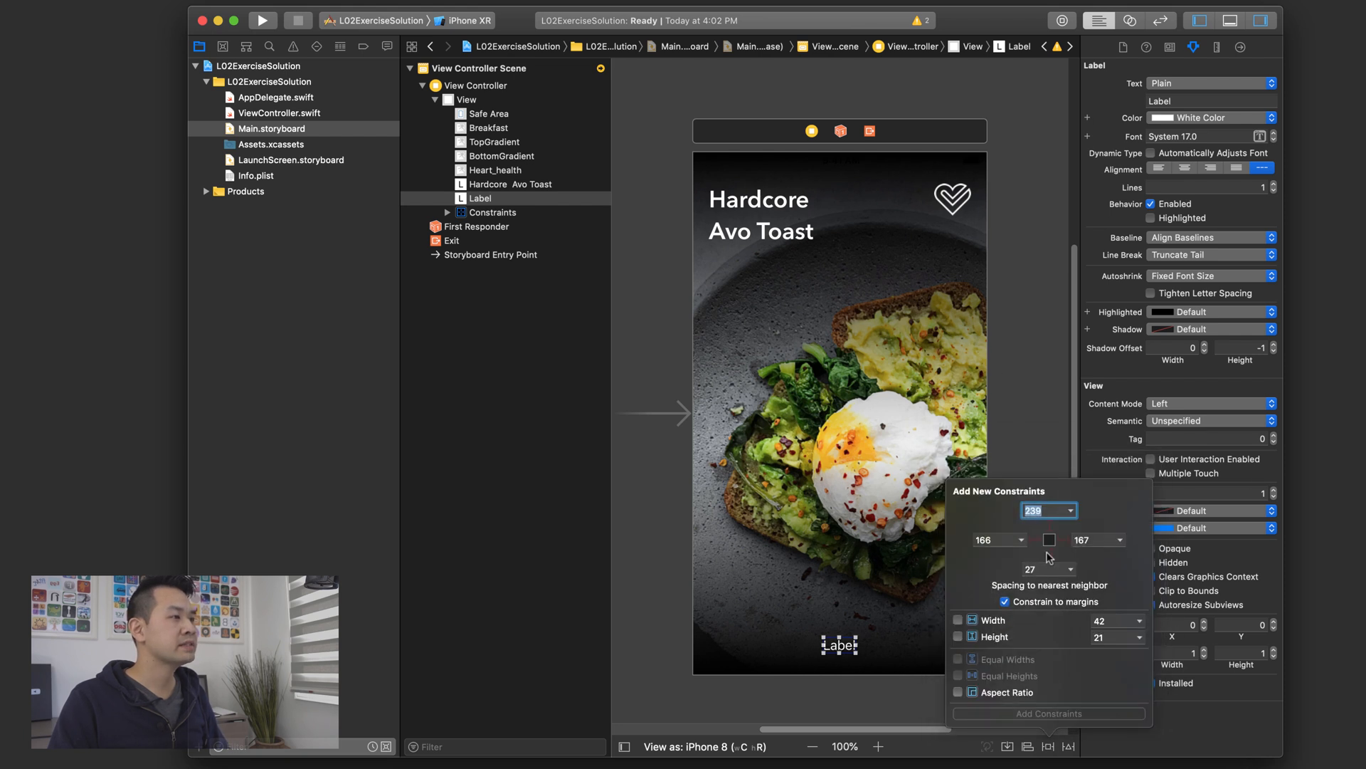
click(1068, 540)
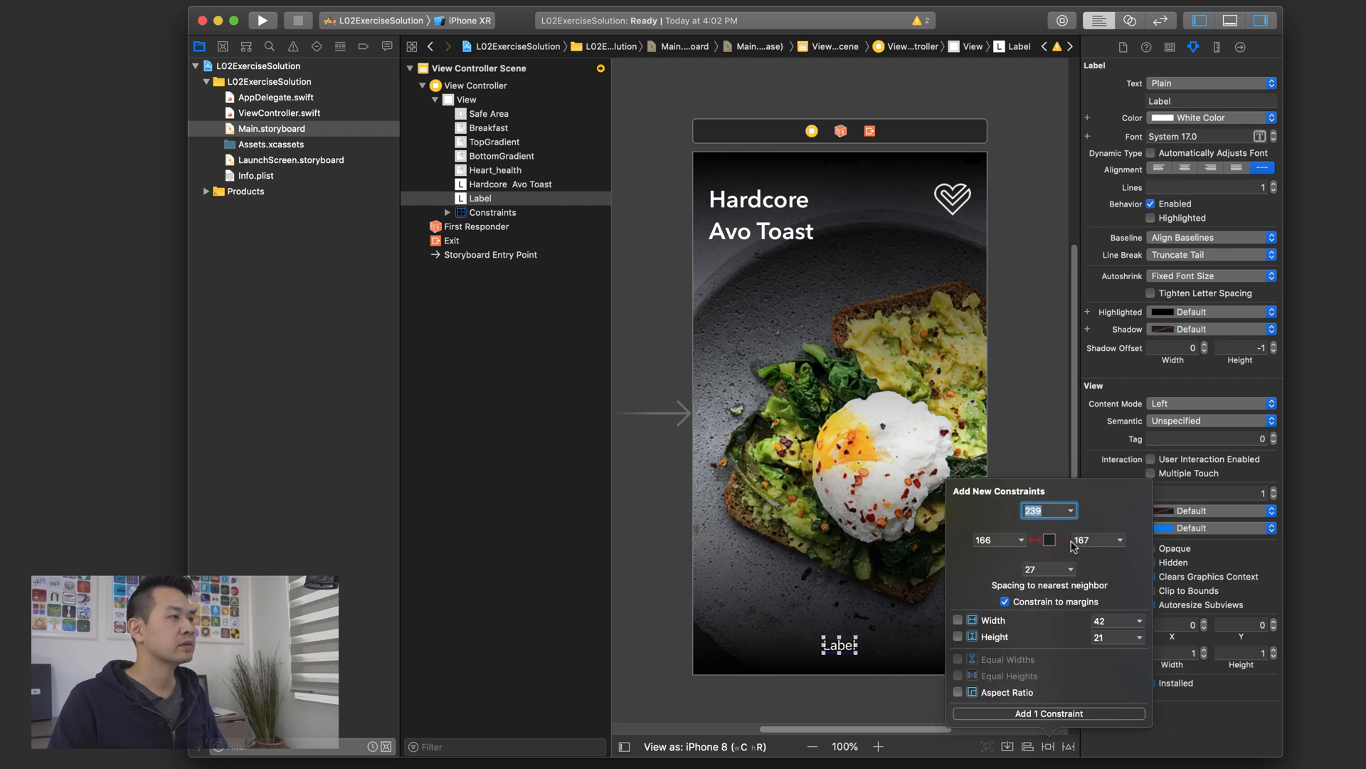
click(1073, 540)
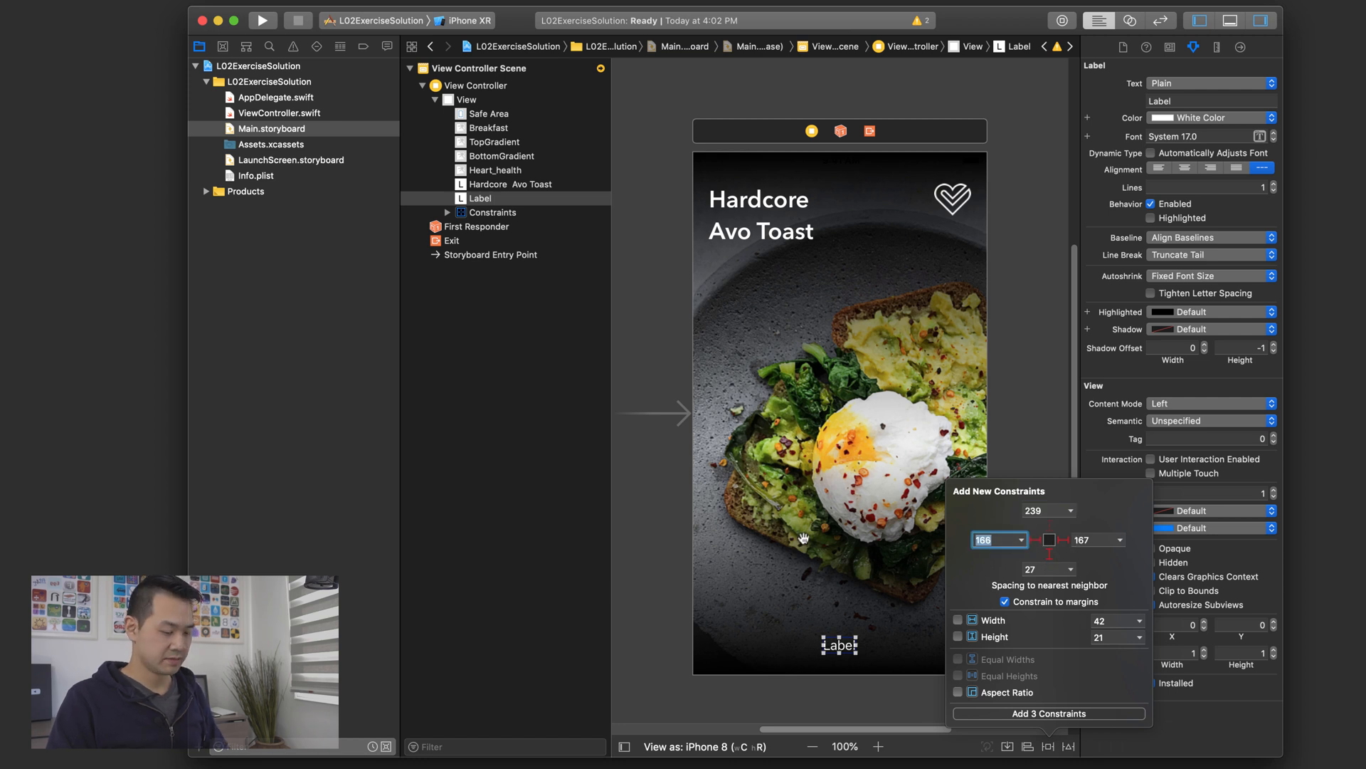
text(2)
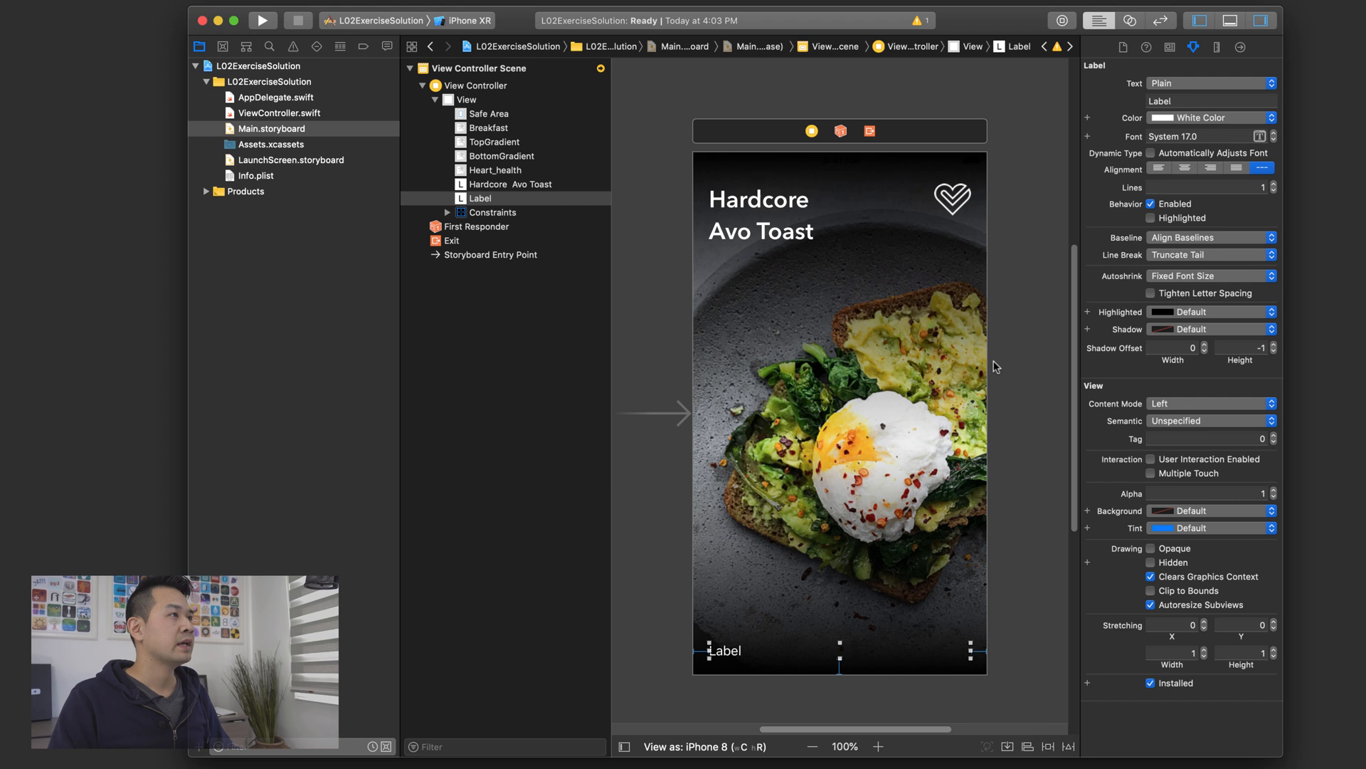
- Set Lines to 0 and enter 'This breakfast is so healthy and will give you so much energy...'
click(1275, 190)
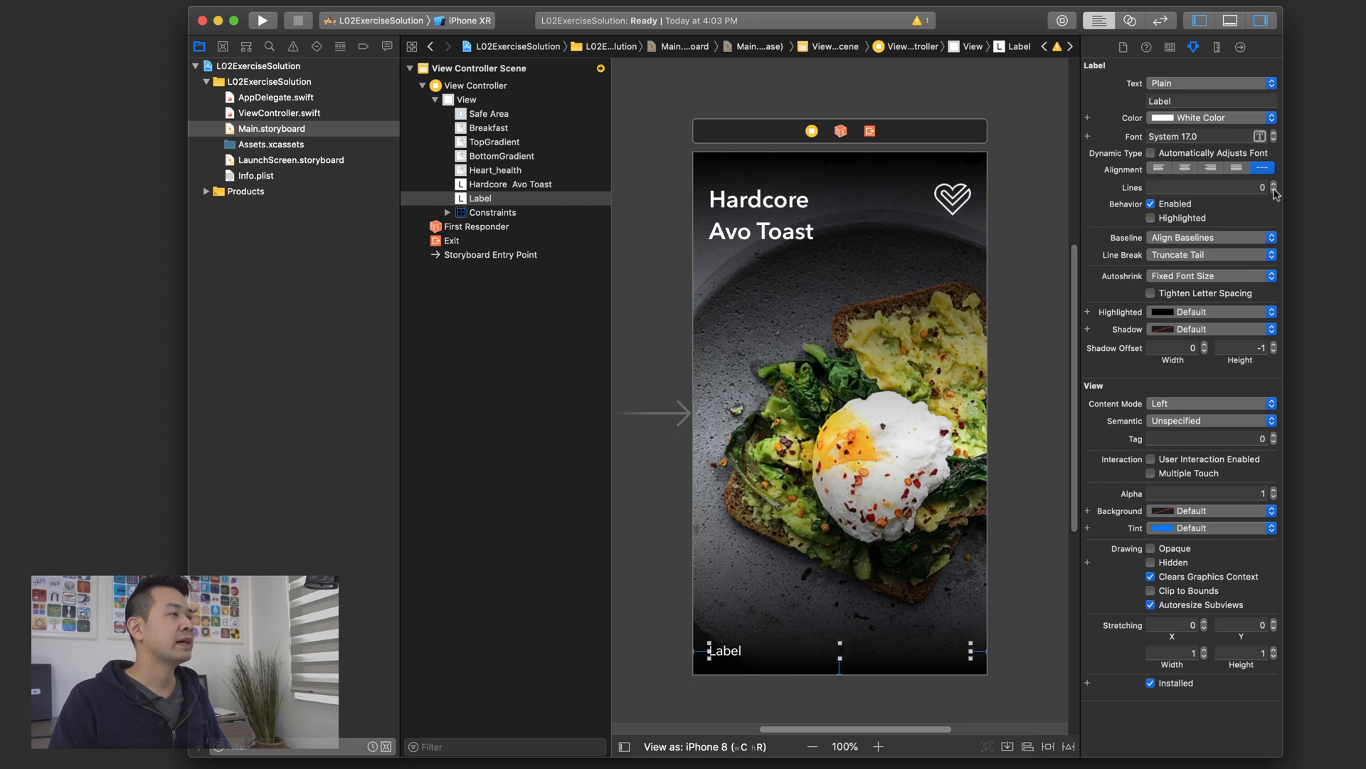
mouse_move(1250, 206)
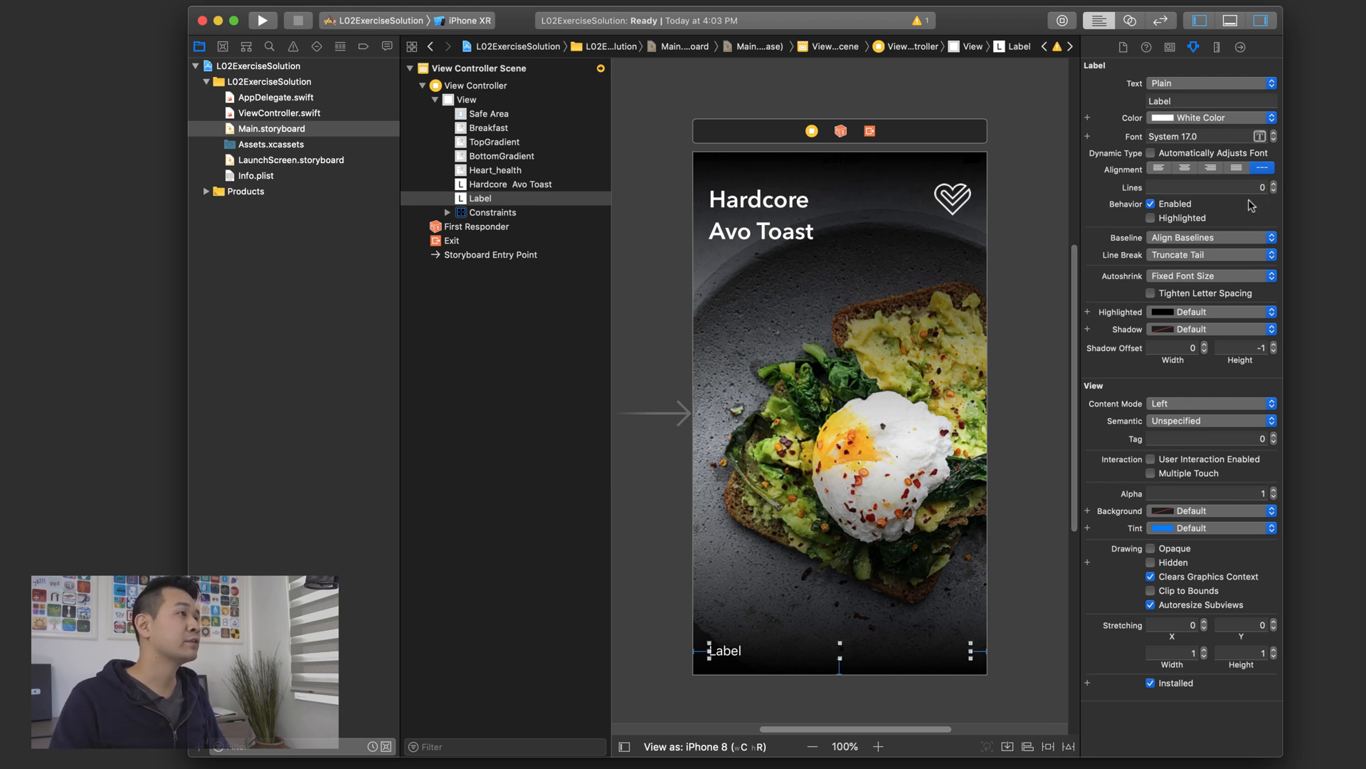
click(1209, 100)
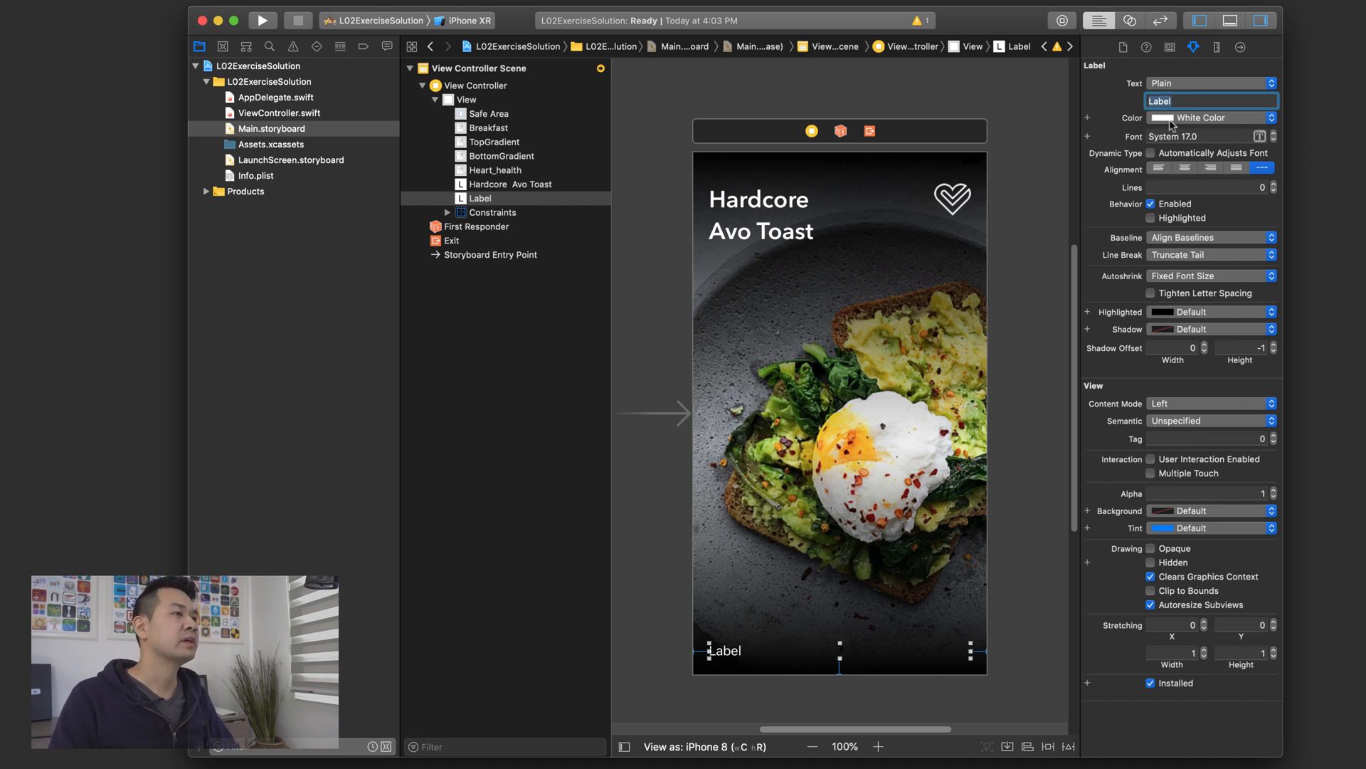
text(This breakfast is so healthy and)
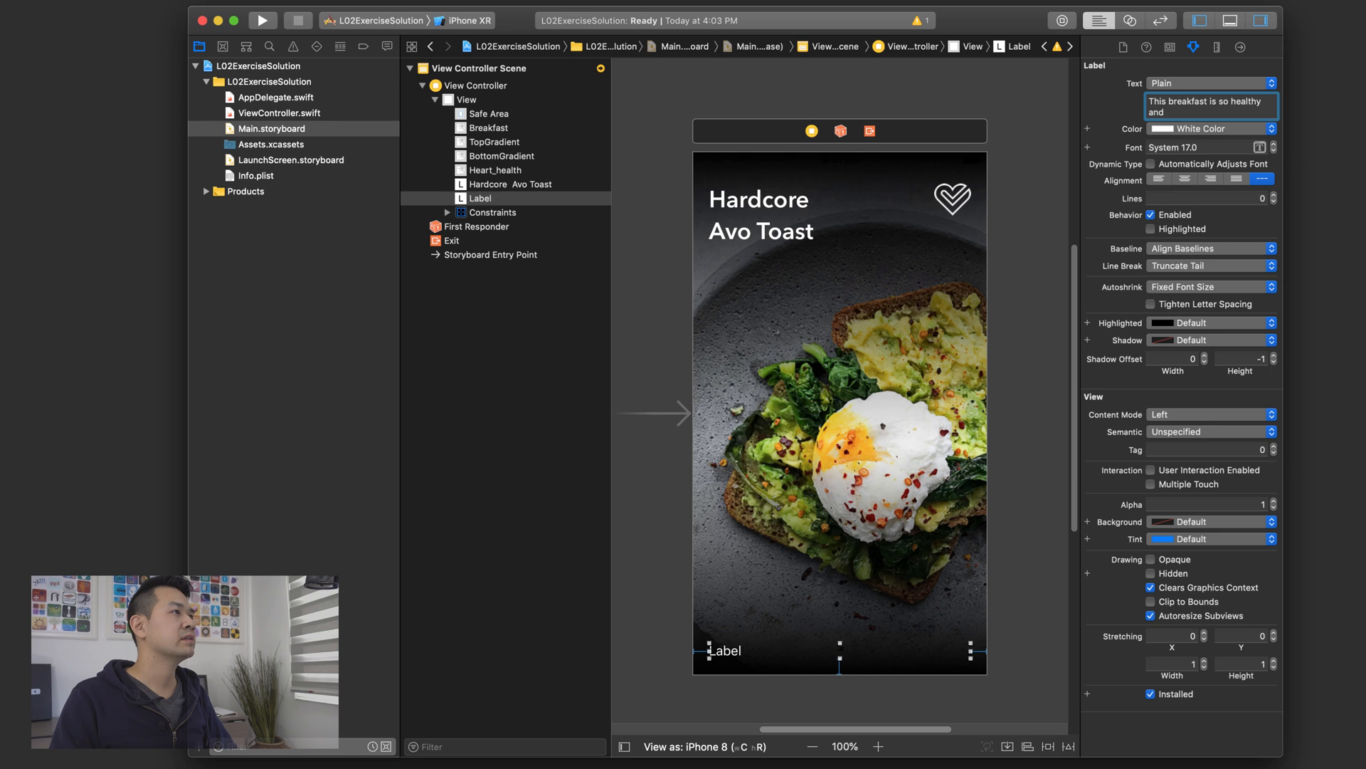
text(will give you so much)
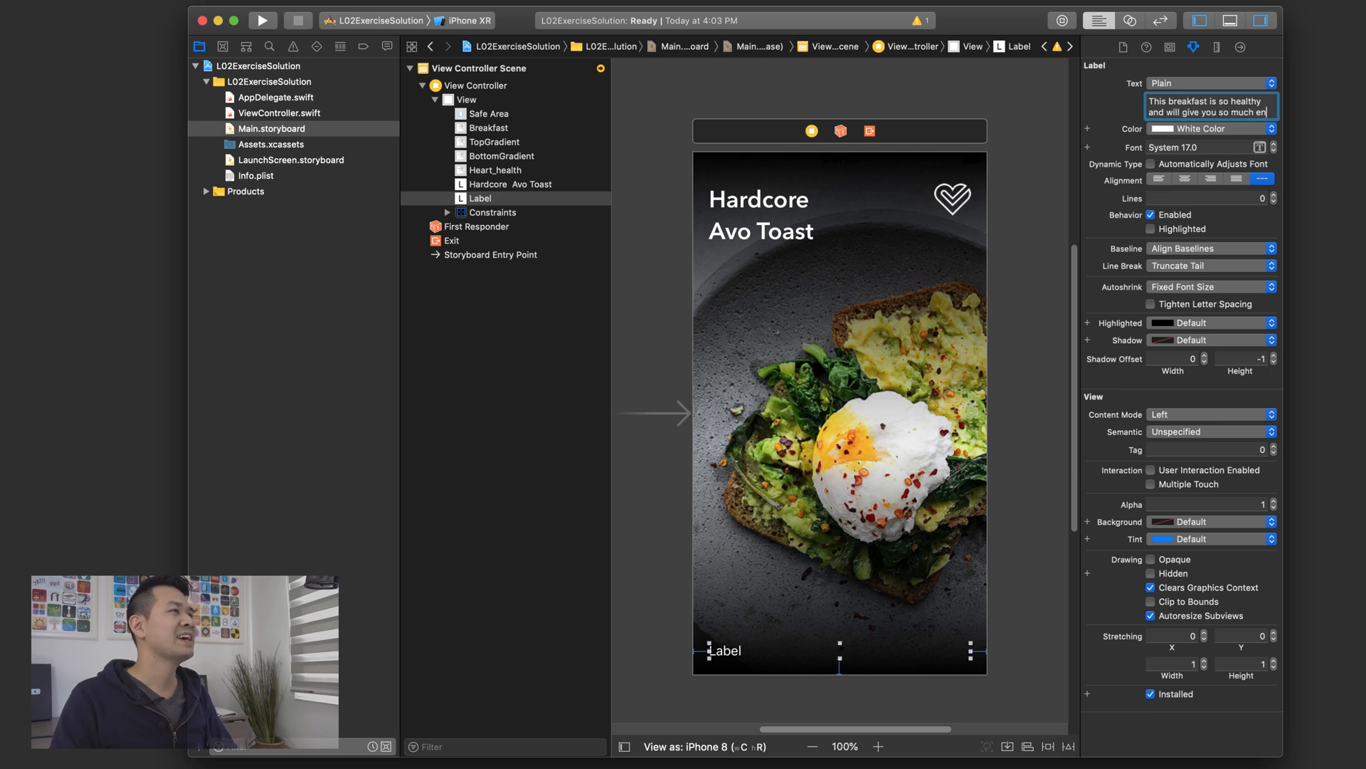
text(energy that you)
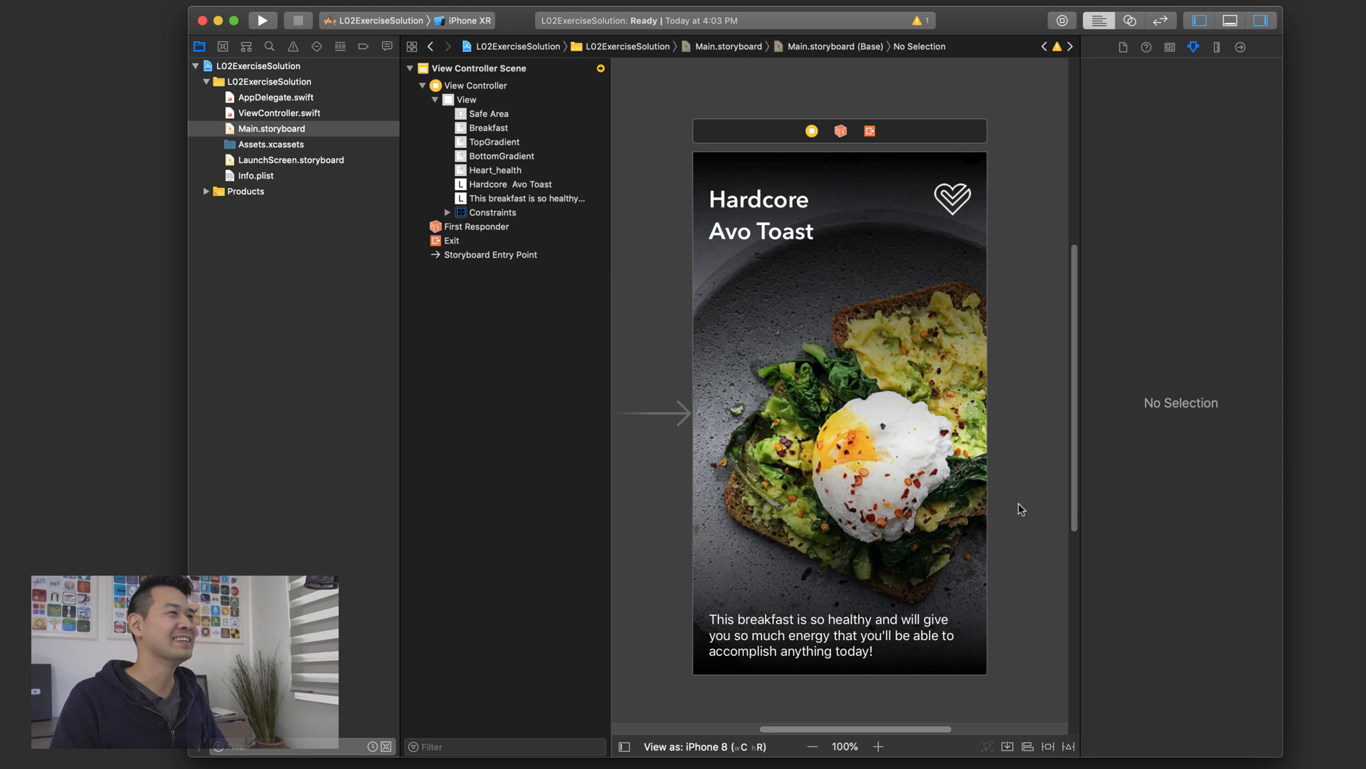
mouse_move(1024, 635)
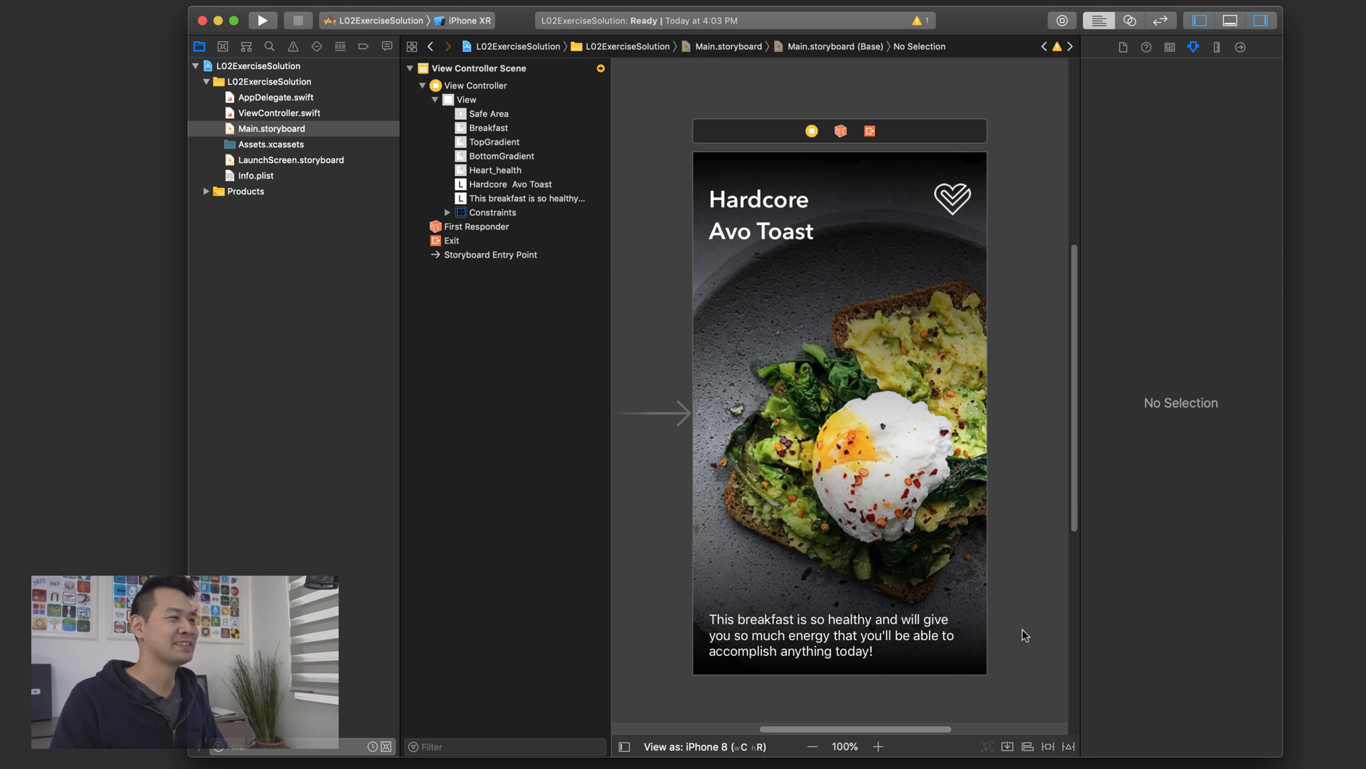
mouse_move(982, 416)
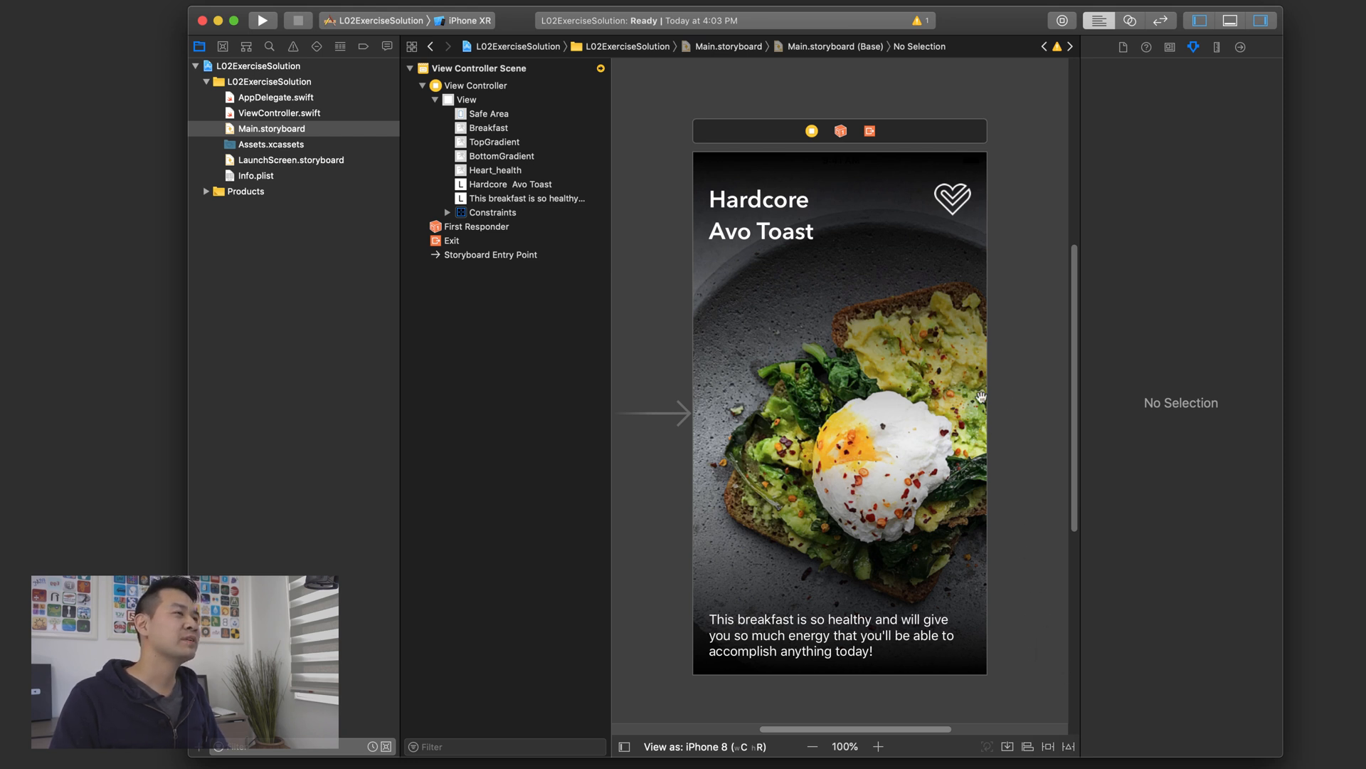
mouse_move(827, 626)
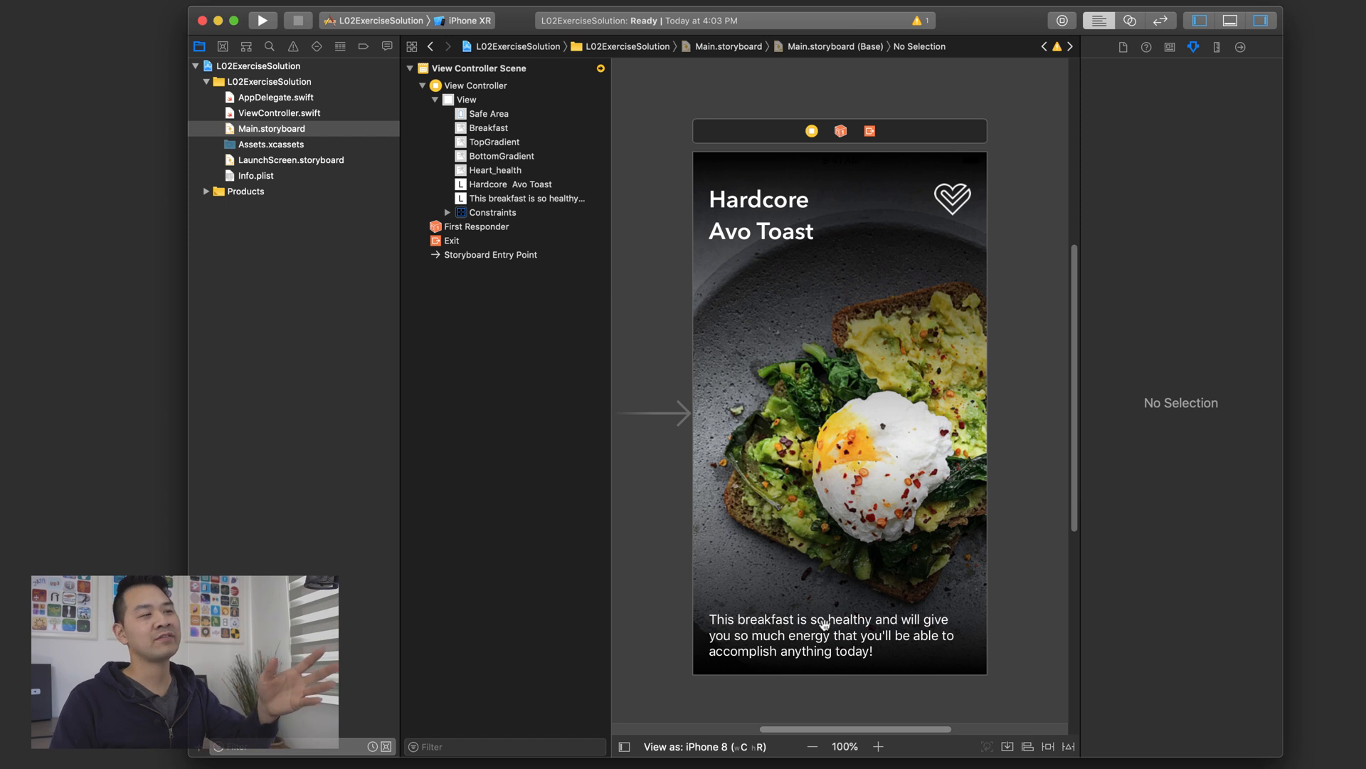